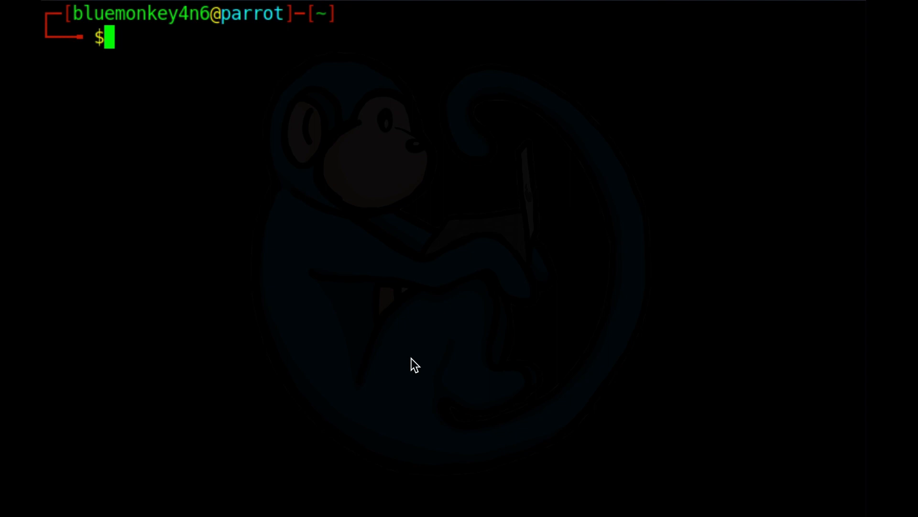
Run a basic sudo tcpdump capture, scroll the output, then stop it
text(tcpdump)
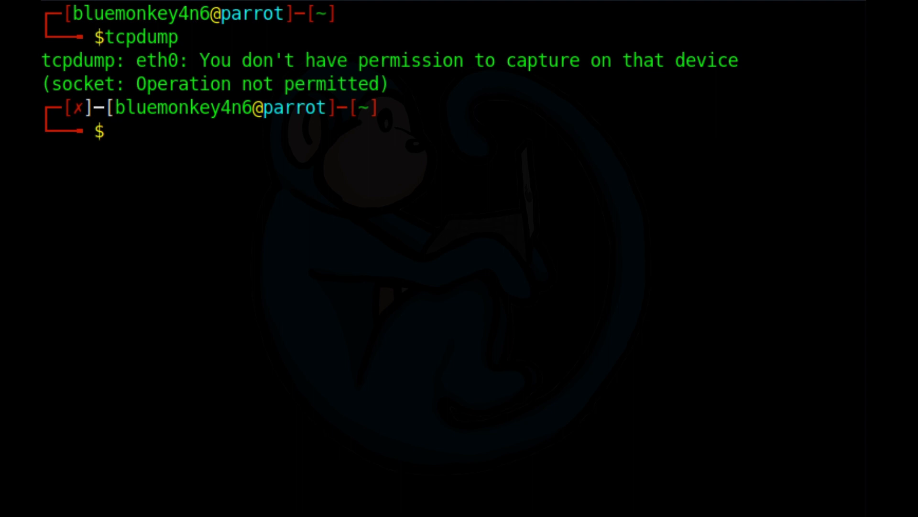
text(sudo tcpdump)
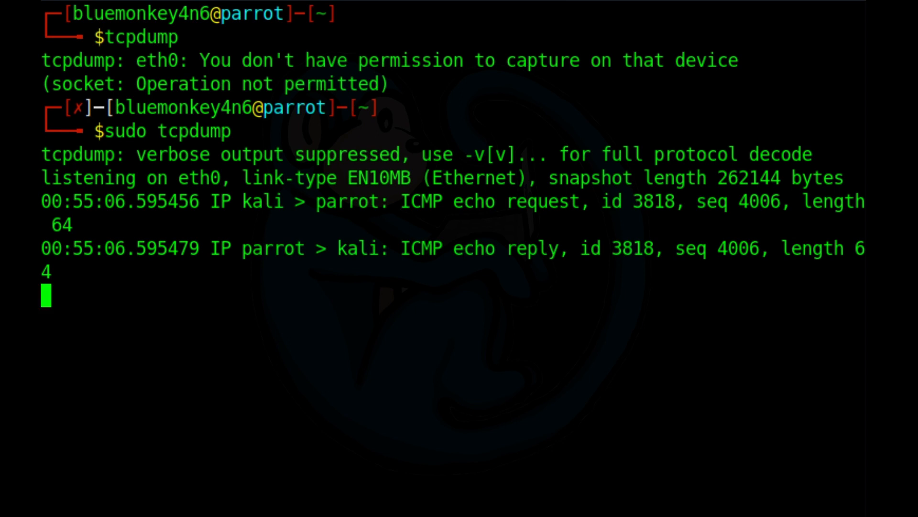
scroll(down, 3)
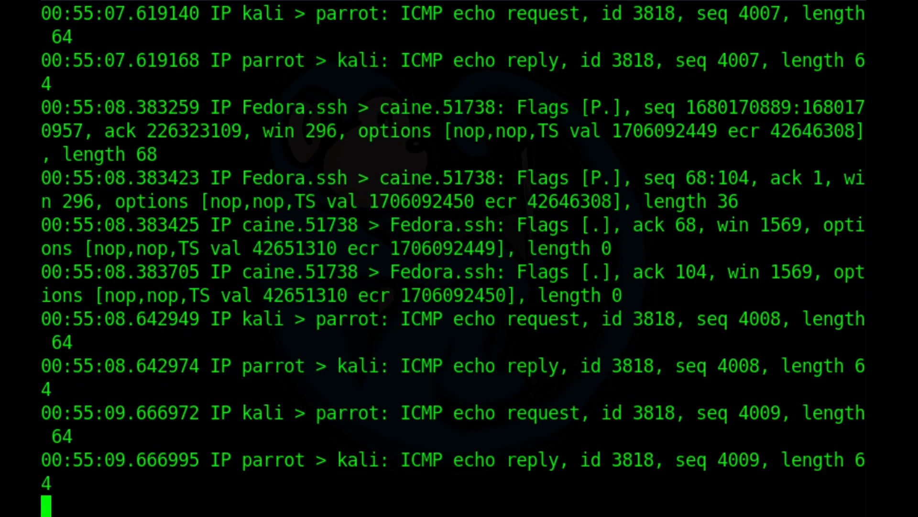
scroll(down, 3)
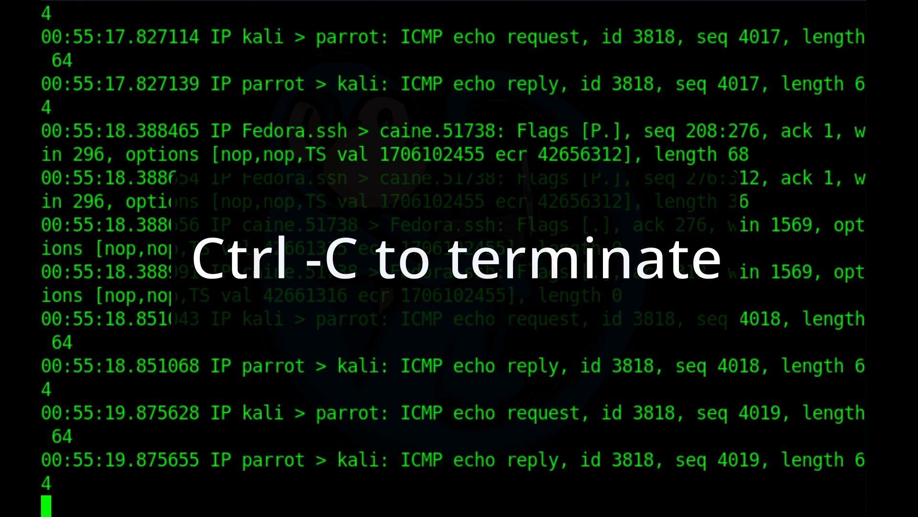
key(ctrl+c)
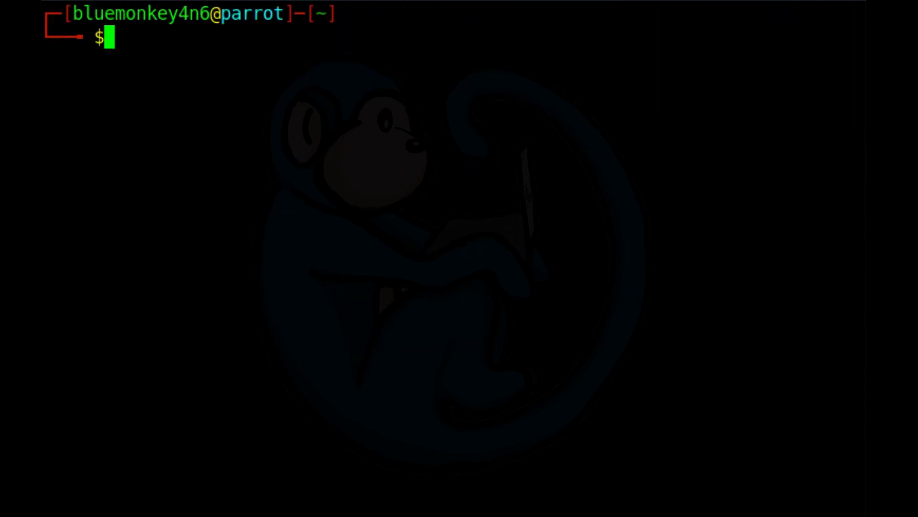
Capture only five packets with sudo tcpdump -c 5
text(sudo tc)
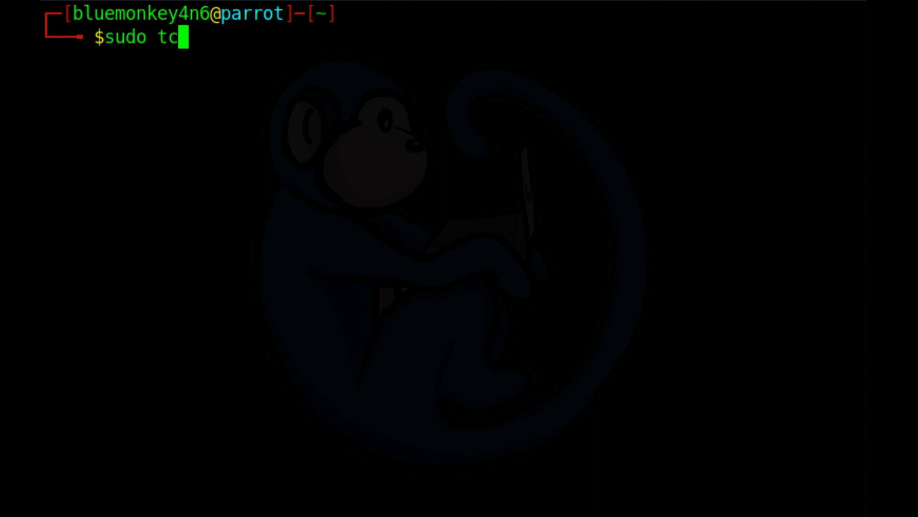
text(dump -c)
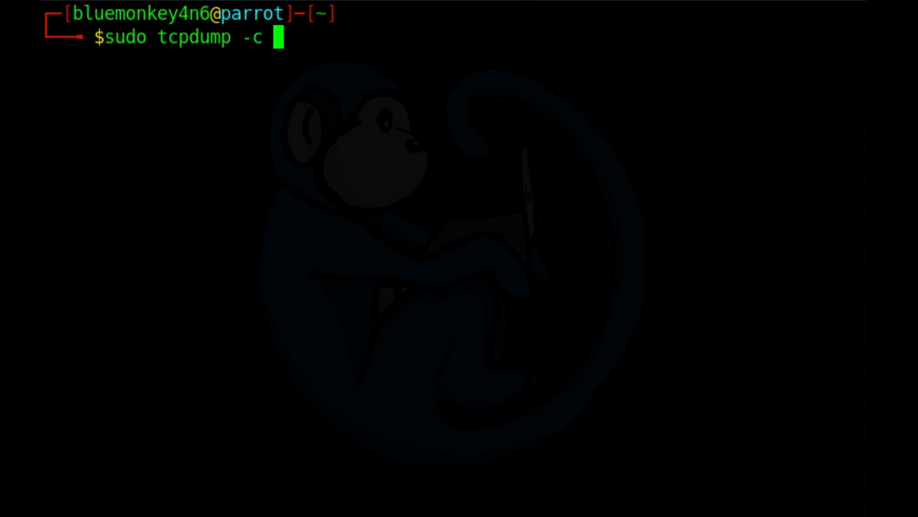
text(5)
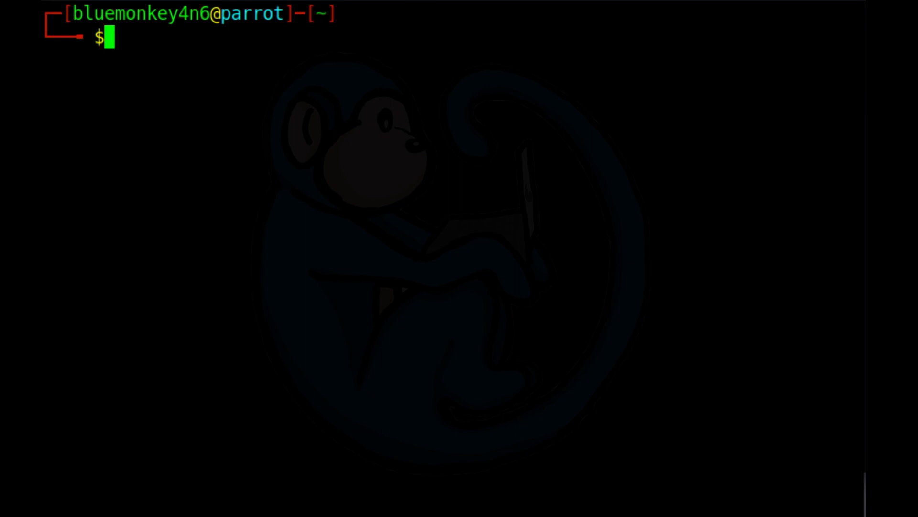
mouse_move(543, 515)
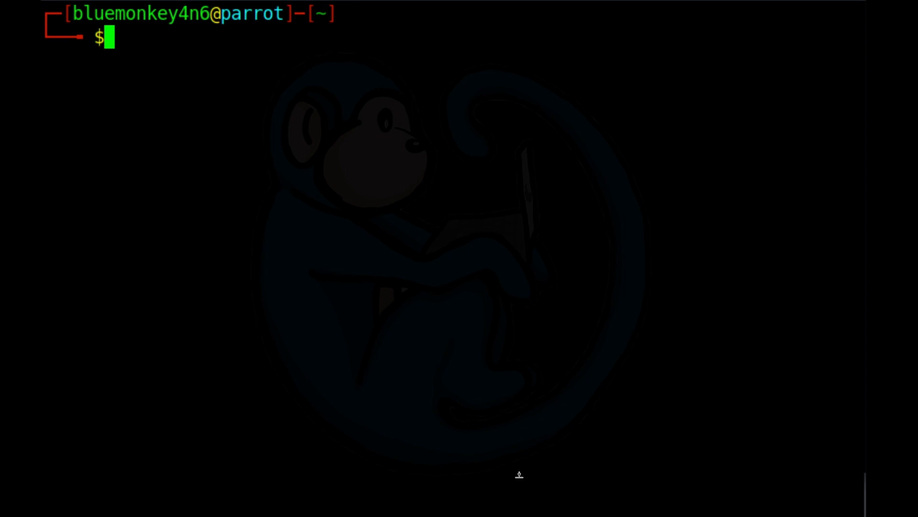
Filter ifconfig output with grep to show the interface MTU lines
text(if)
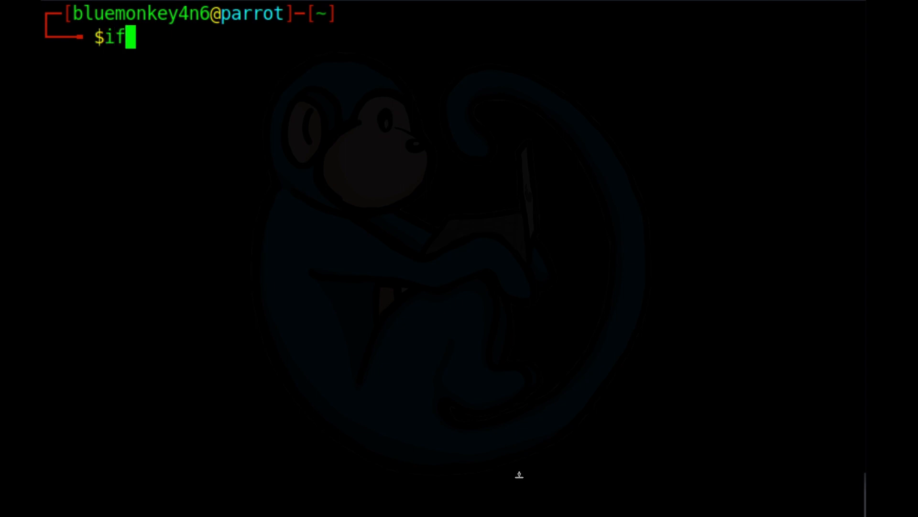
text(config -a)
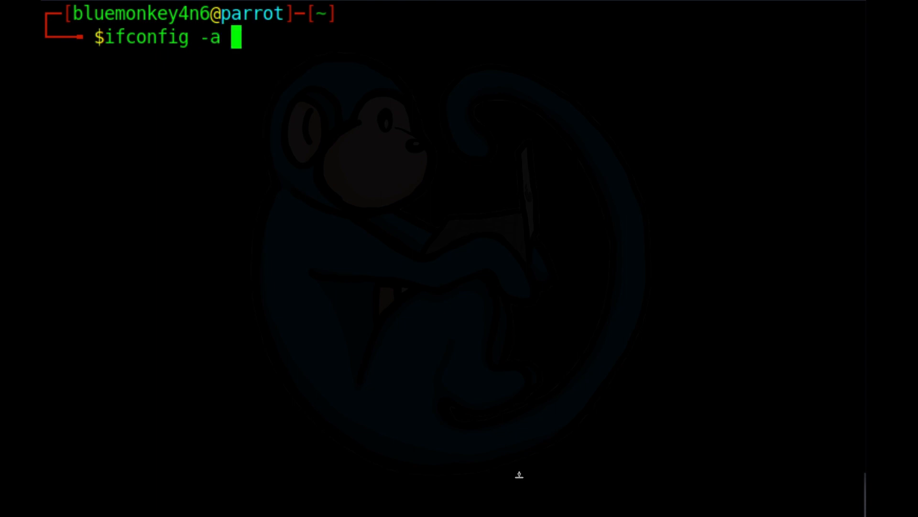
text(| grep)
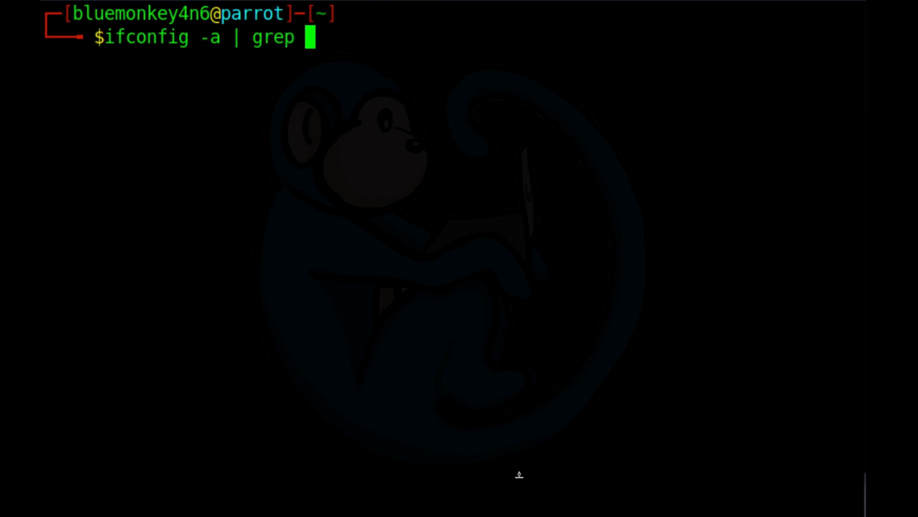
text(mtuy)
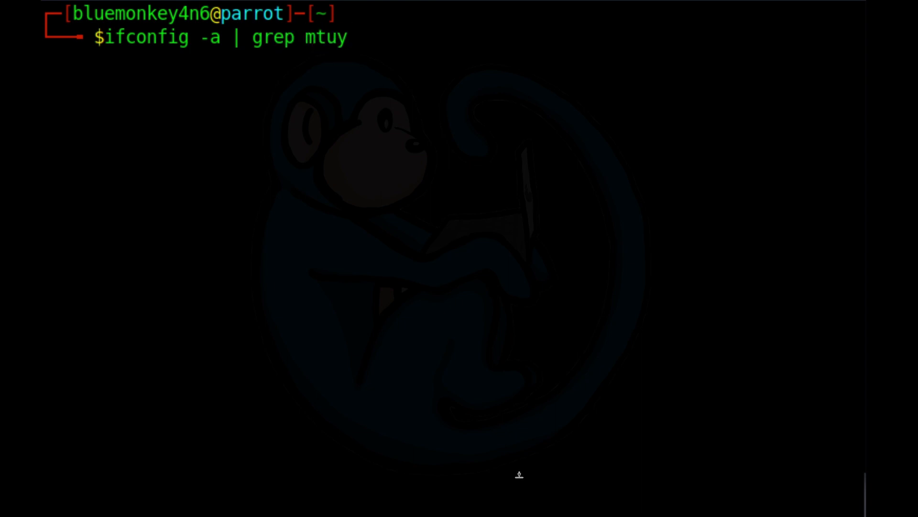
key(BackSpace)
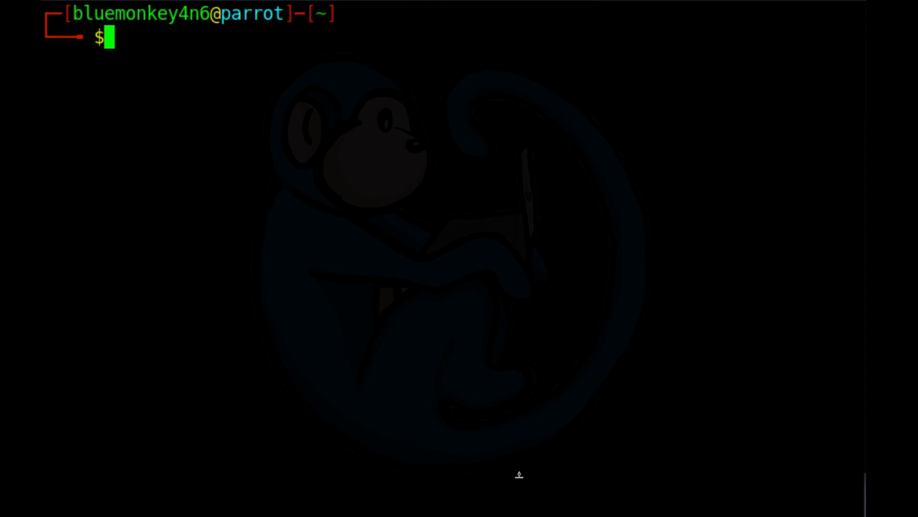
Run sudo tcpdump -D to list the nine capture interfaces
text(sudo tcpdum)
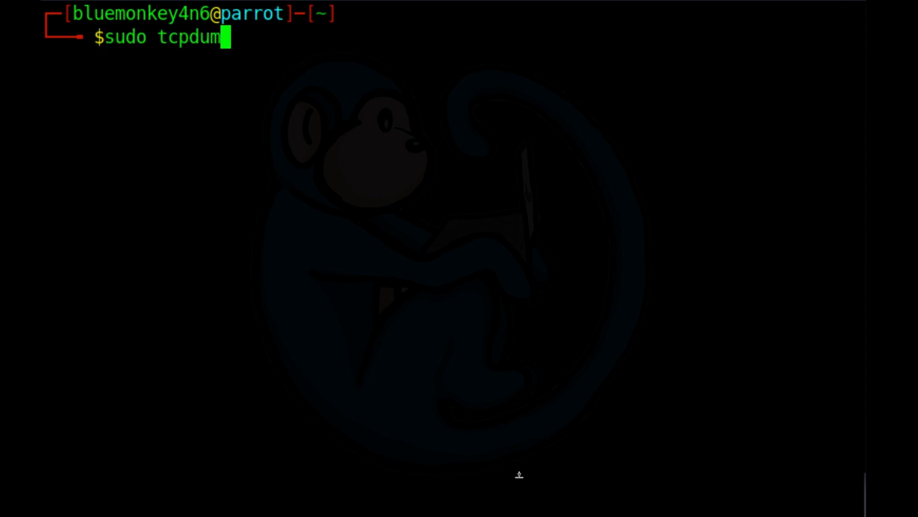
text(p -D)
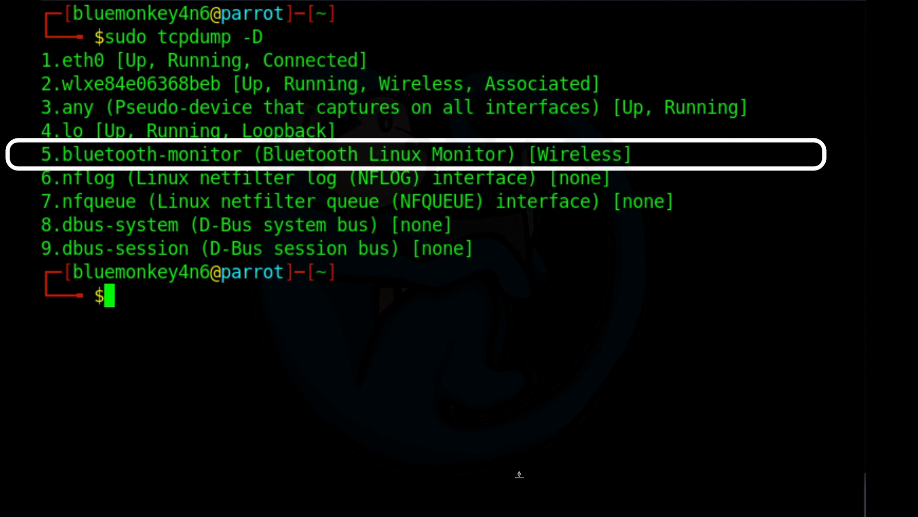
key(Down)
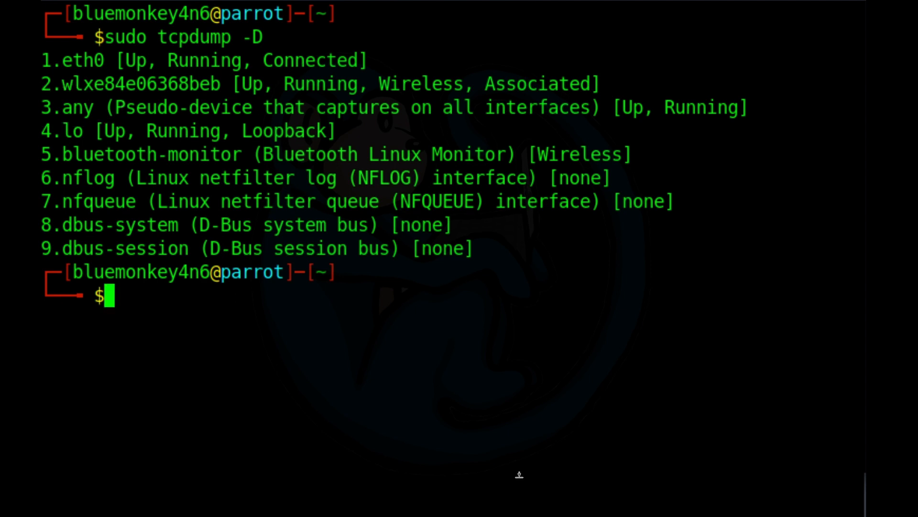
Capture on interface 'any', then on interface 1, stopping each capture
text(sudo tcpdump -i)
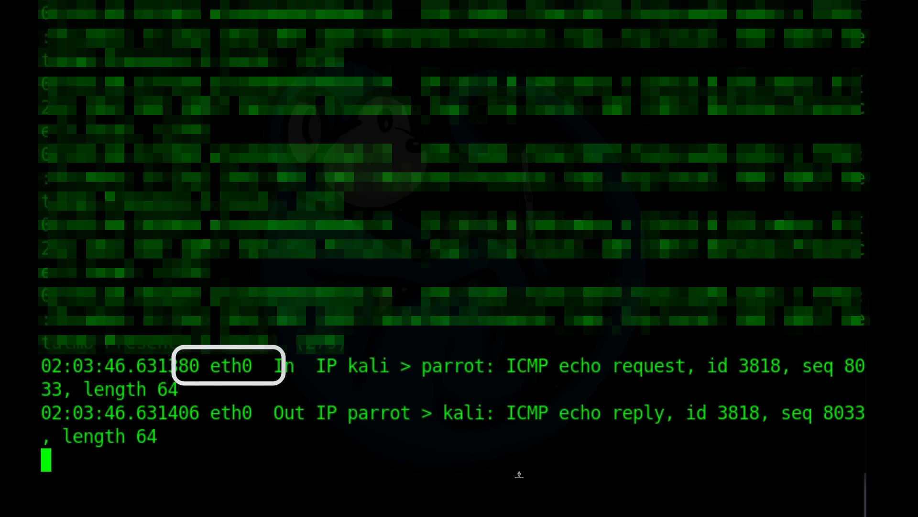
key(ctrl+c)
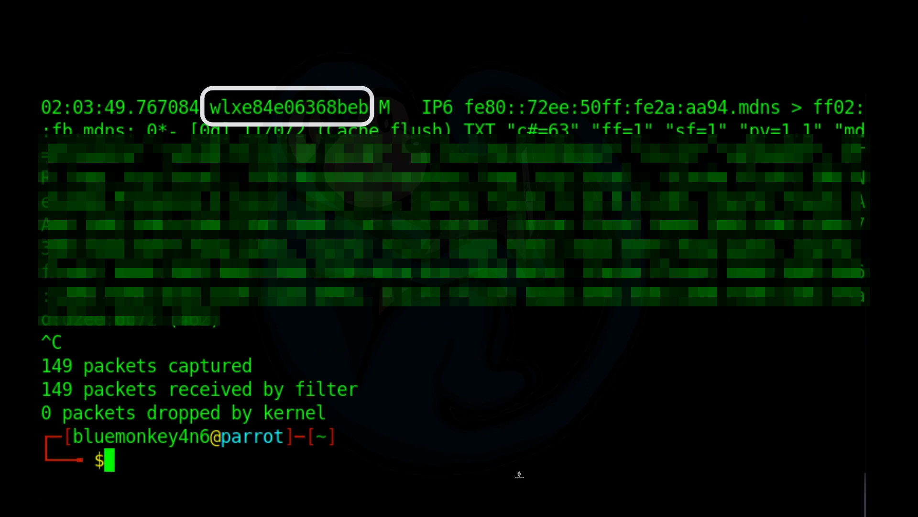
text(sudo tcpdump -)
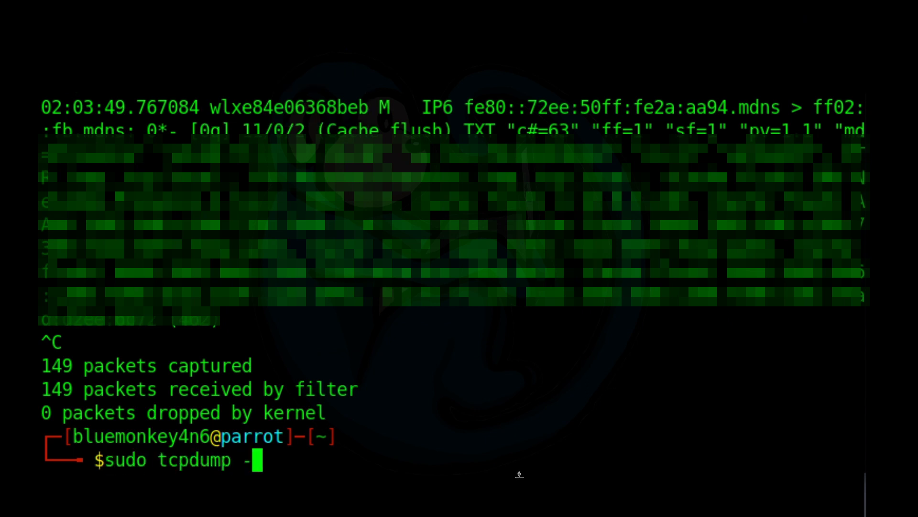
text(i 1)
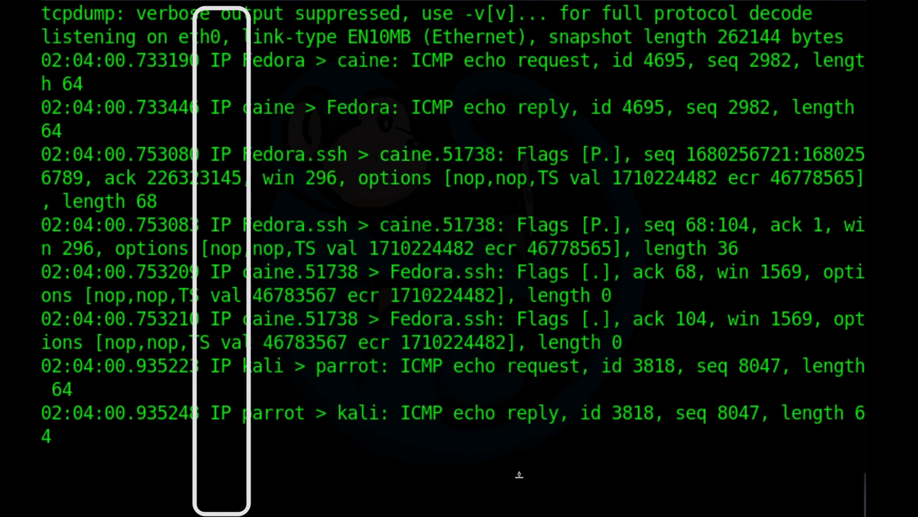
scroll(down, 3)
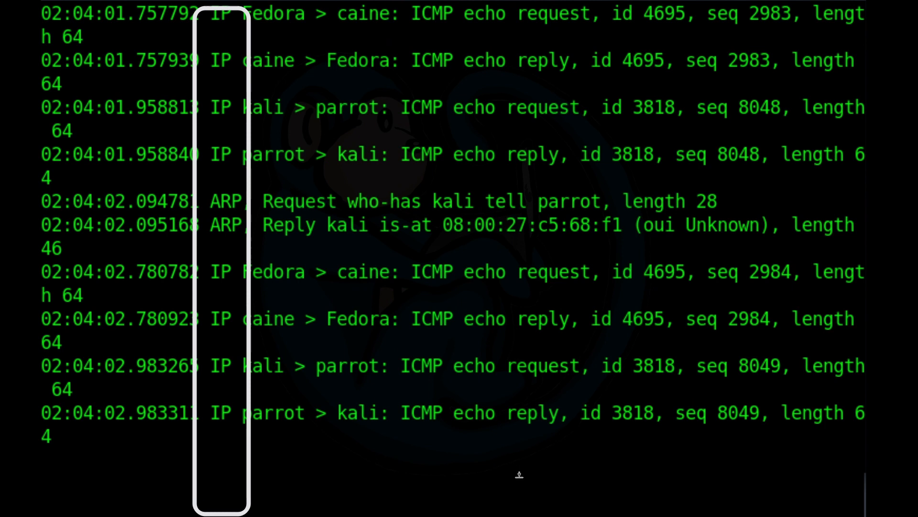
scroll(down, 3)
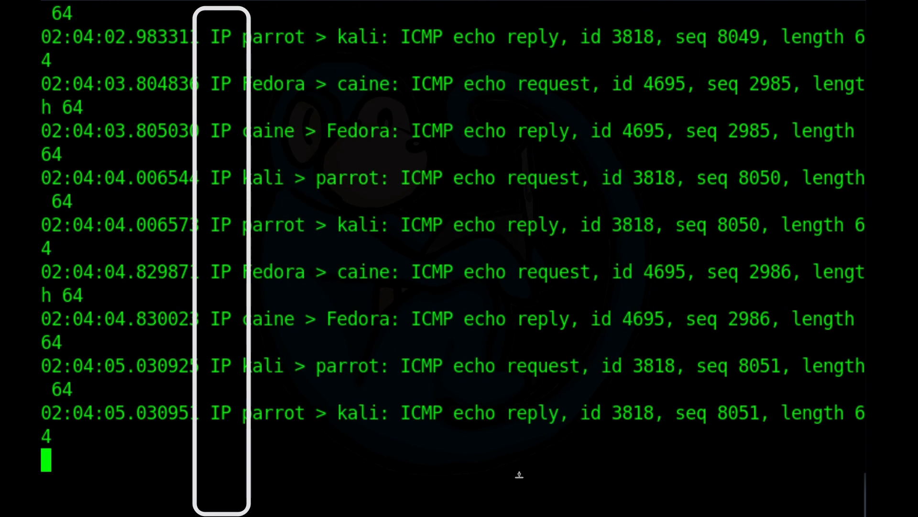
key(ctrl+c)
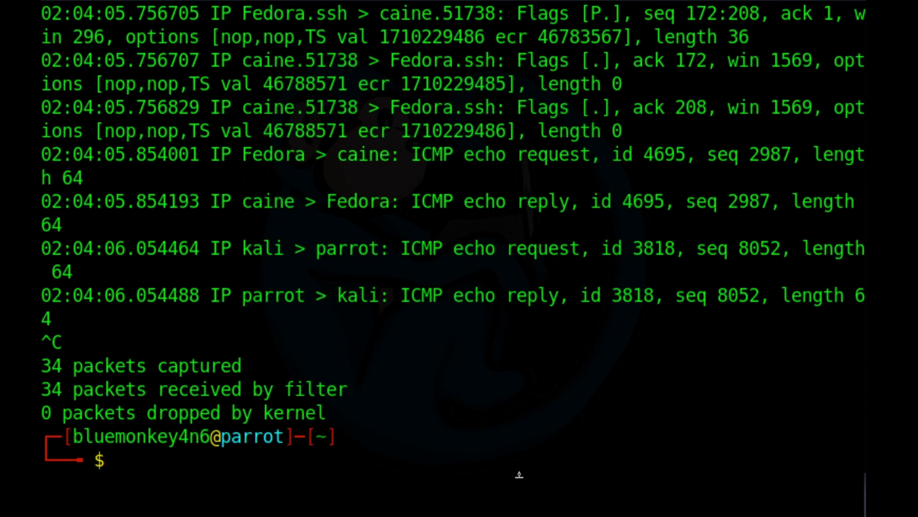
Capture traffic on eth0 with sudo tcpdump -i eth0, then stop it
text(sudo)
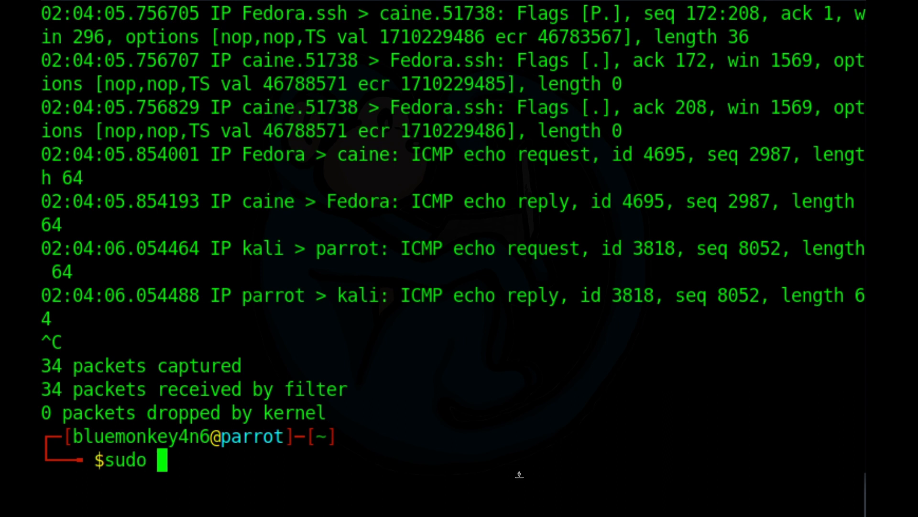
text(tcpdump -i)
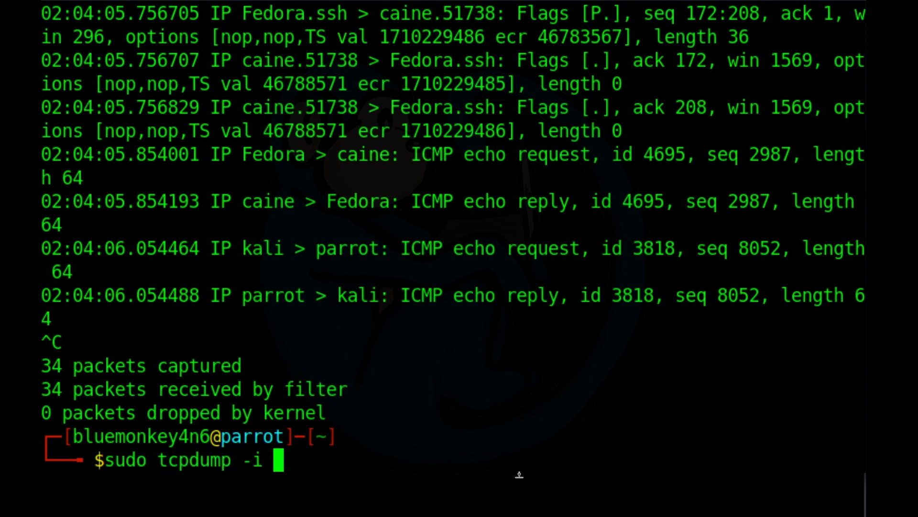
text(eth0)
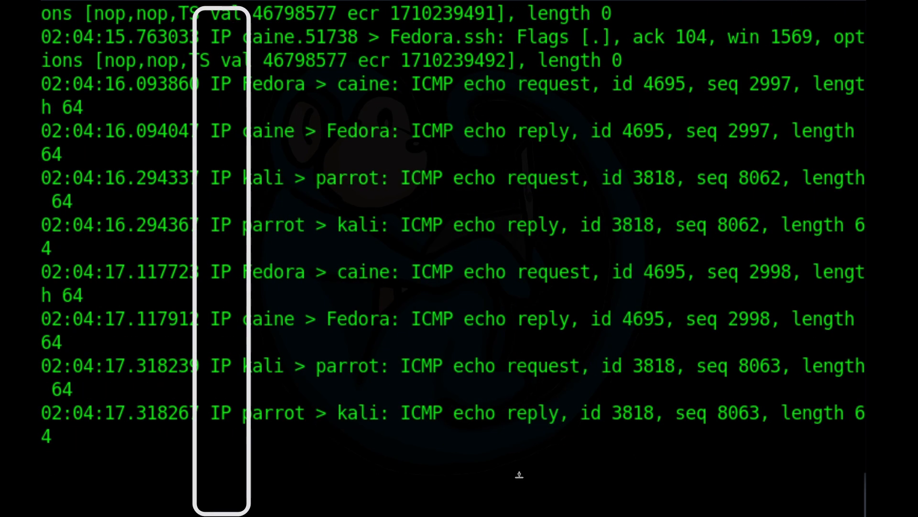
scroll(down, 3)
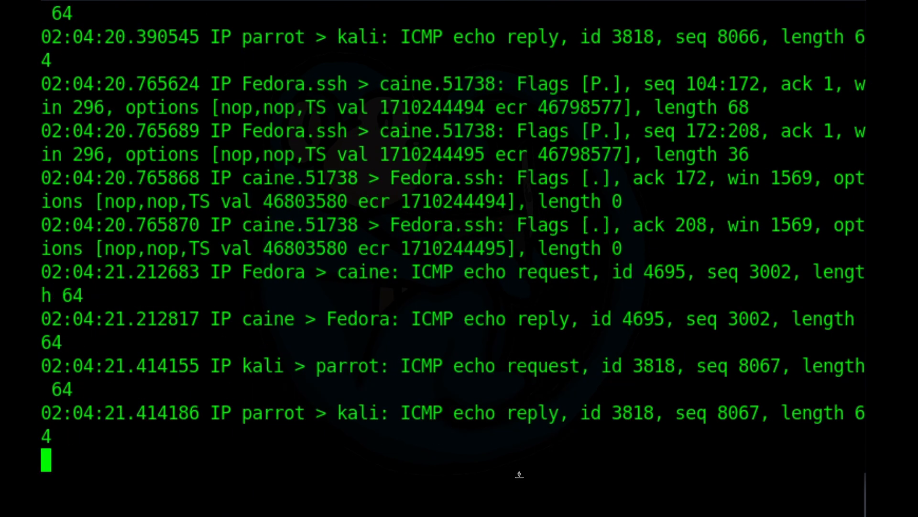
key(ctrl+c)
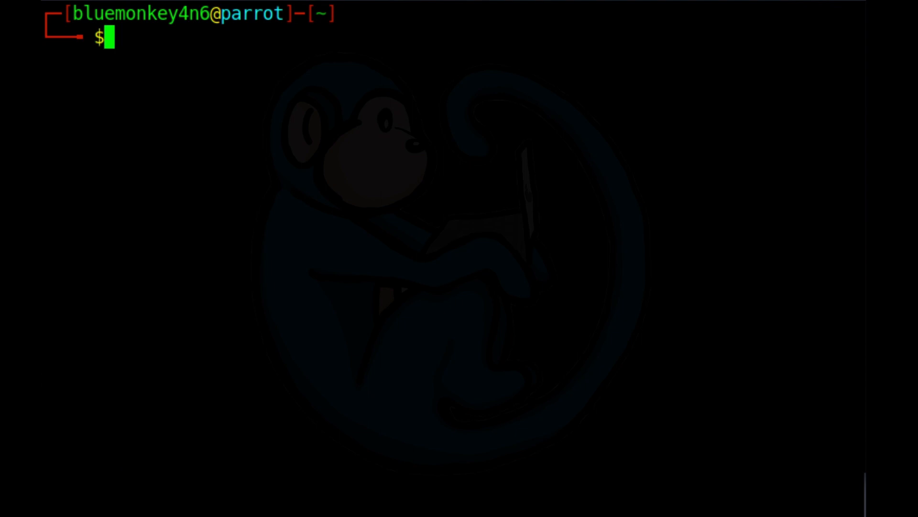
Capture loopback traffic with sudo tcpdump -i lo, then stop it
text(sudo tcpdump)
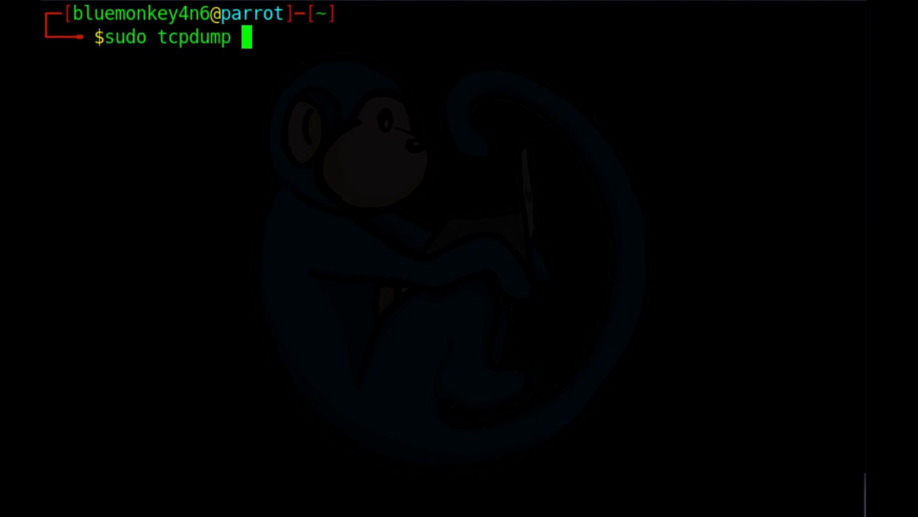
text(-i lo)
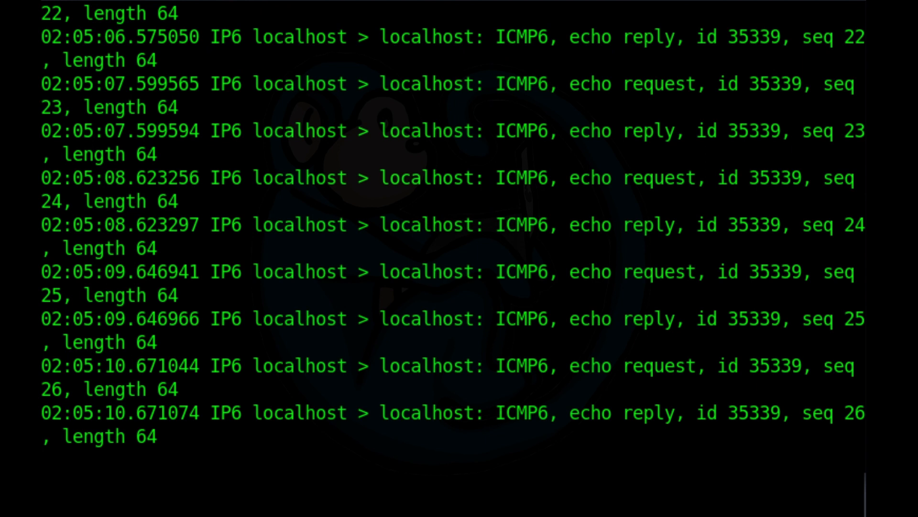
key(ctrl+c)
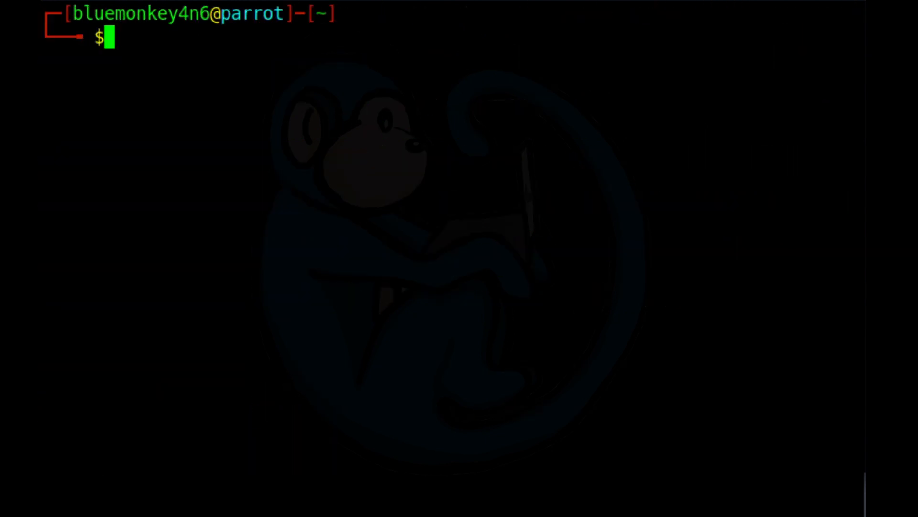
Capture on wireless interface wlxe84e06368beb, then stop the capture
text(sudo tcpdu)
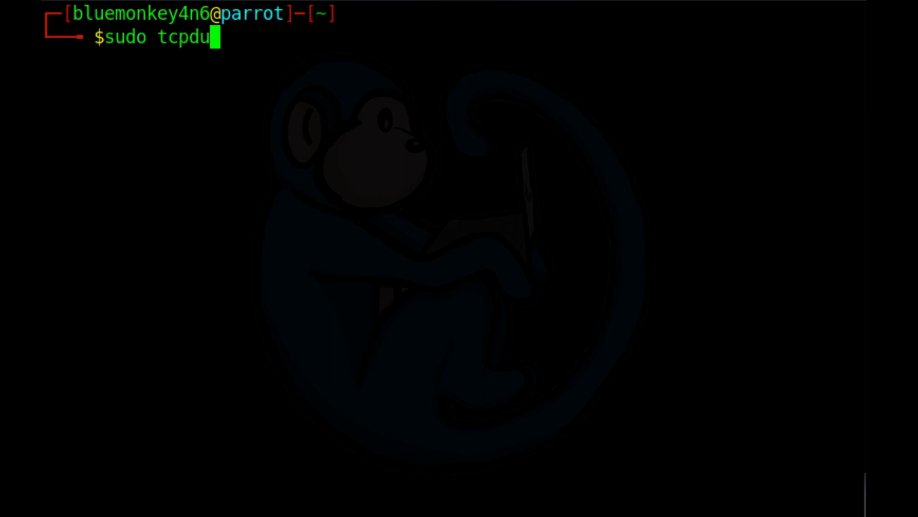
text(mp -i wlxe84e06368beb)
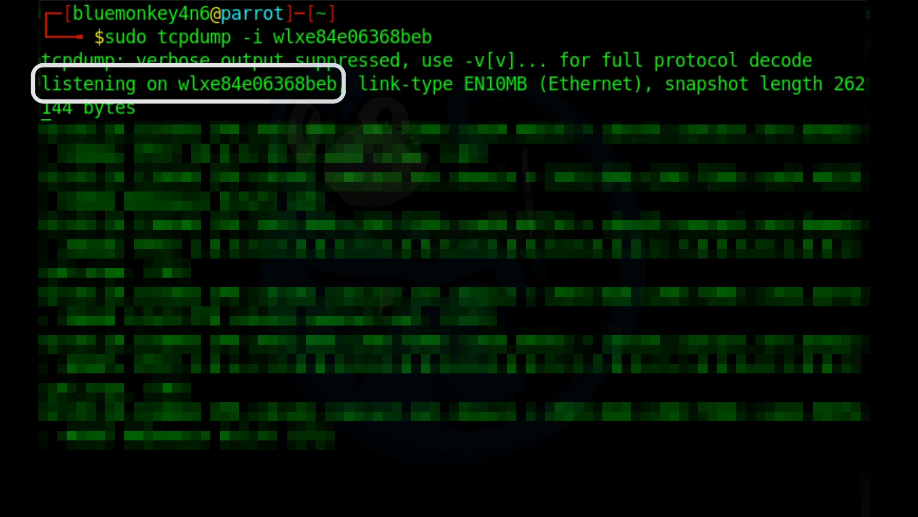
key(ctrl+c)
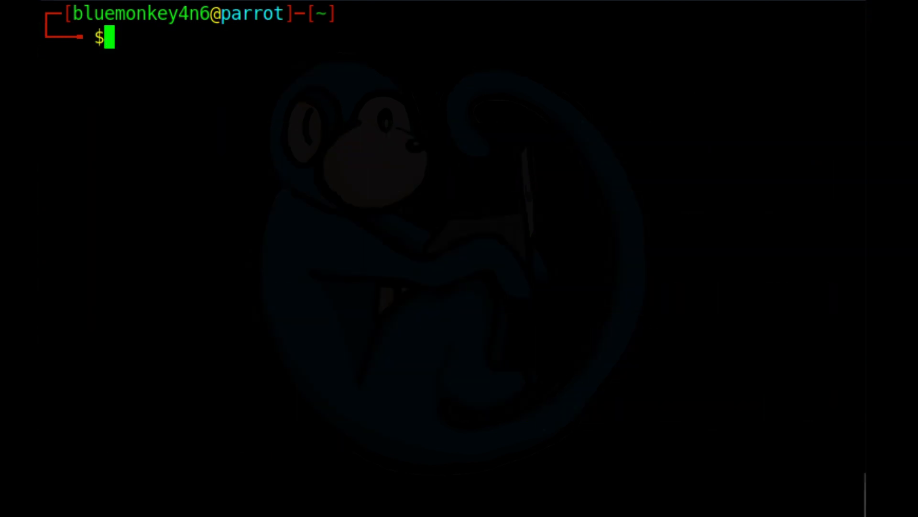
mouse_move(347, 296)
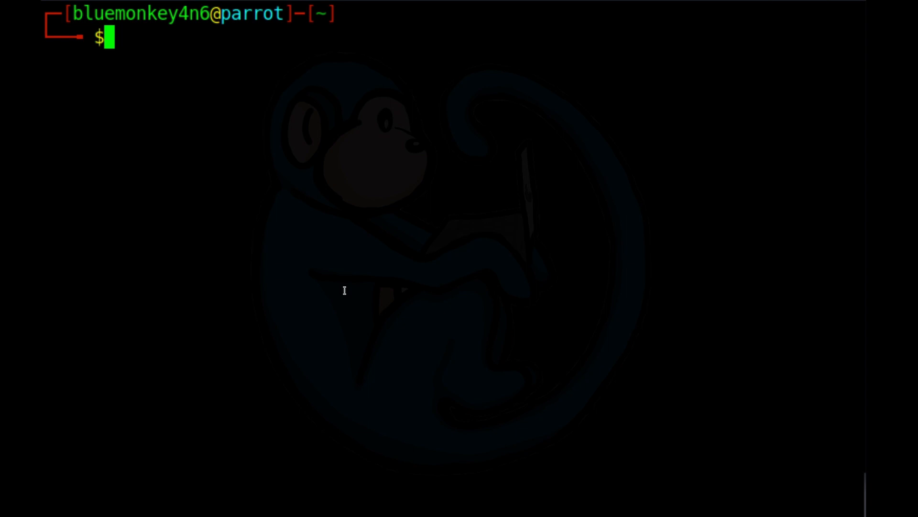
Run sudo tcpdump -i eth0 host caine and scroll through the ICMP and SSH exchanges
text(sudo t)
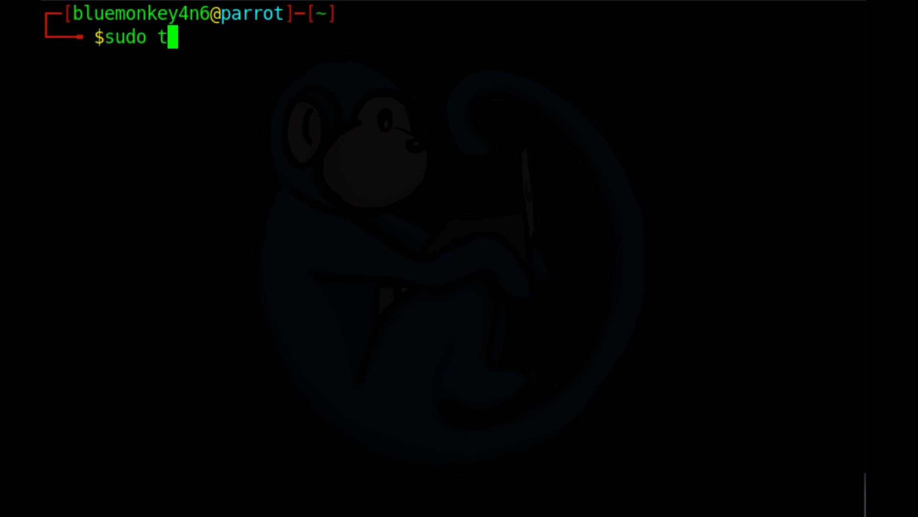
text(cpdump -)
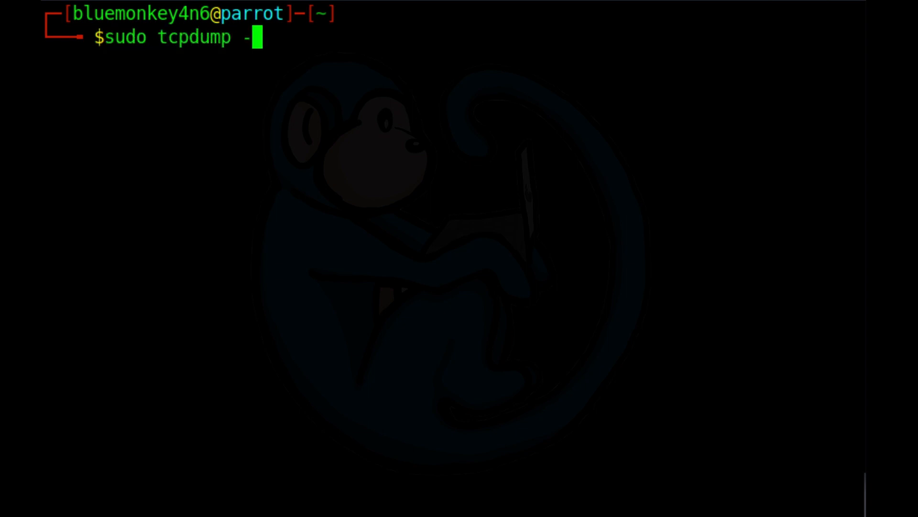
text(i eth0)
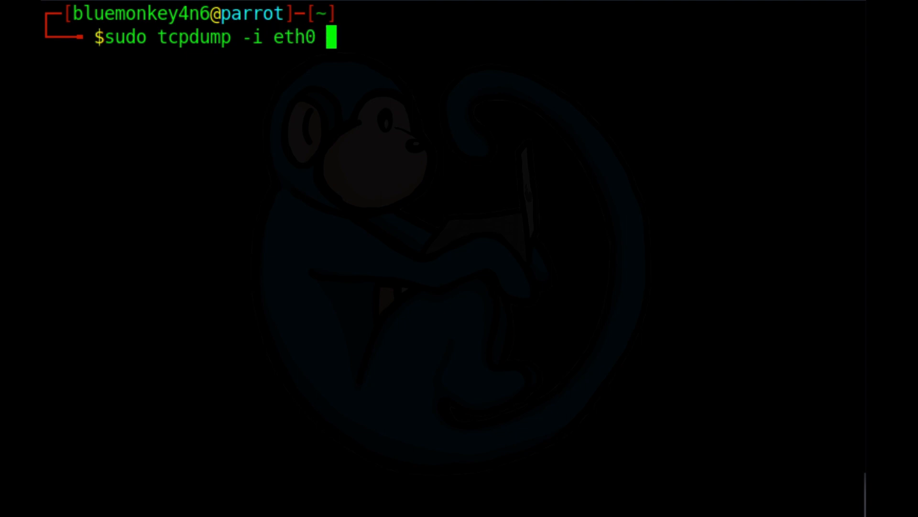
text(hos)
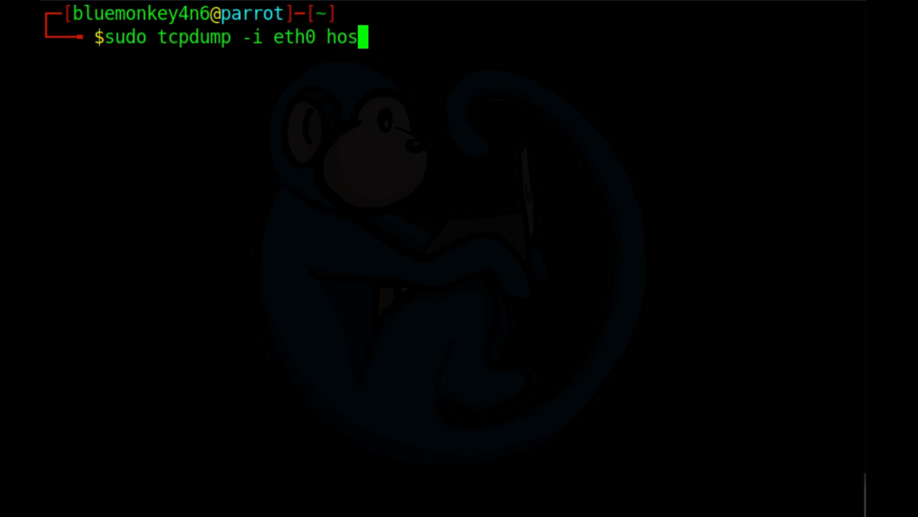
text(t ca)
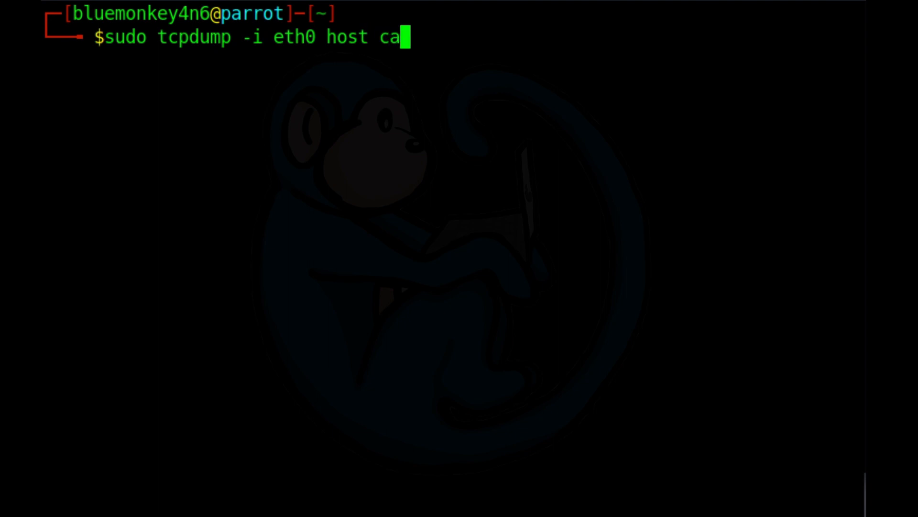
text(ine)
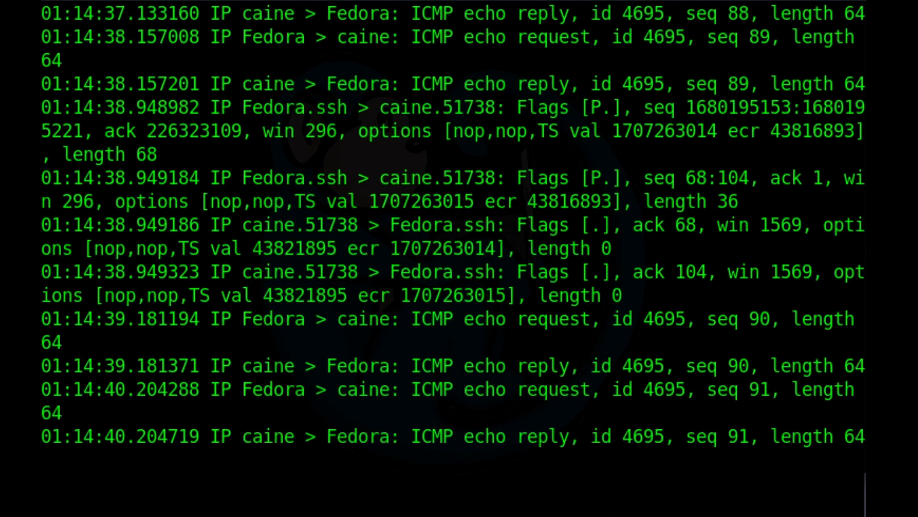
scroll(down, 3)
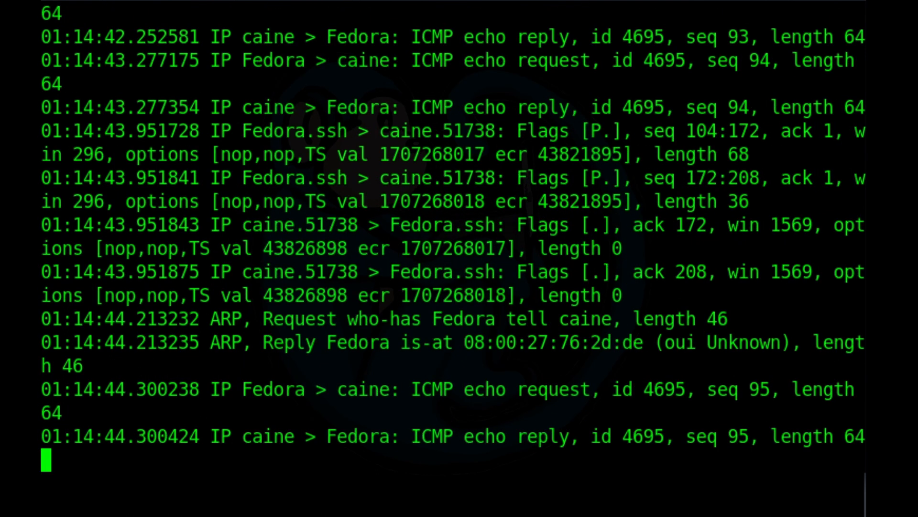
scroll(down, 3)
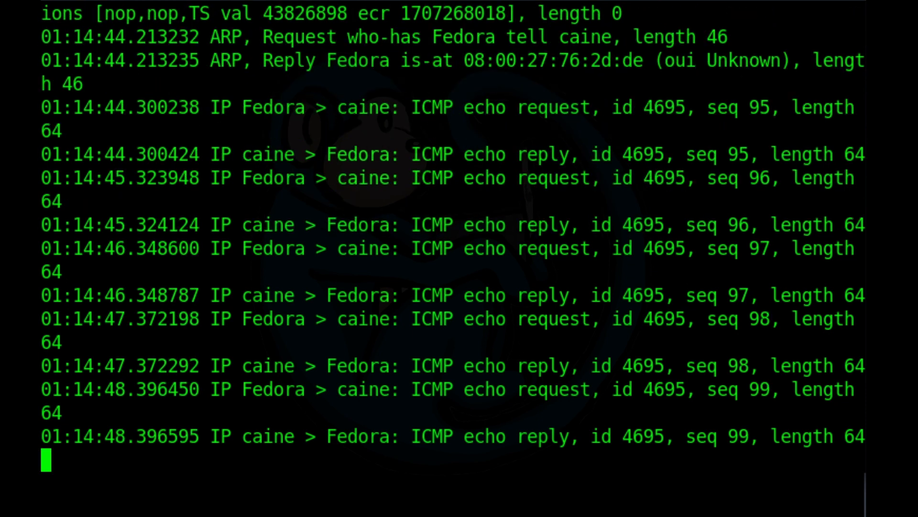
scroll(down, 3)
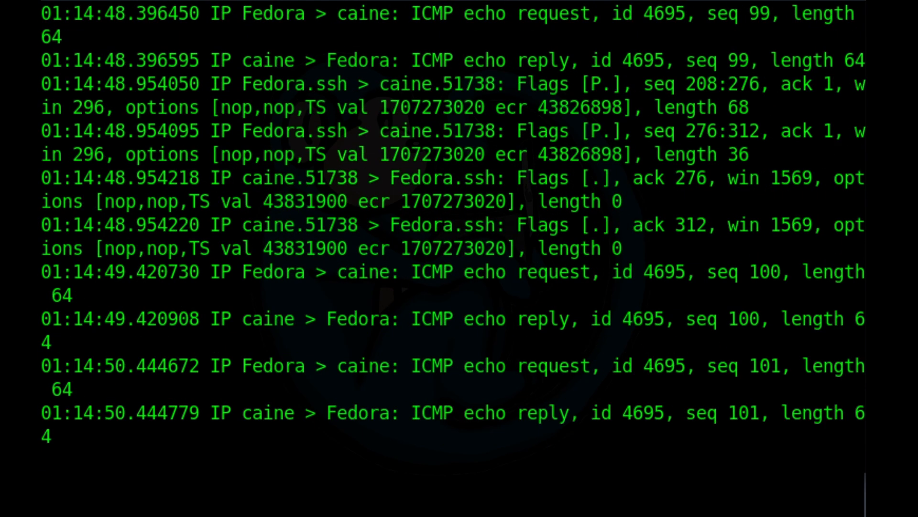
scroll(down, 3)
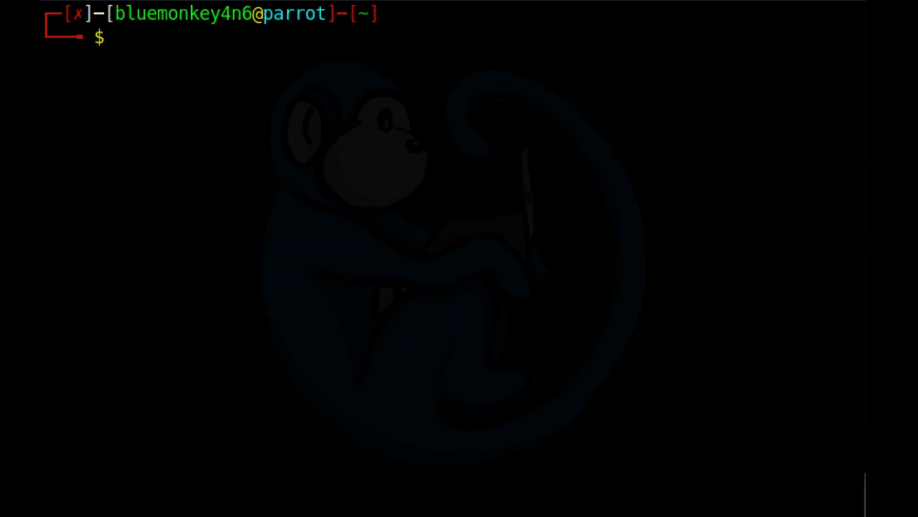
Capture eth0 packets from src host caine, scroll the echo replies, then stop
text(sudo tcpd)
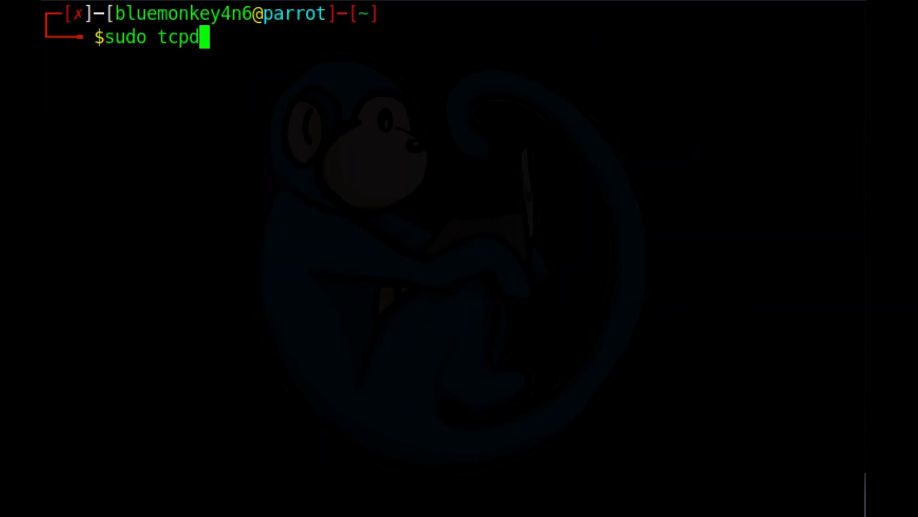
text(ump -i eth0 src)
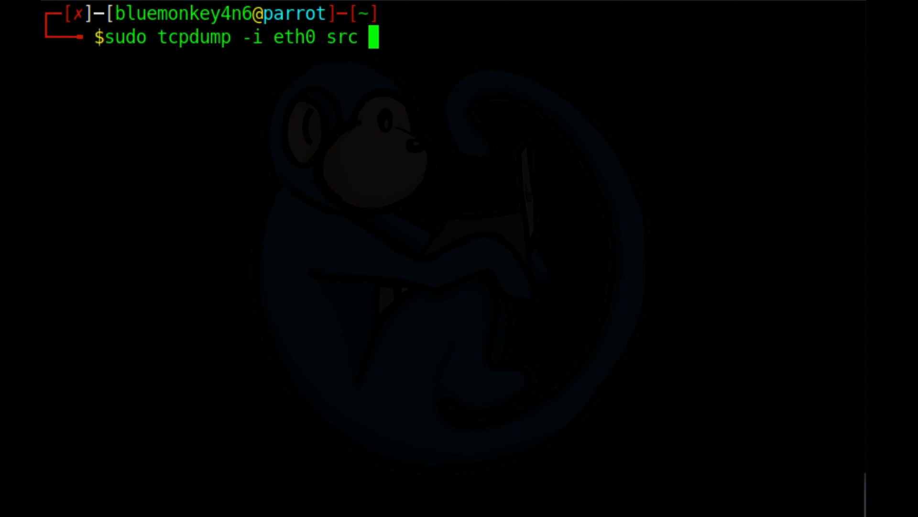
text(host caine)
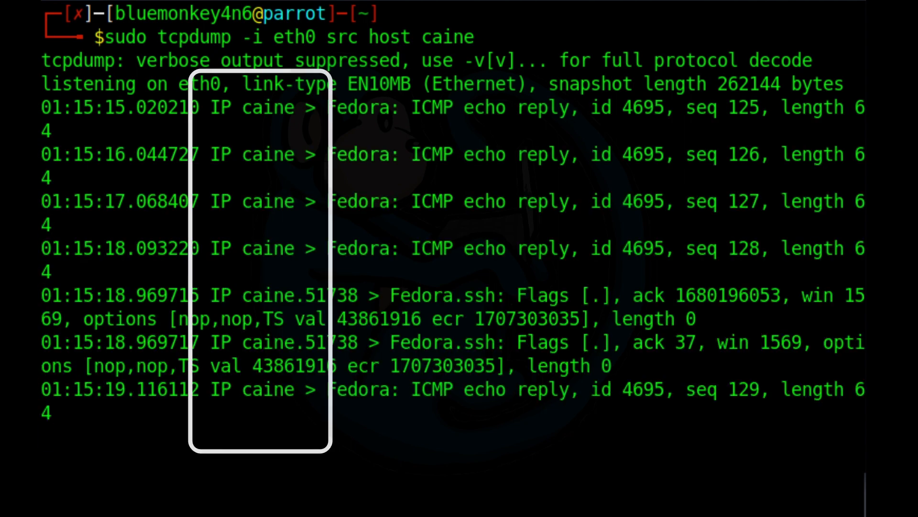
scroll(down, 3)
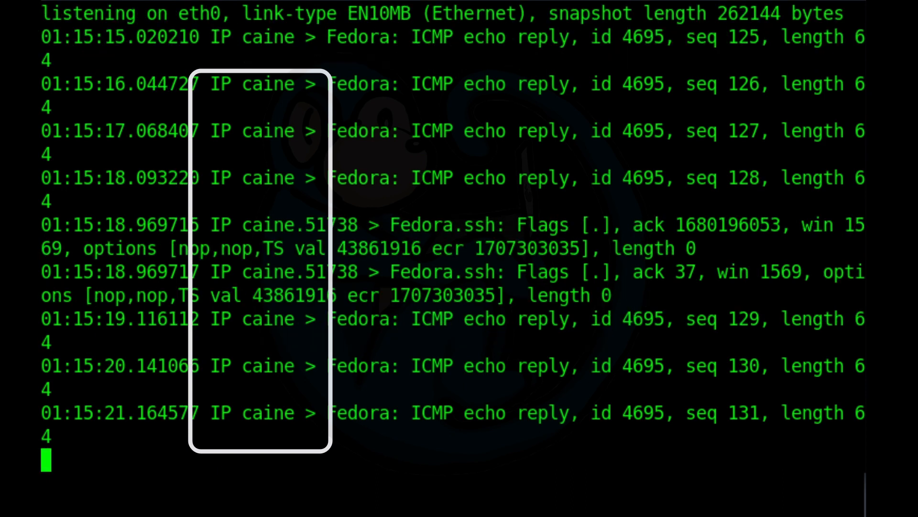
scroll(down, 3)
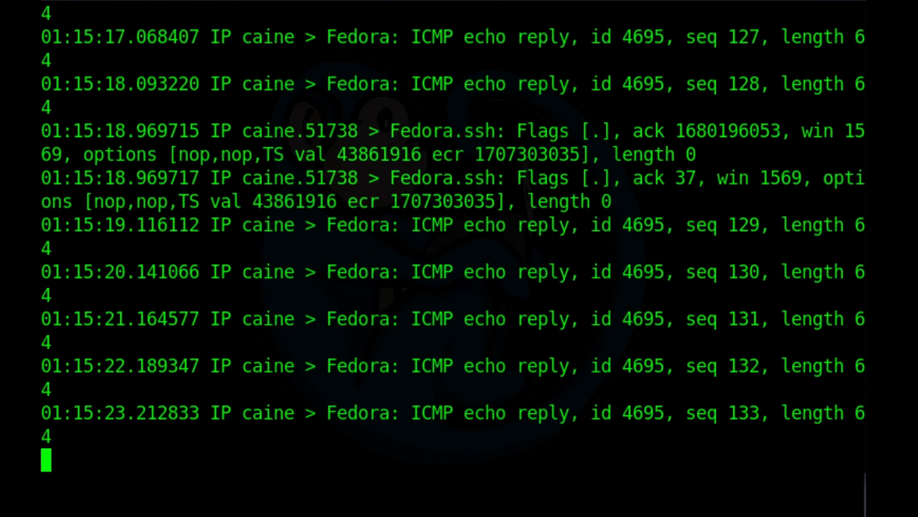
scroll(down, 3)
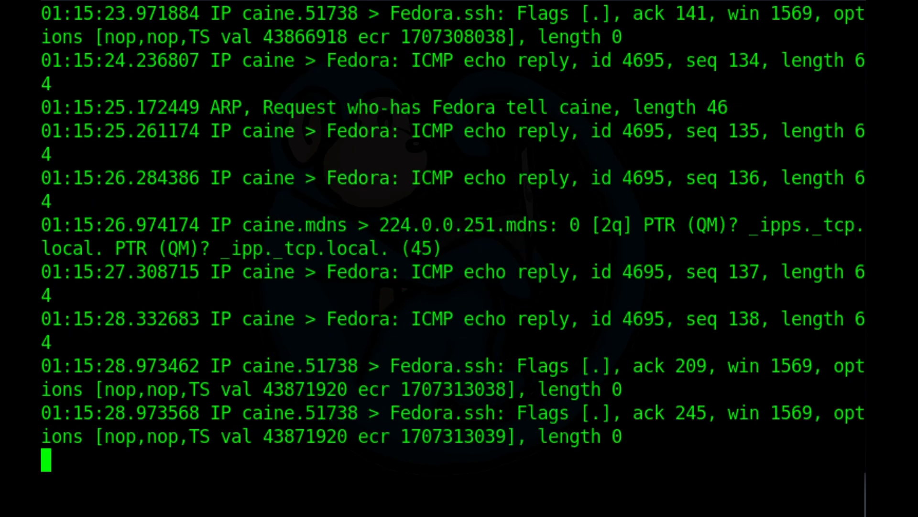
scroll(down, 3)
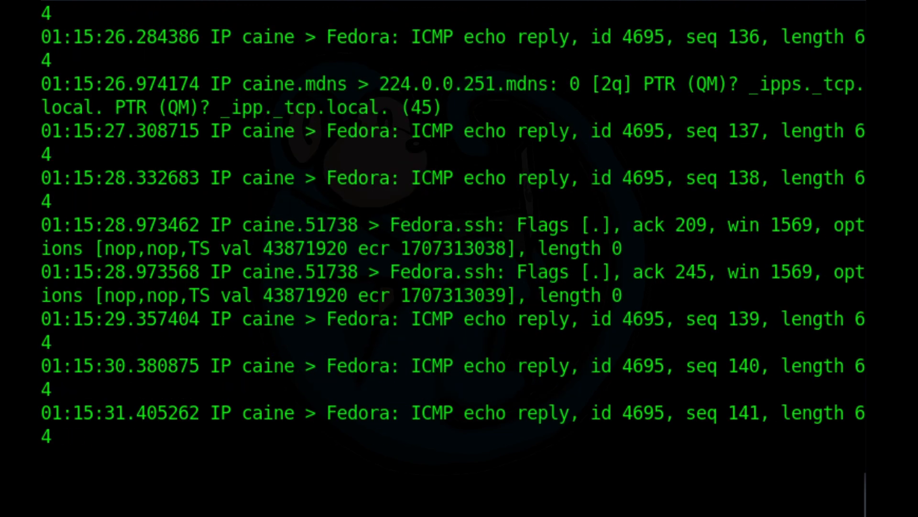
scroll(down, 3)
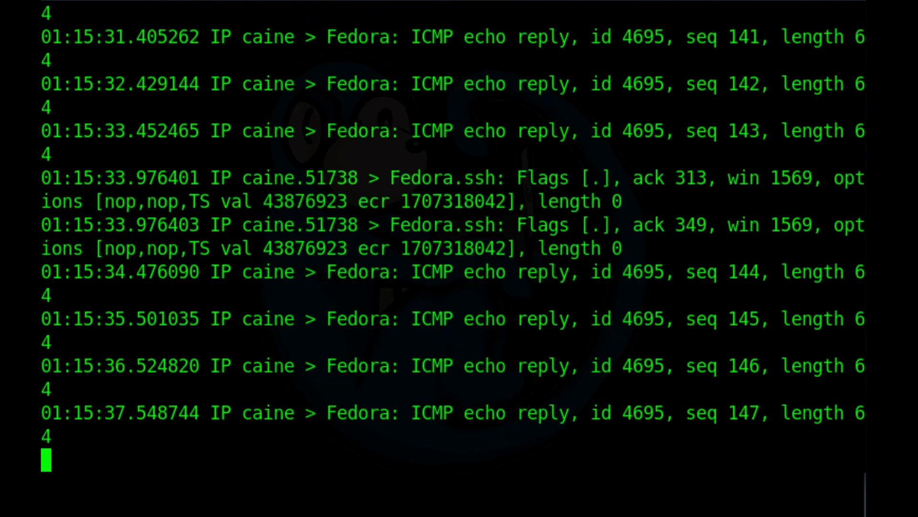
key(ctrl+c)
text(sudo tc)
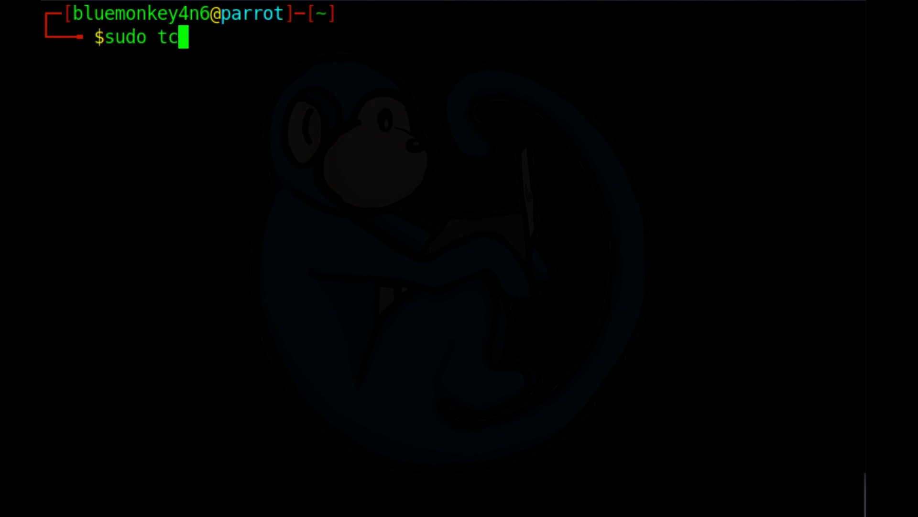
Capture eth0 traffic to dst host 10.0.2.12 and scroll Fedora's echo requests
text(pdump -i)
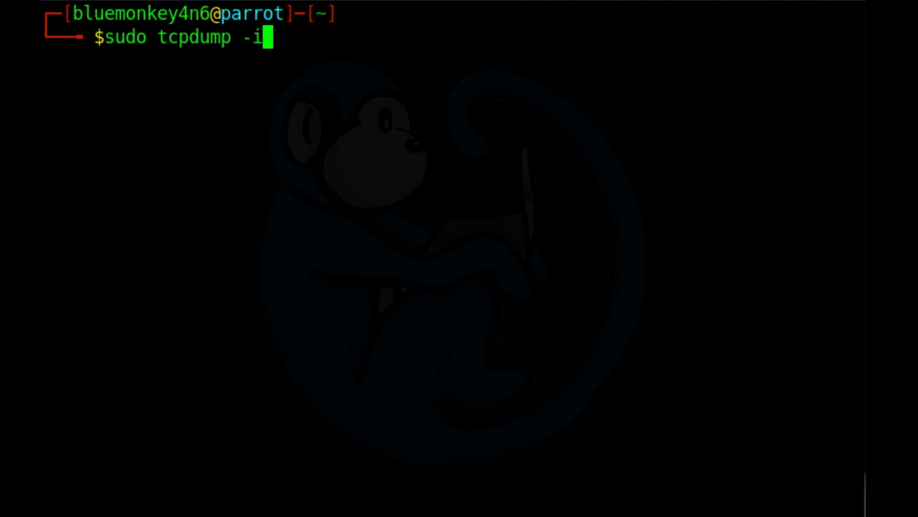
text(eth0)
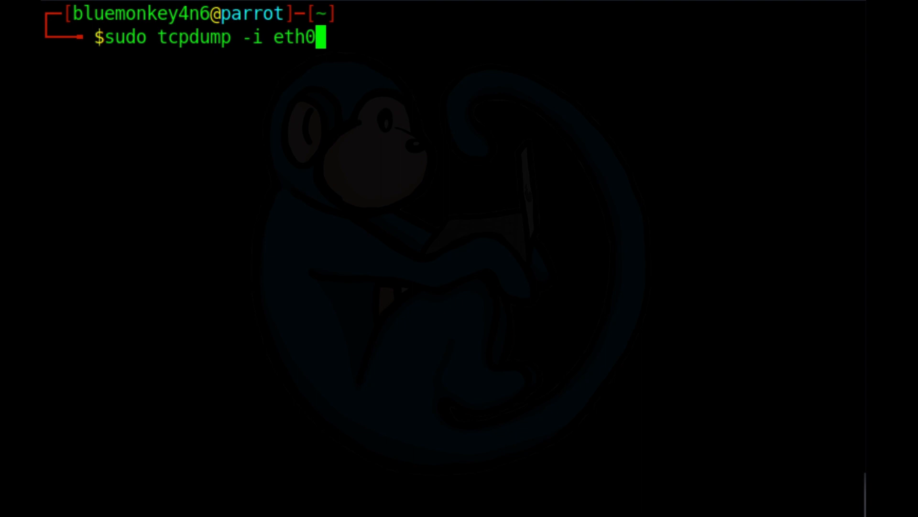
text(ds)
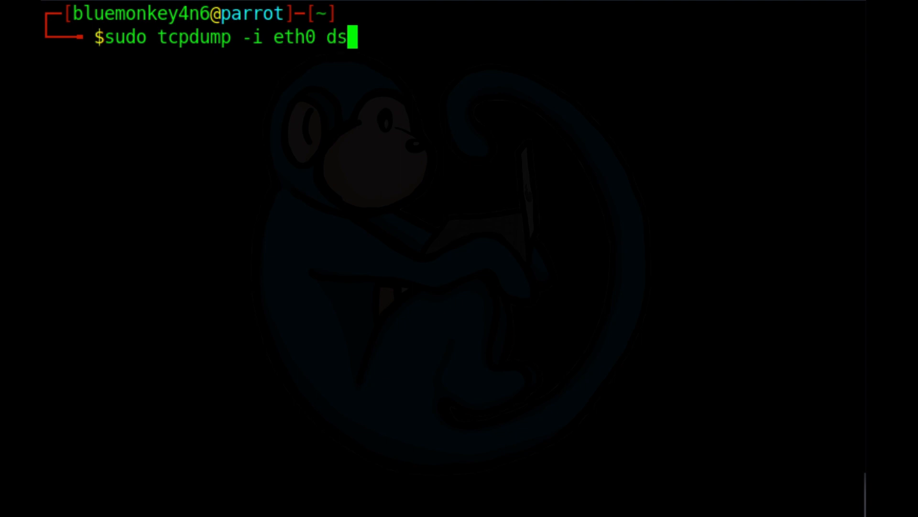
text(t host)
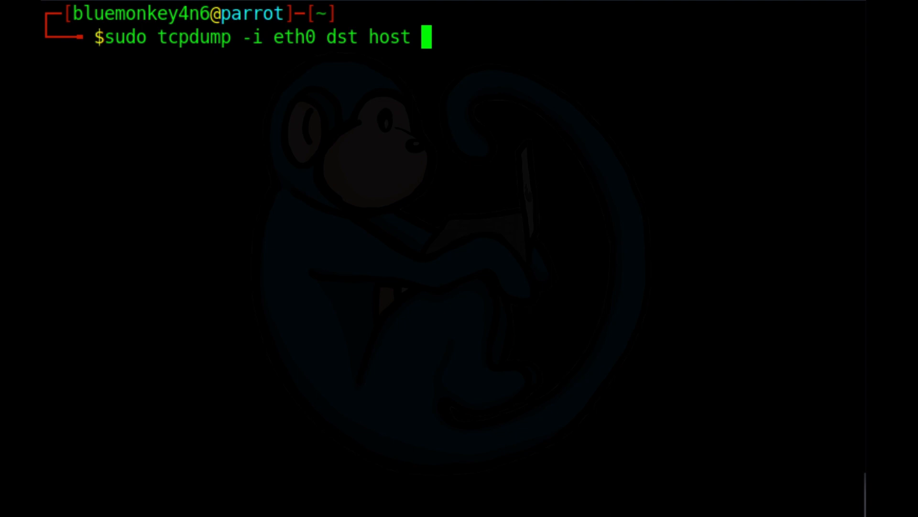
text(10.0.)
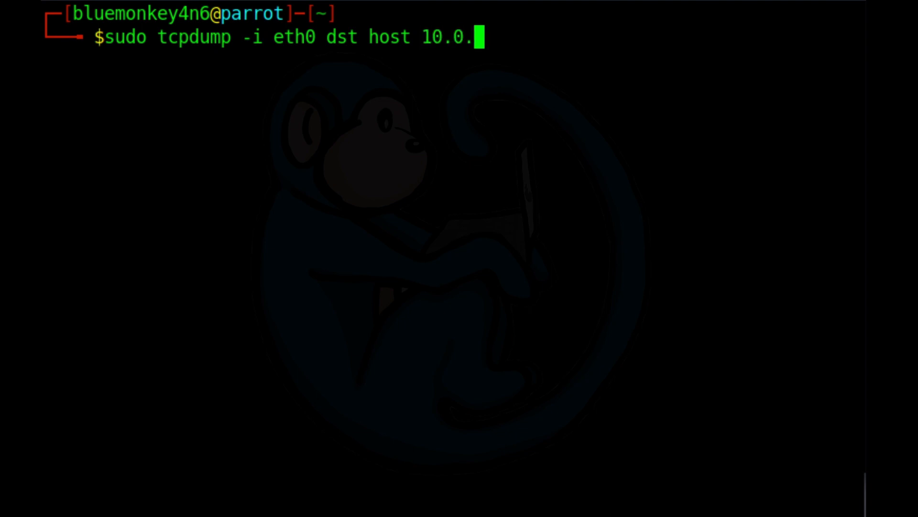
text(2.12)
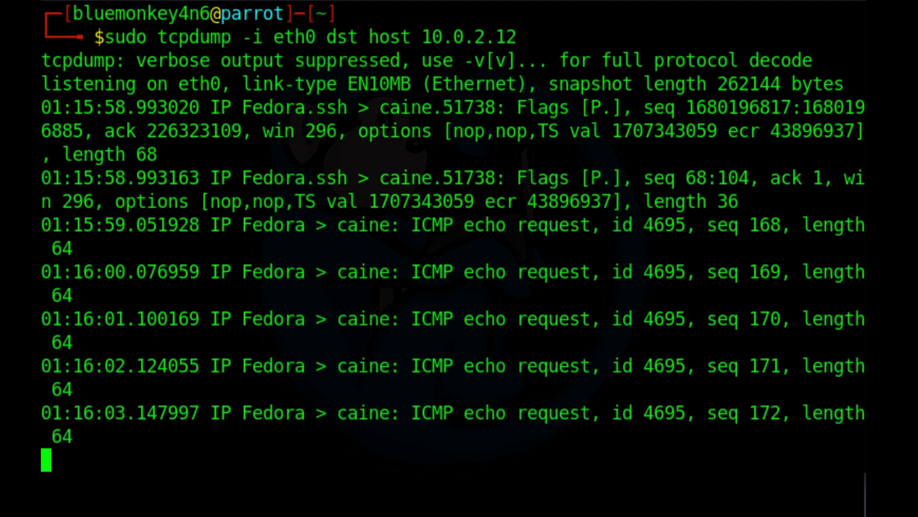
scroll(down, 3)
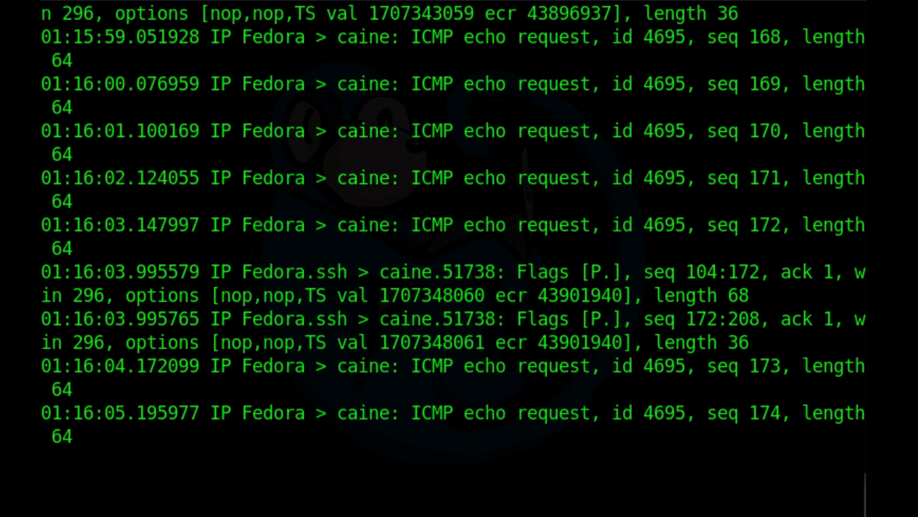
scroll(down, 3)
text(sudo tcpdum)
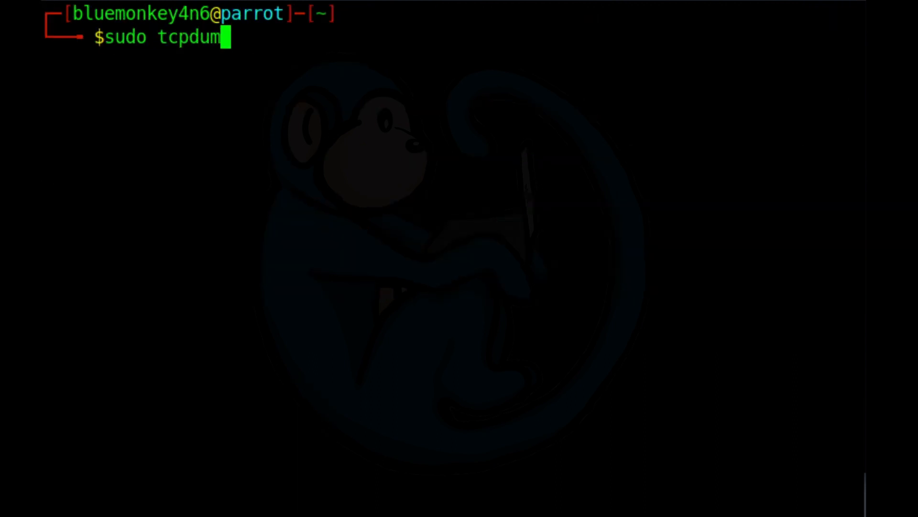
Type an eth0 capture filtered by ether host MAC starting 08:00:27:e2:e9
text(p -i eth0)
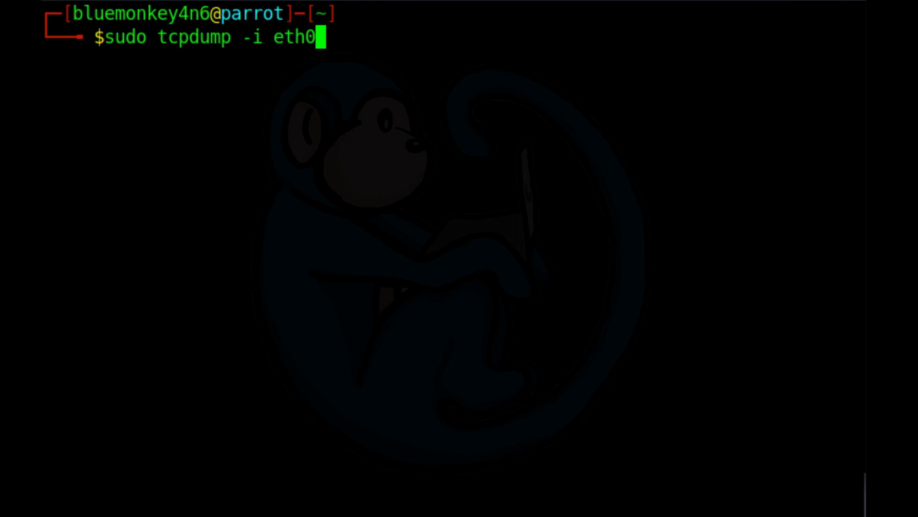
text(ether)
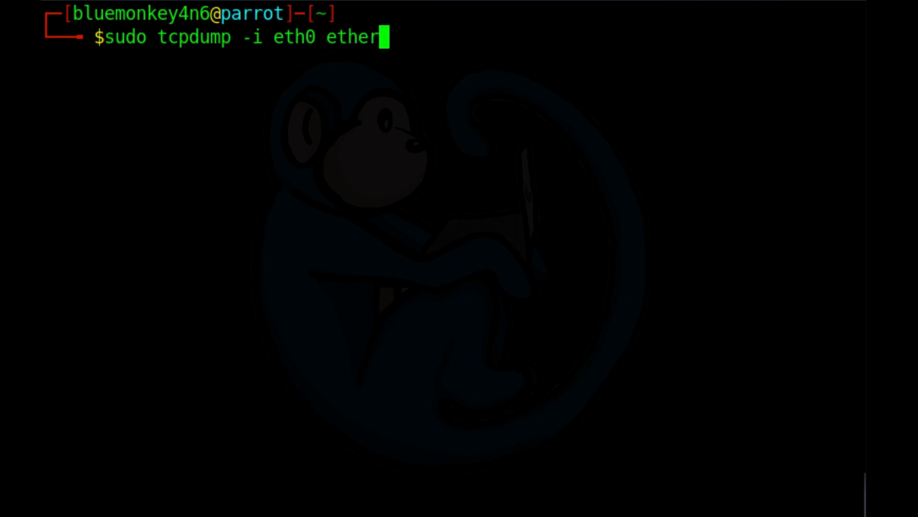
text(host 0)
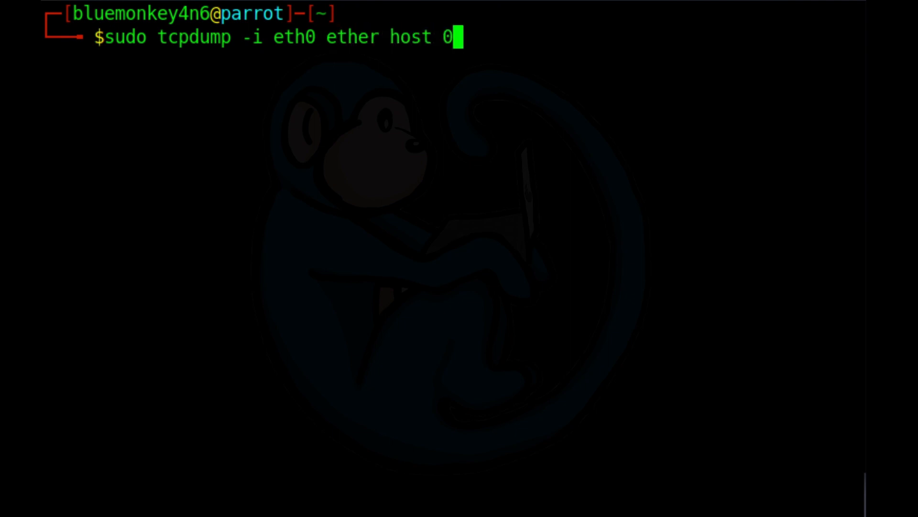
text(8:00:)
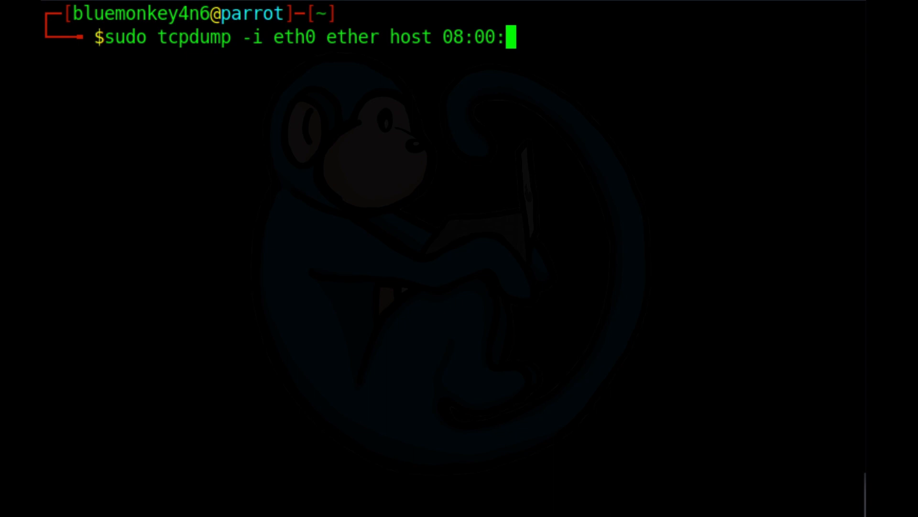
text(27:e)
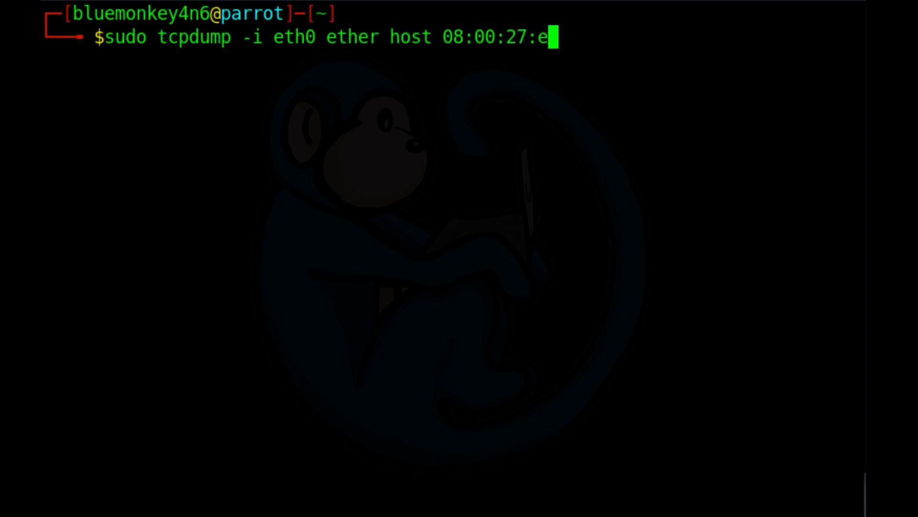
text(2:e9)
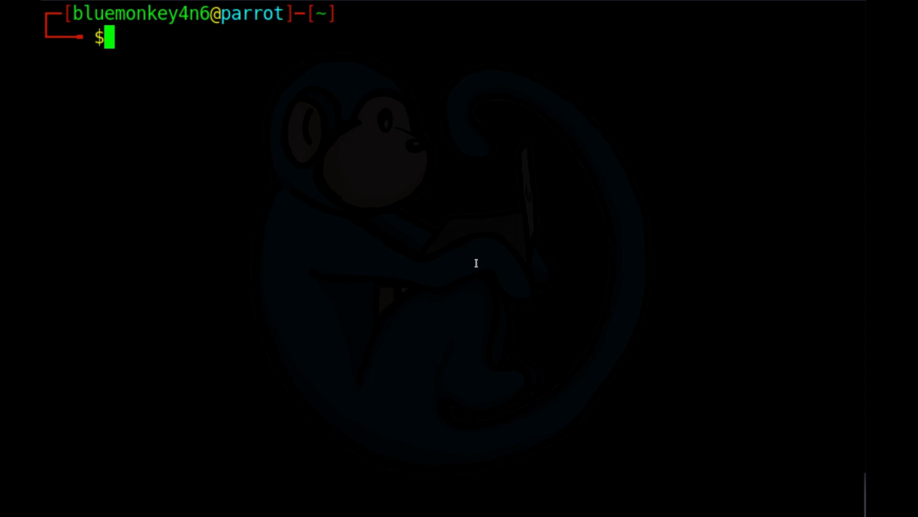
Capture eth0 traffic for net 10.0.2.4 mask 255.255.255.252, then stop at 40 packets
text(sudo tcpdump)
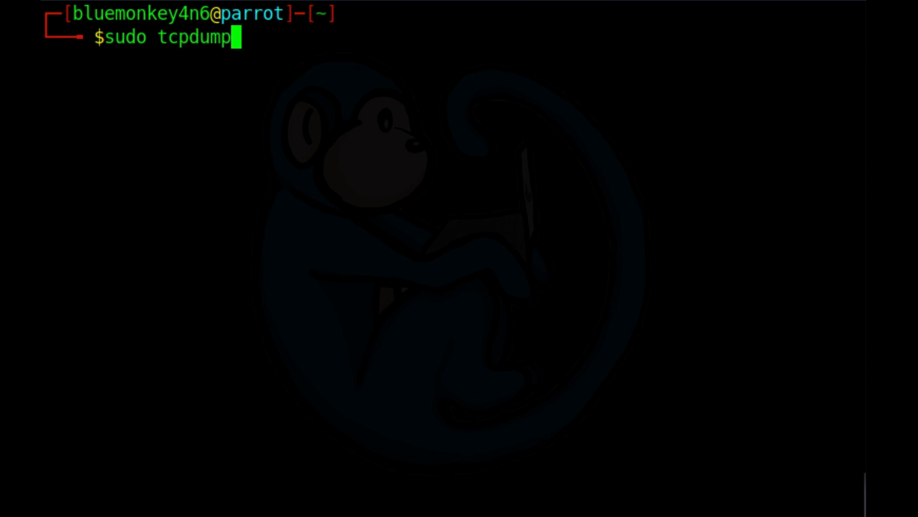
text(-i eh)
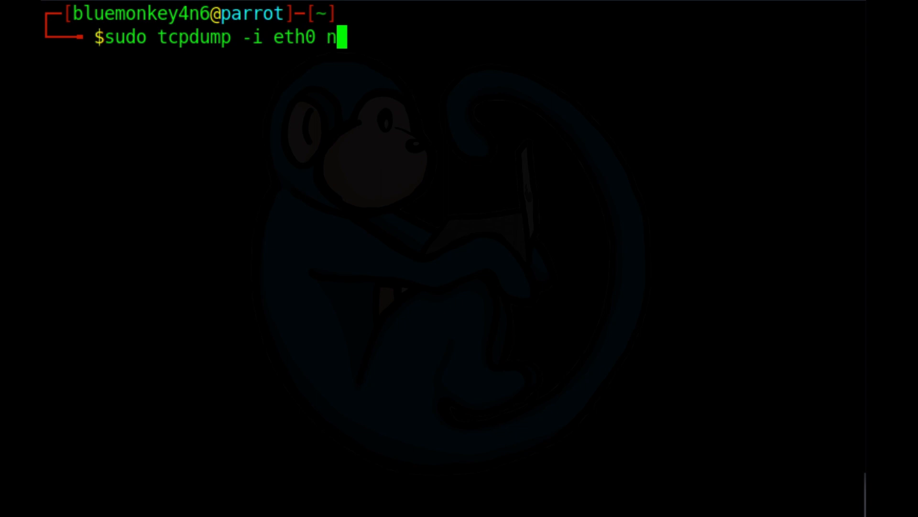
text(et 10.0.2)
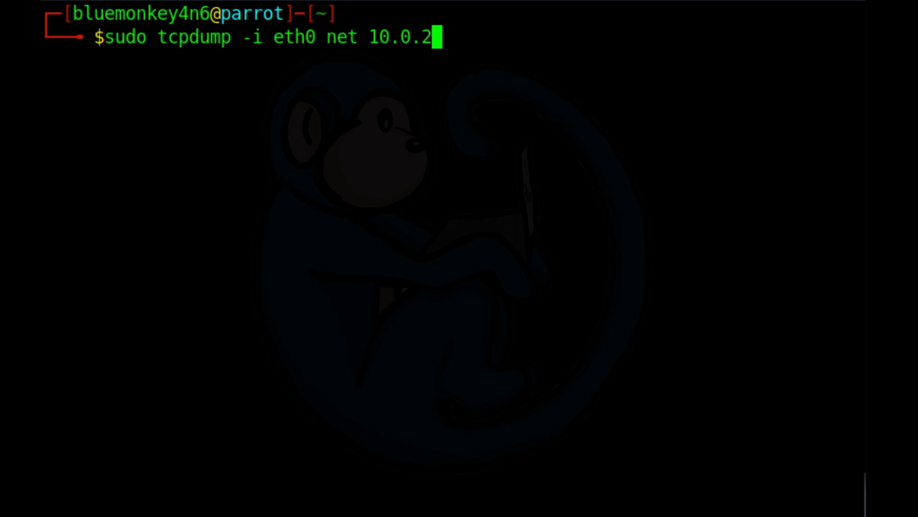
text(4)
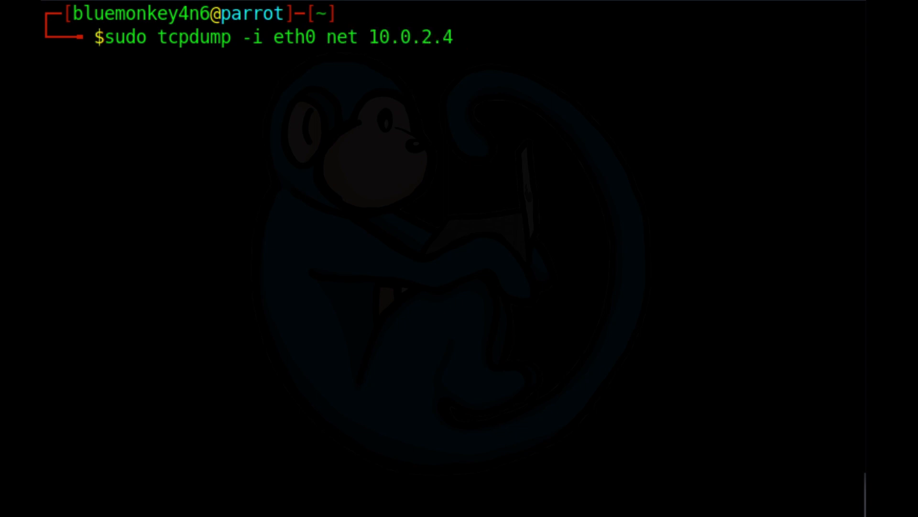
text(mask)
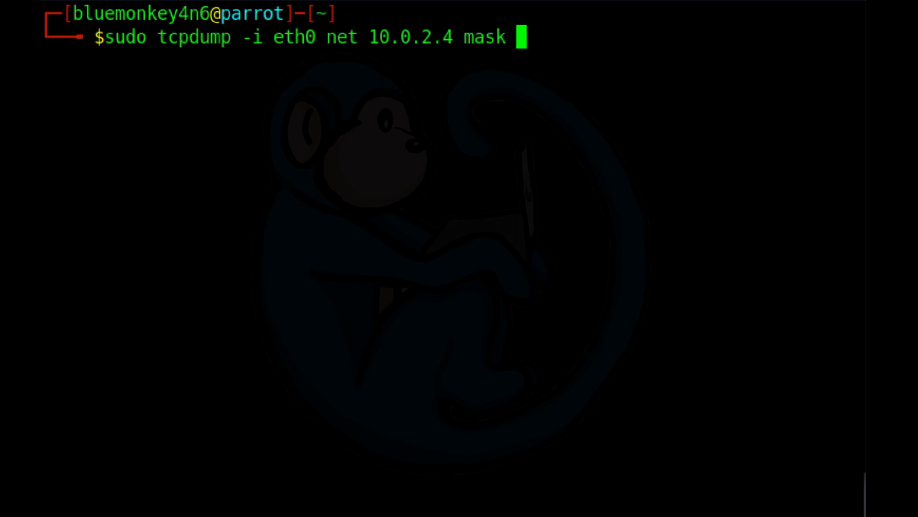
text(255.255.255.)
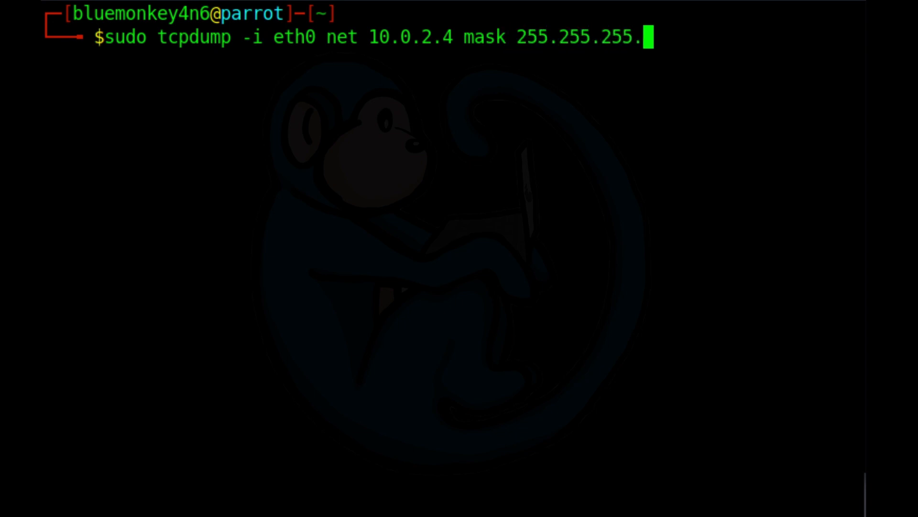
text(252)
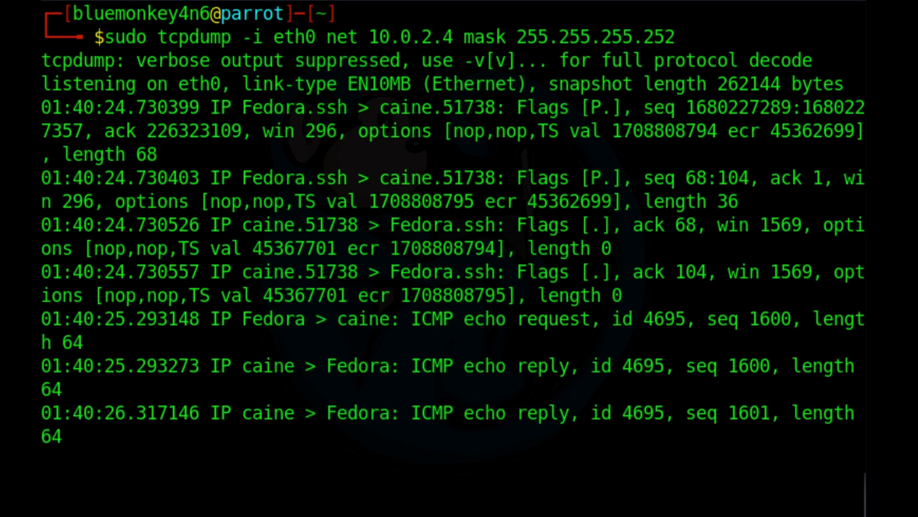
scroll(down, 3)
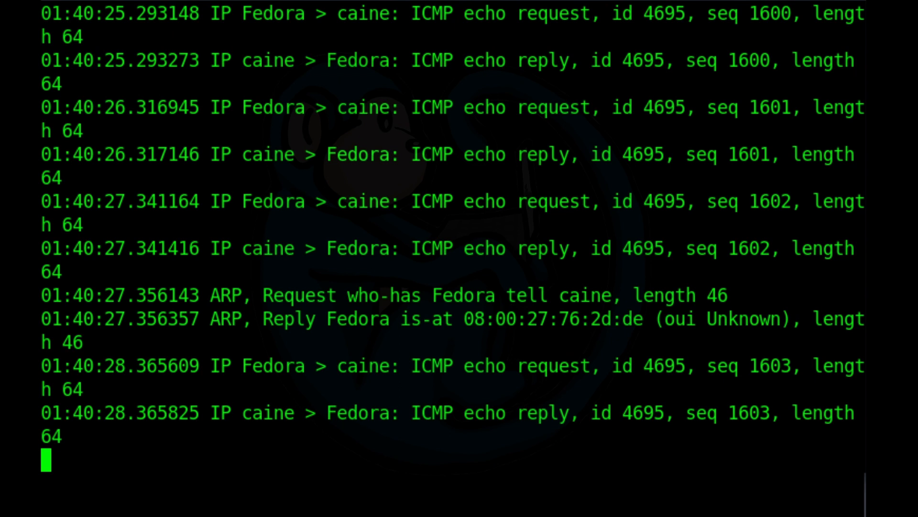
scroll(down, 3)
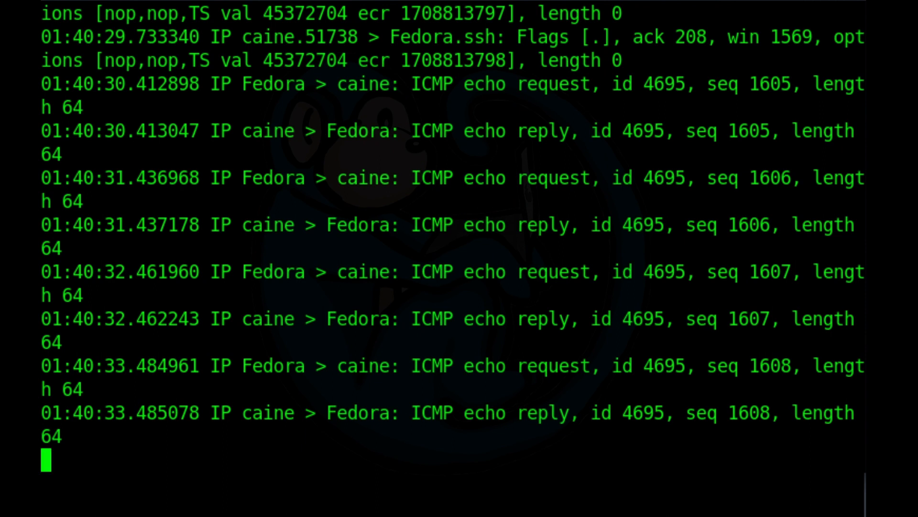
scroll(down, 3)
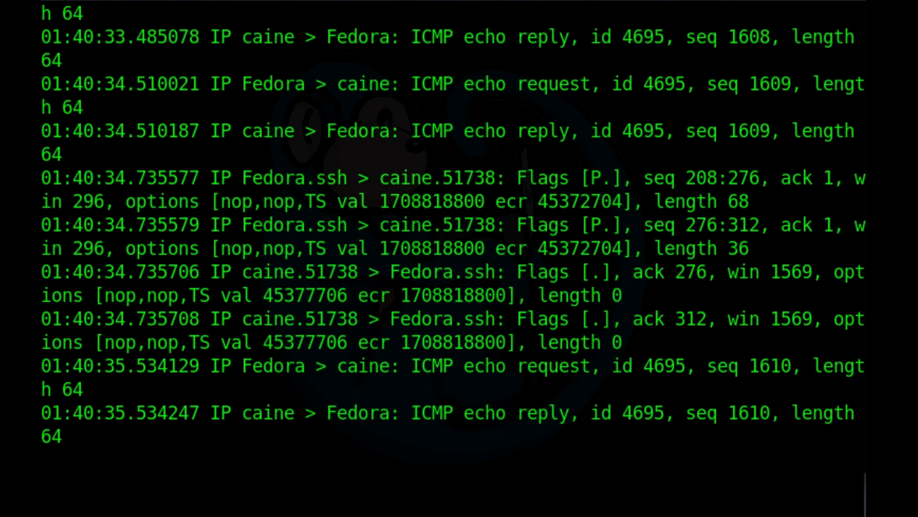
key(ctrl+c)
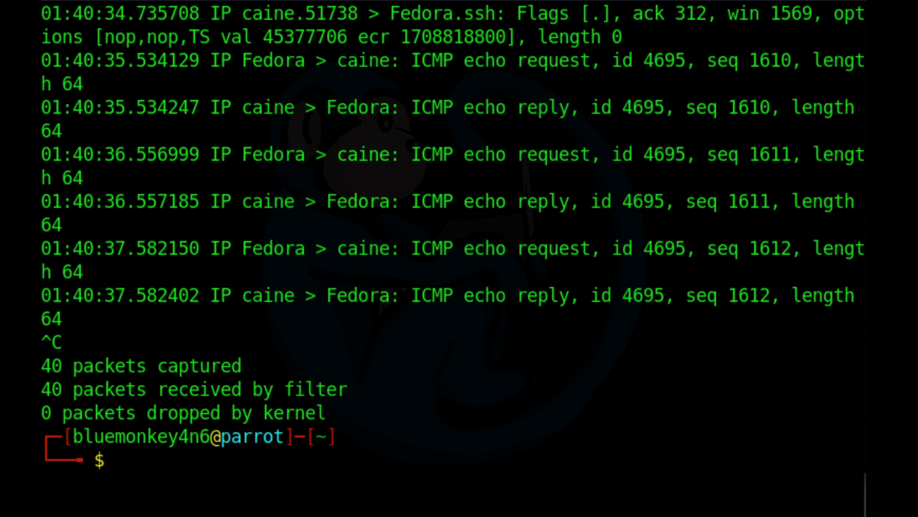
Rerun the eth0 net 10.0.2.4 mask 255.255.255.252 capture, scroll numeric output, then stop
text(sudo tcpdump -i eth0 net 10.0.2.4 mask 255.255.255.252)
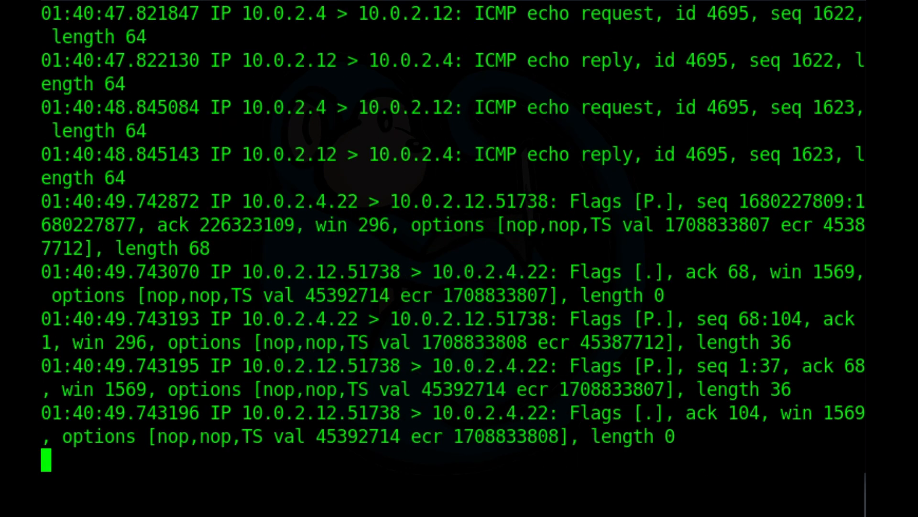
scroll(down, 3)
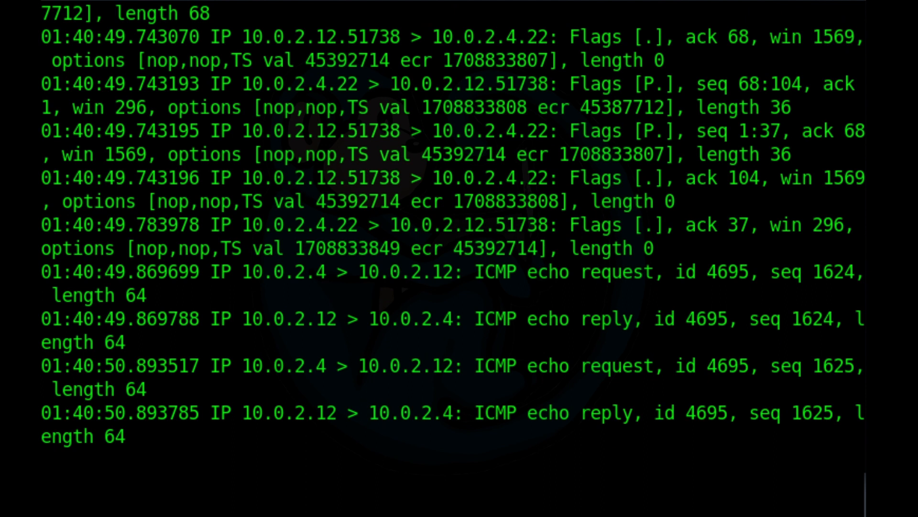
scroll(down, 3)
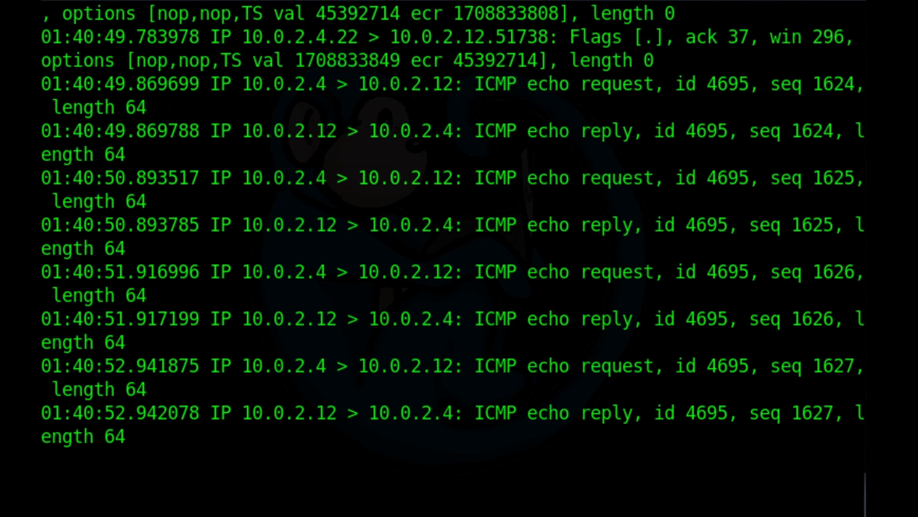
scroll(down, 3)
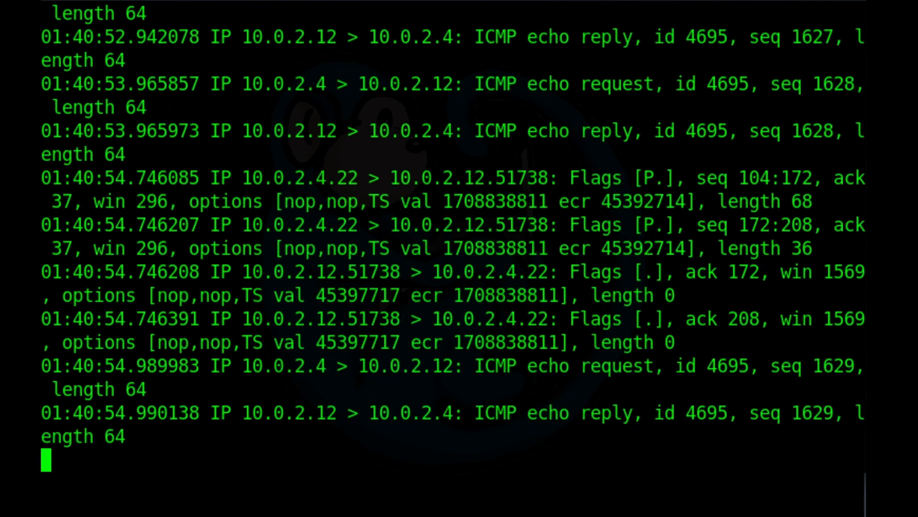
scroll(down, 3)
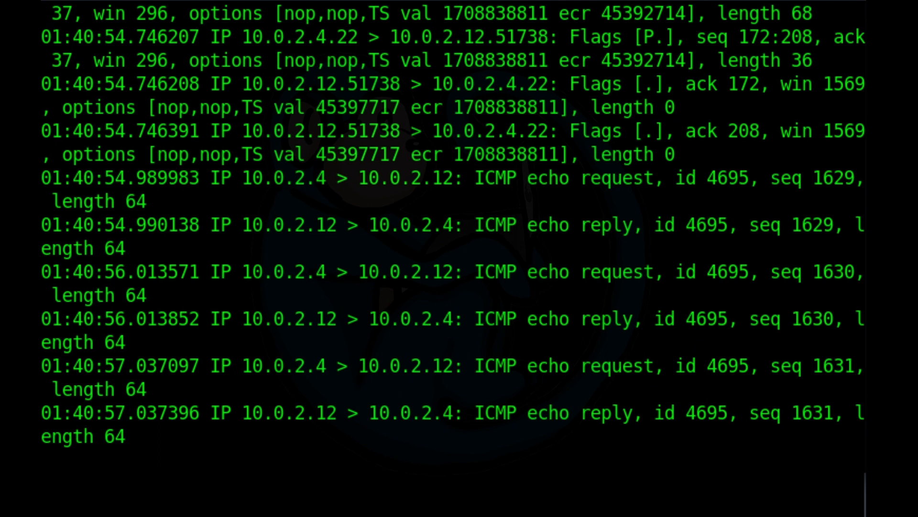
scroll(down, 3)
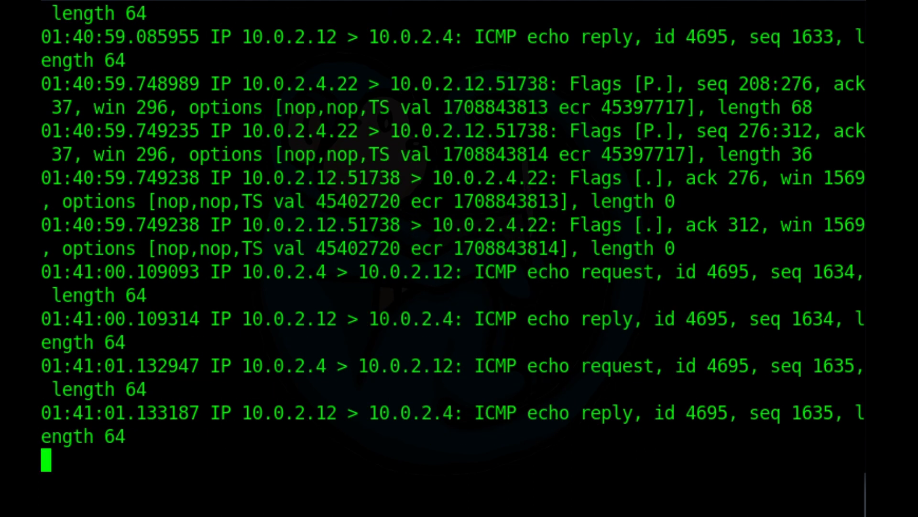
key(ctrl+c)
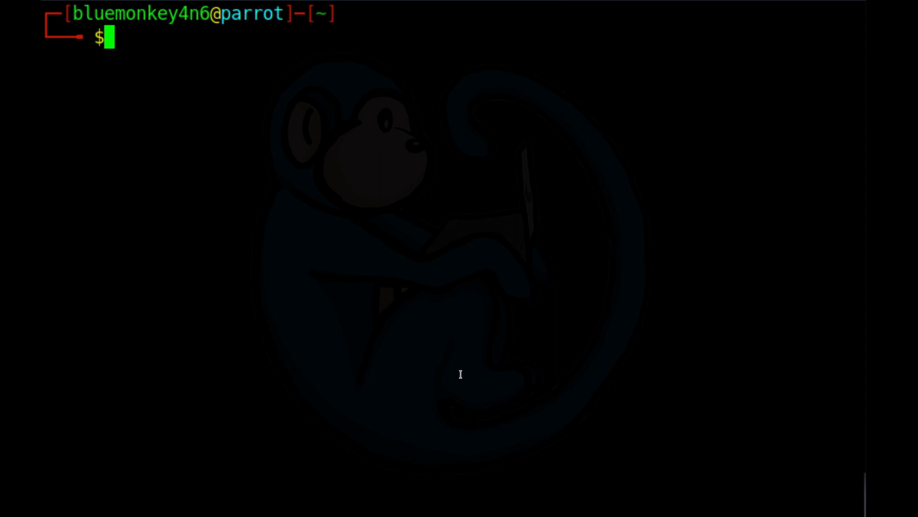
Capture eth0 port 22 traffic with -n, then stop after 20 packets
text(sudo tcpdum)
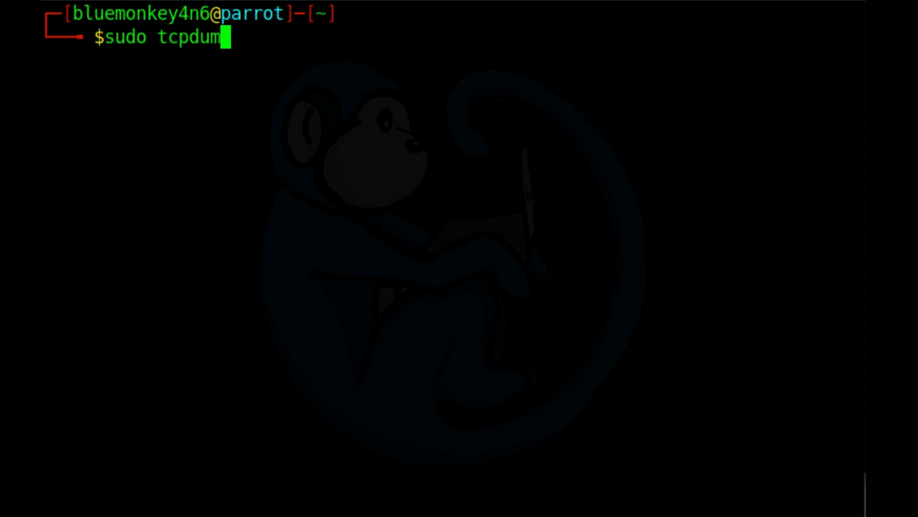
text(p -i eth)
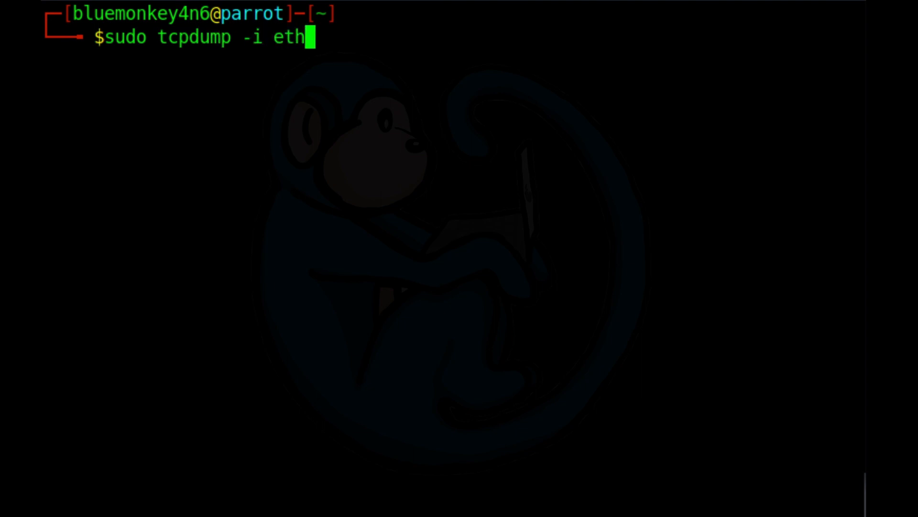
text(0 port 2)
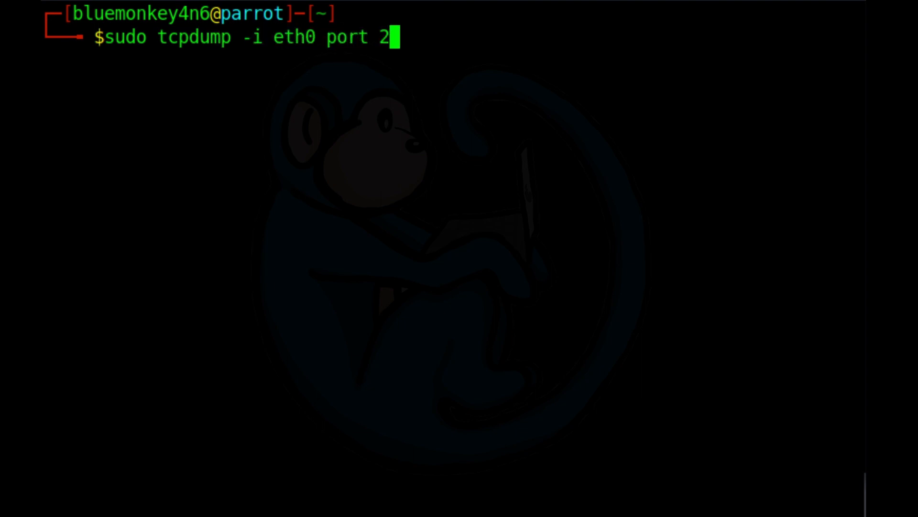
text(2 -n)
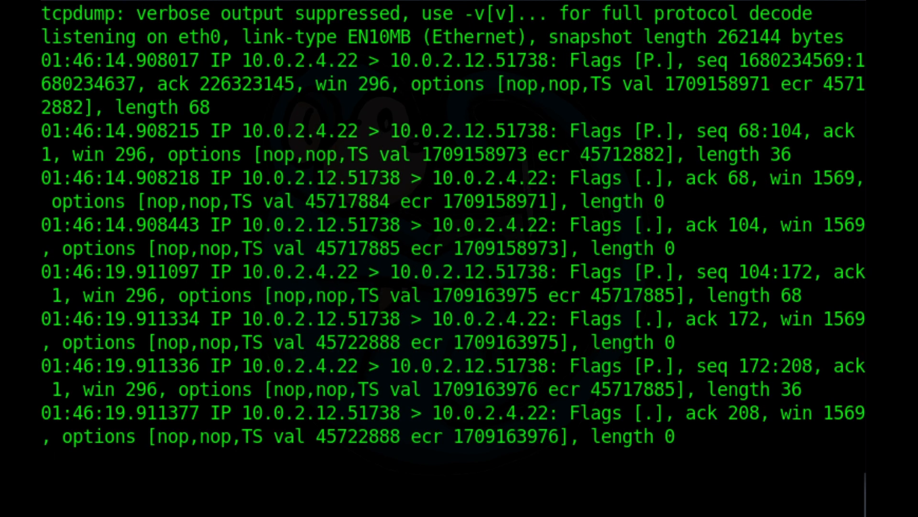
scroll(down, 3)
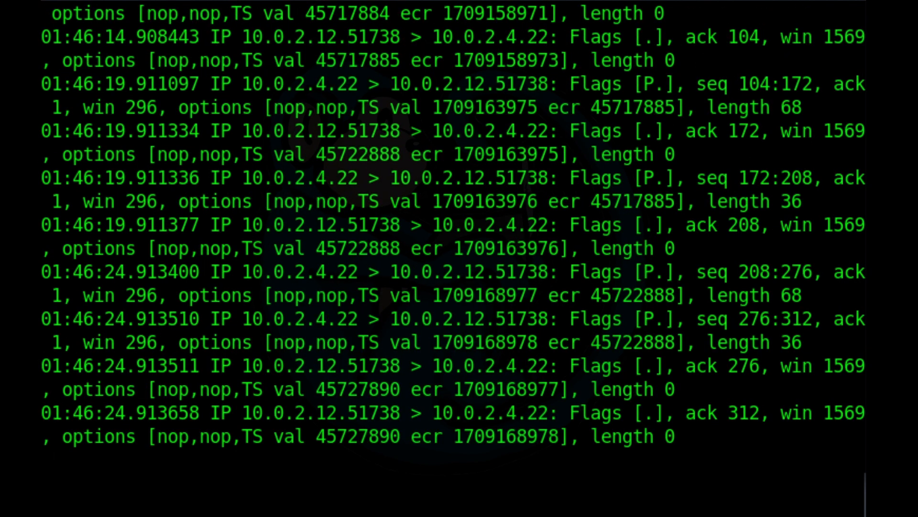
scroll(down, 3)
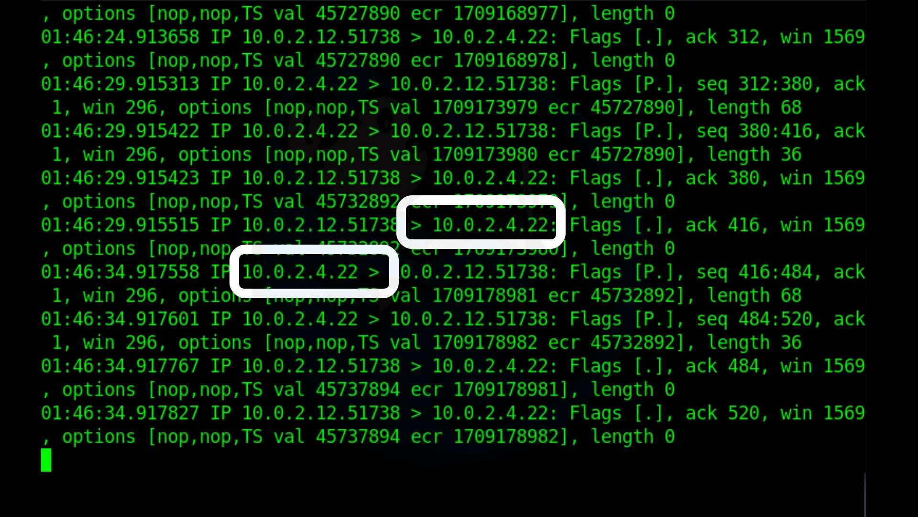
key(ctrl+c)
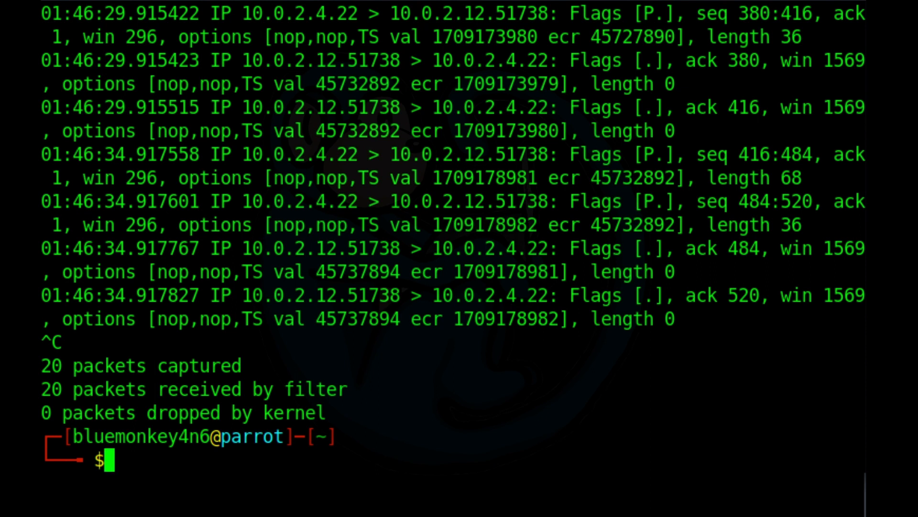
Capture eth0 packets from 10.0.2.12 on port 22 with -n, stopping at 10 packets
text(sudo)
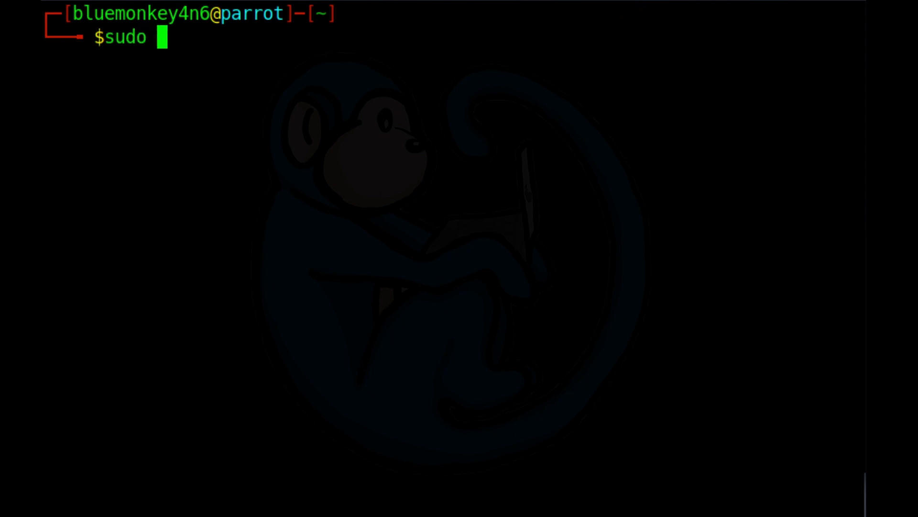
text(tcpdump -i)
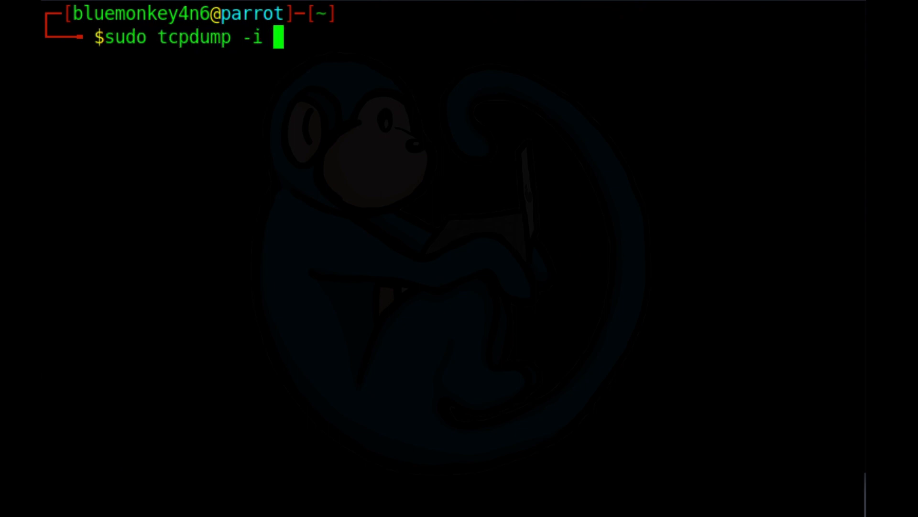
text(eth0 sr)
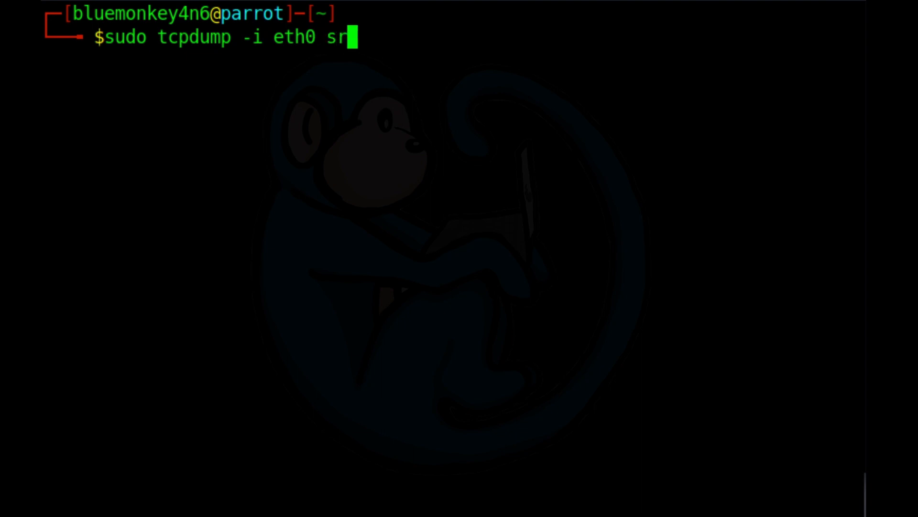
text(c host 10.0)
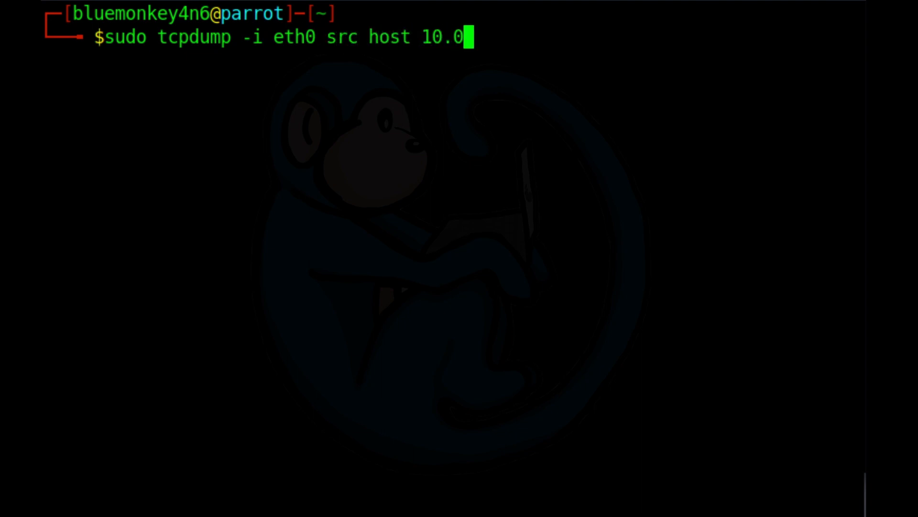
text(.2.12 and port 22 -n)
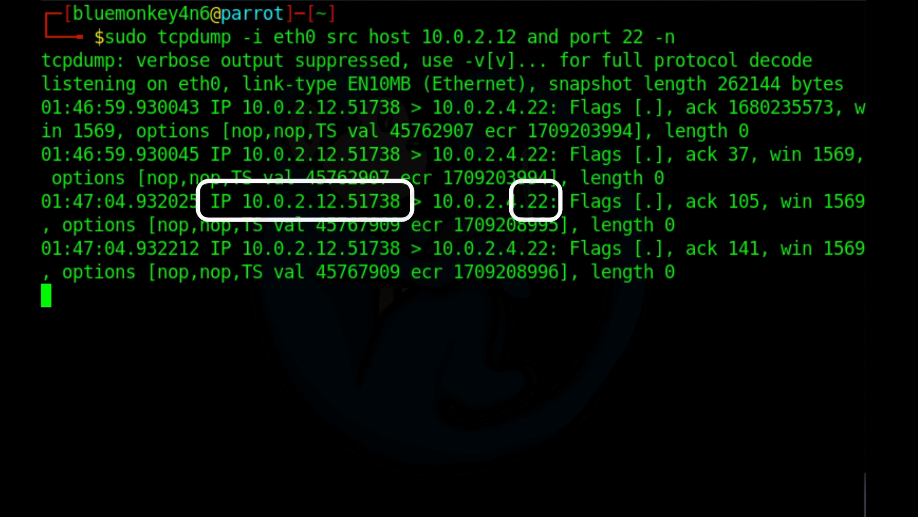
scroll(down, 3)
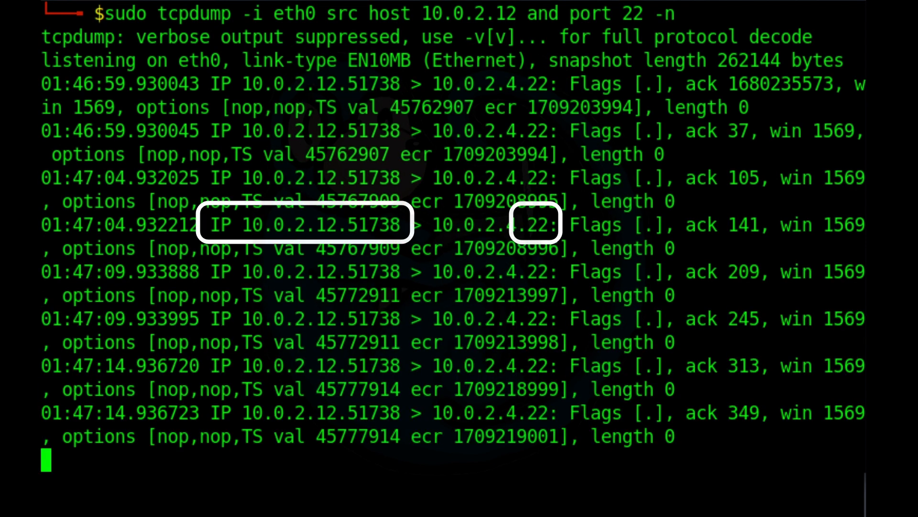
key(ctrl+c)
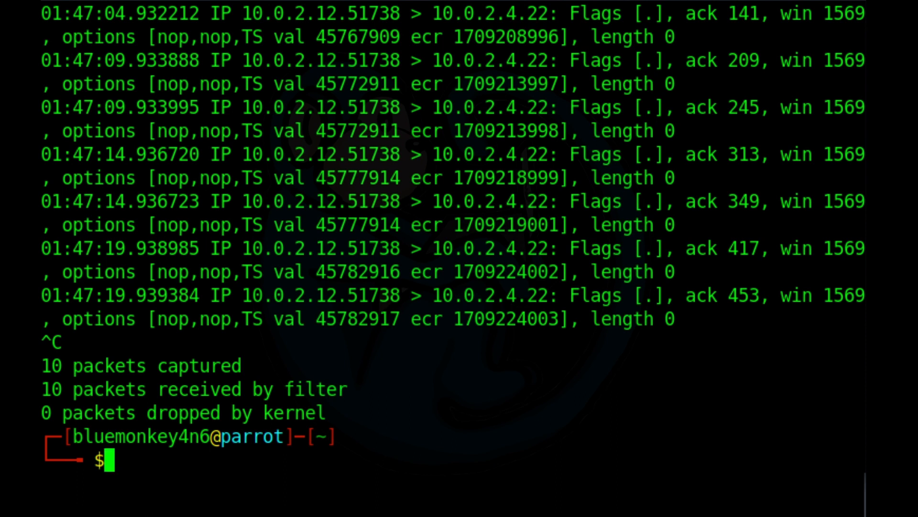
text(sudo tcpdump -i eth0 src host 10.0.2.12 and port 22 -n)
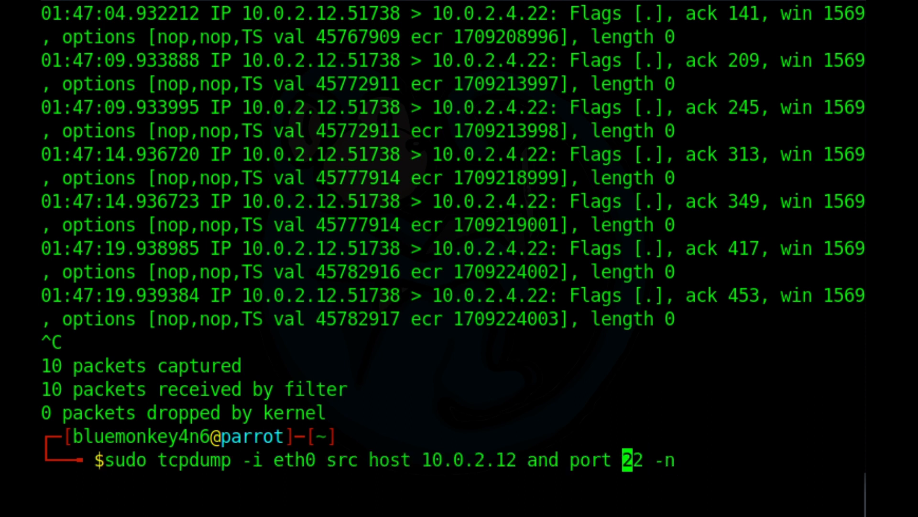
Rerun with 'src host 10.0.2.12 or port 22', catching ICMP replies and SSH until 29 packets
text(or)
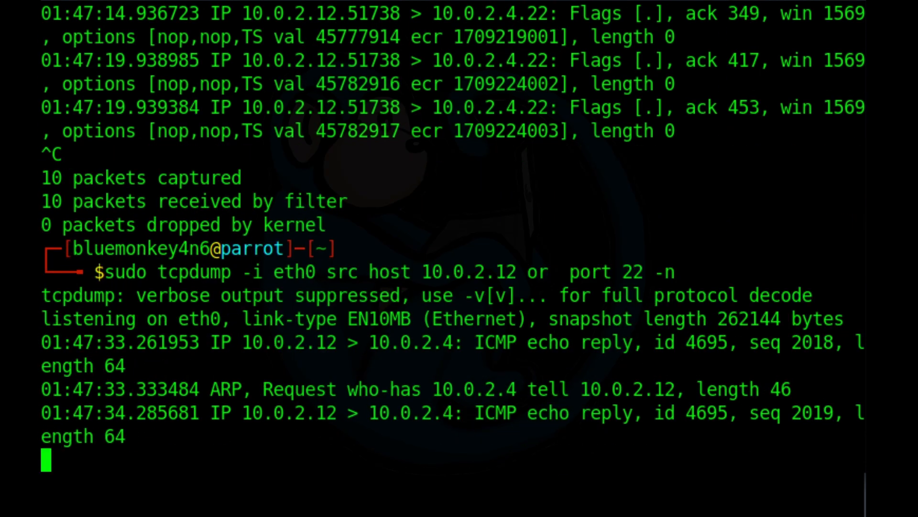
scroll(down, 3)
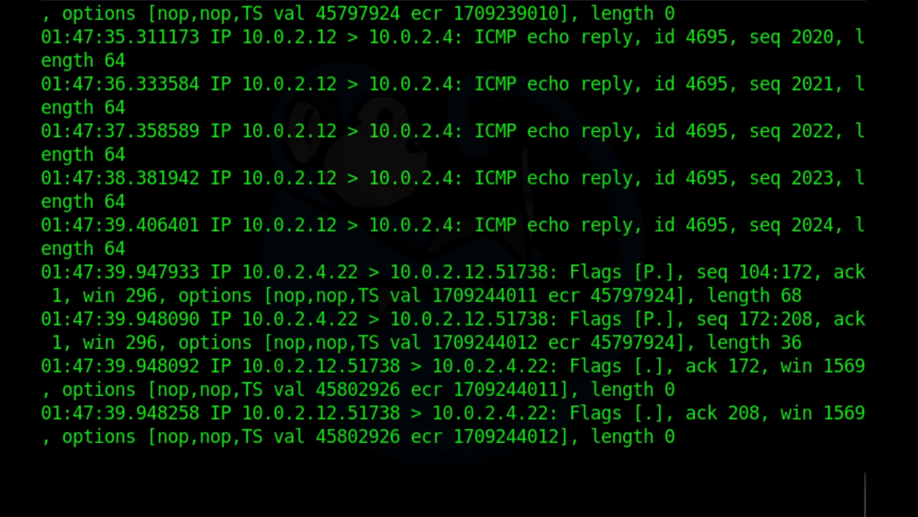
scroll(down, 3)
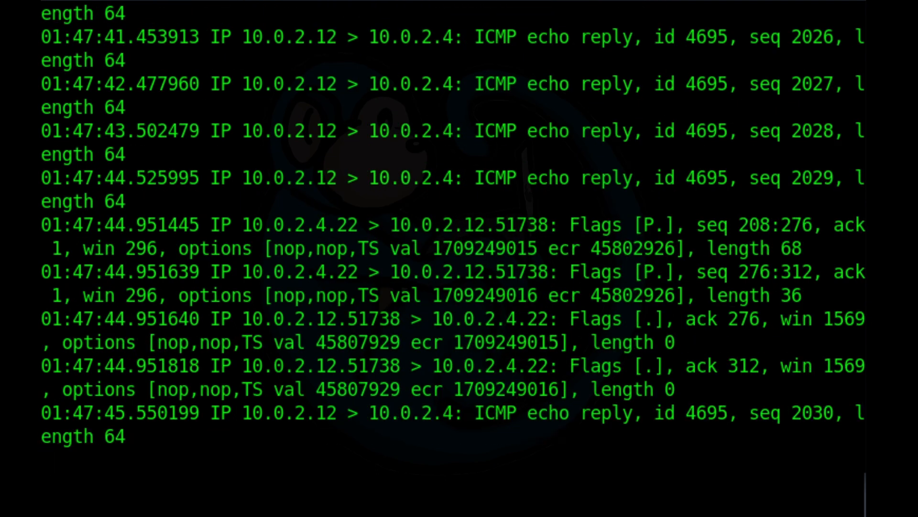
scroll(down, 3)
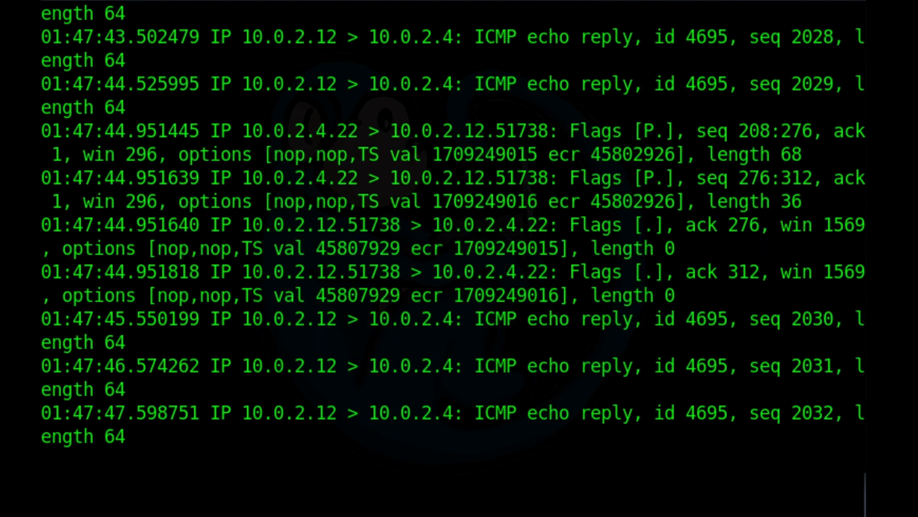
key(ctrl+c)
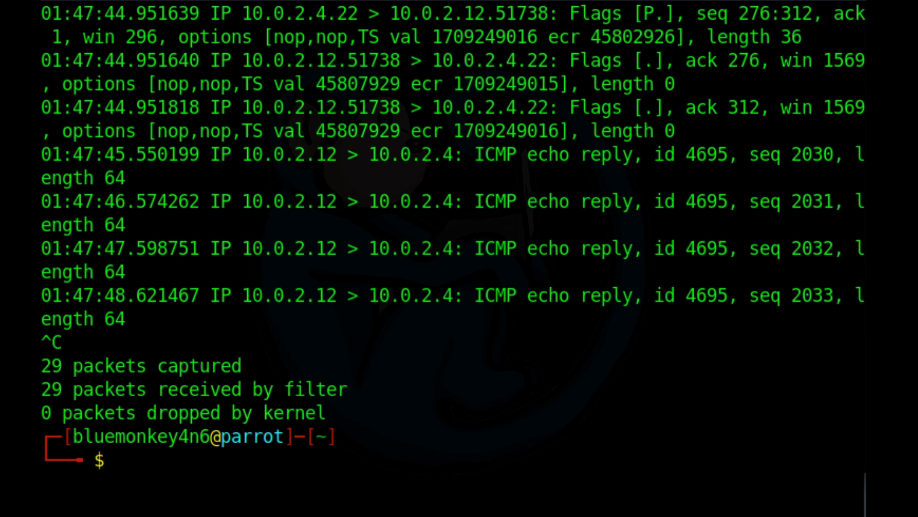
Rerun with 'src host 10.0.2.12 and not port 22', showing only echo replies and ARP
text(sudo tcpdump -i eth0 src host 10.0.2.12 or  port 22 -n)
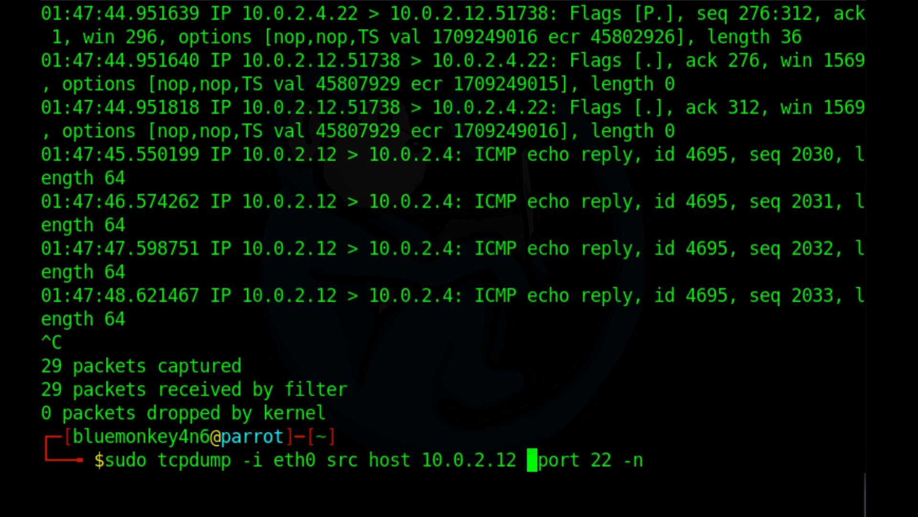
text(and not)
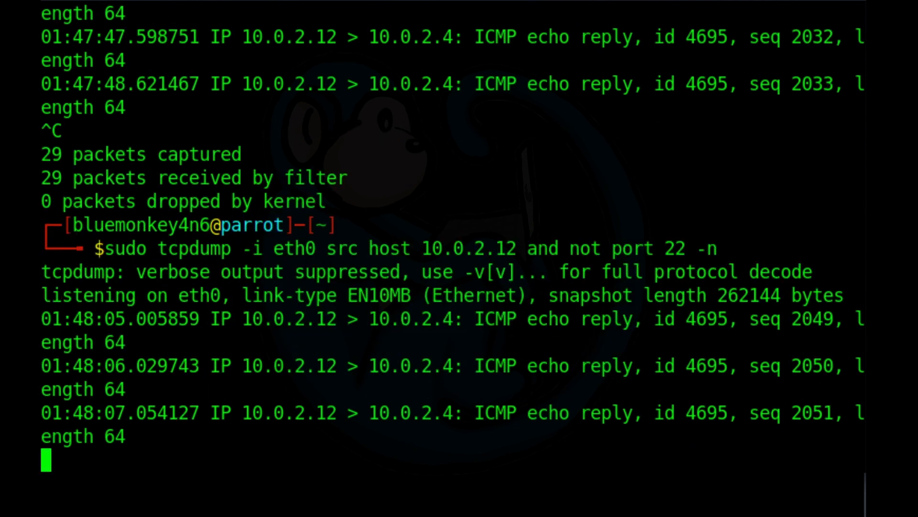
scroll(down, 3)
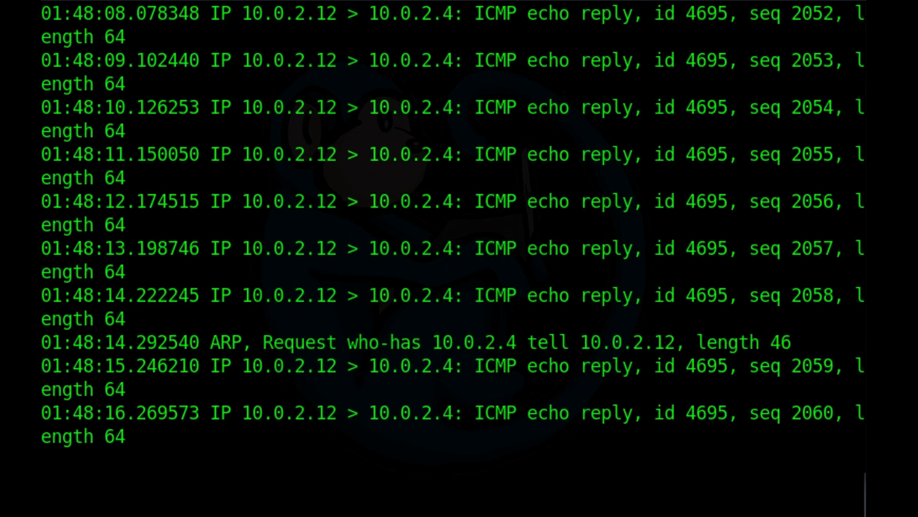
scroll(down, 3)
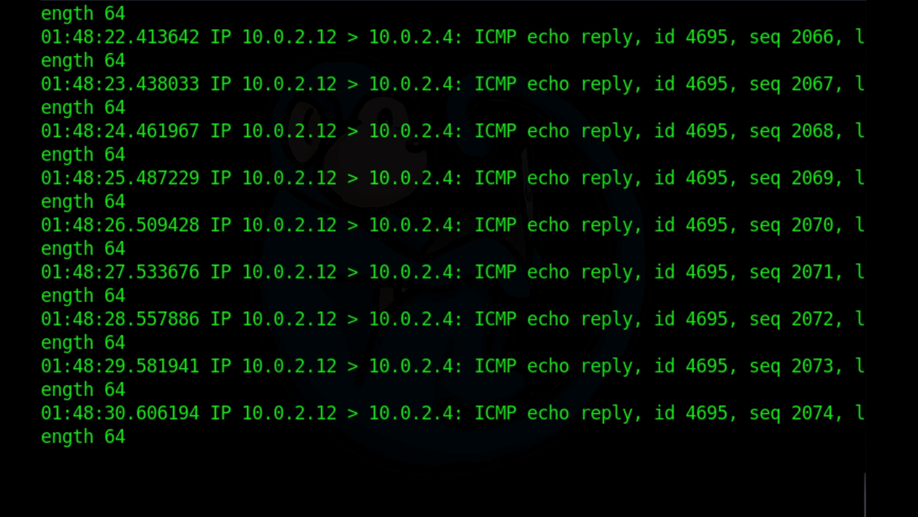
key(ctrl+c)
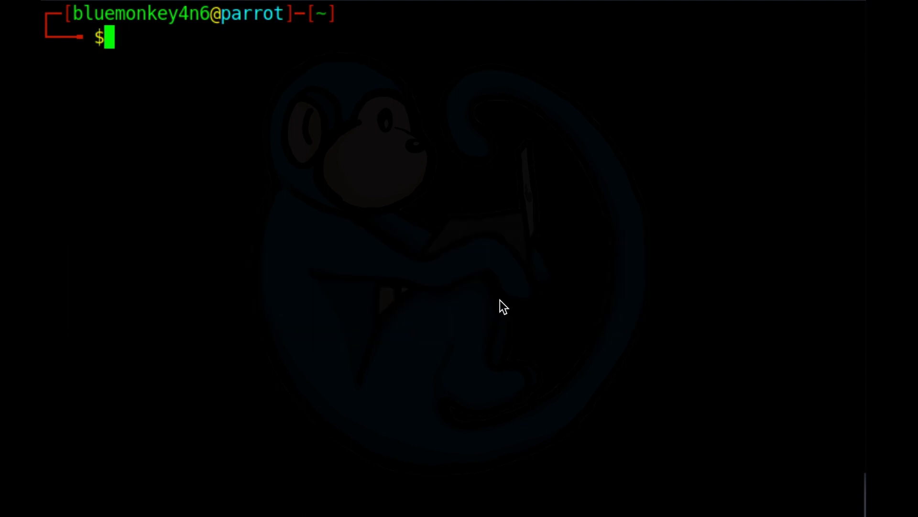
mouse_move(502, 300)
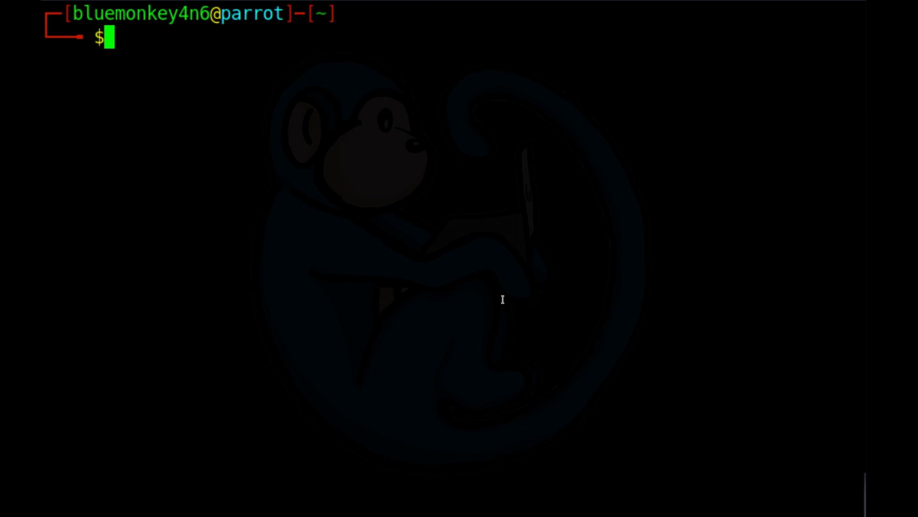
Run 'sudo tcpdump -i eth0 arp' and stop after 8 ARP packets
text(s)
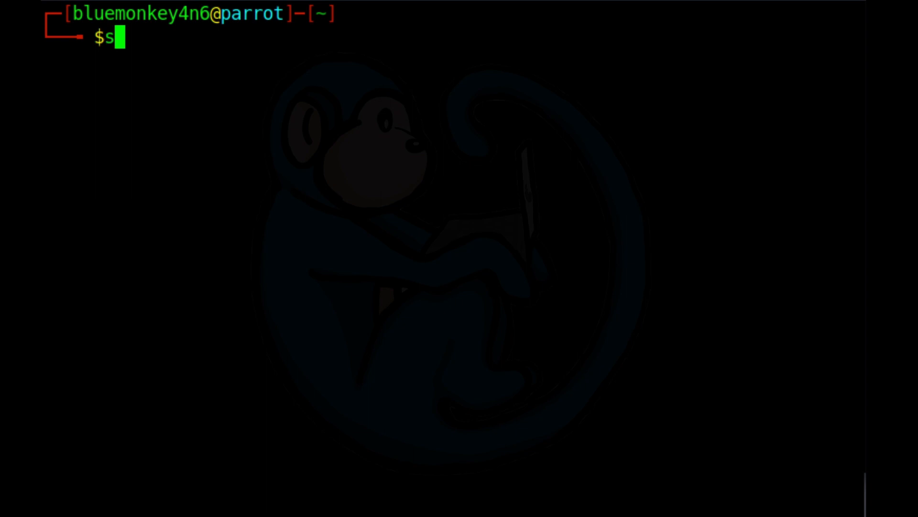
text(udo tcpdump)
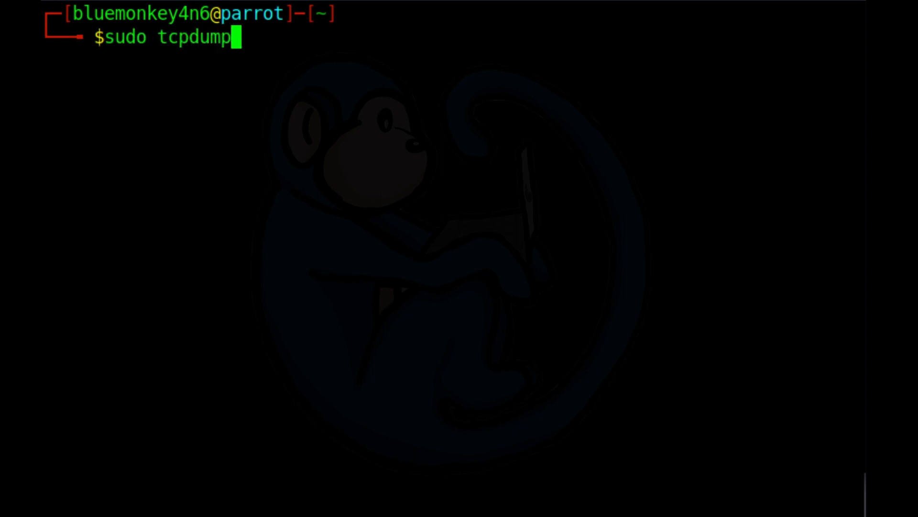
text(-i eth0)
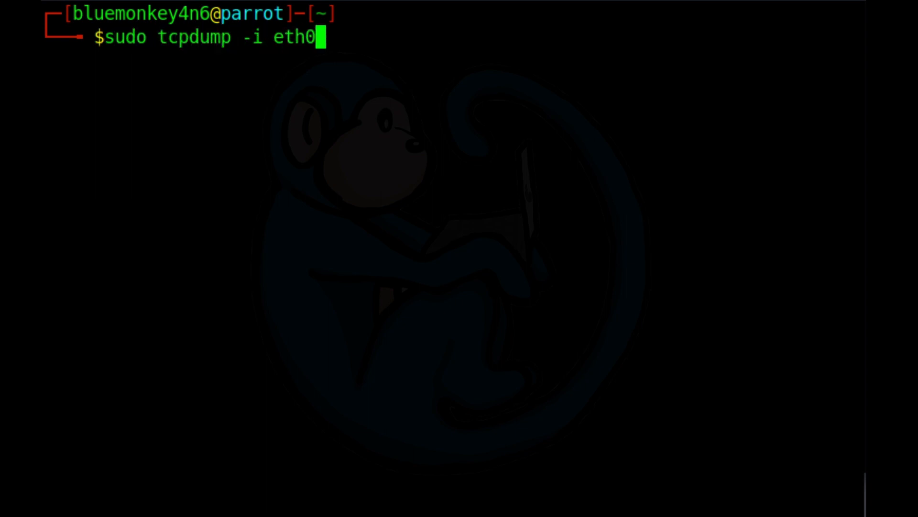
text(arp)
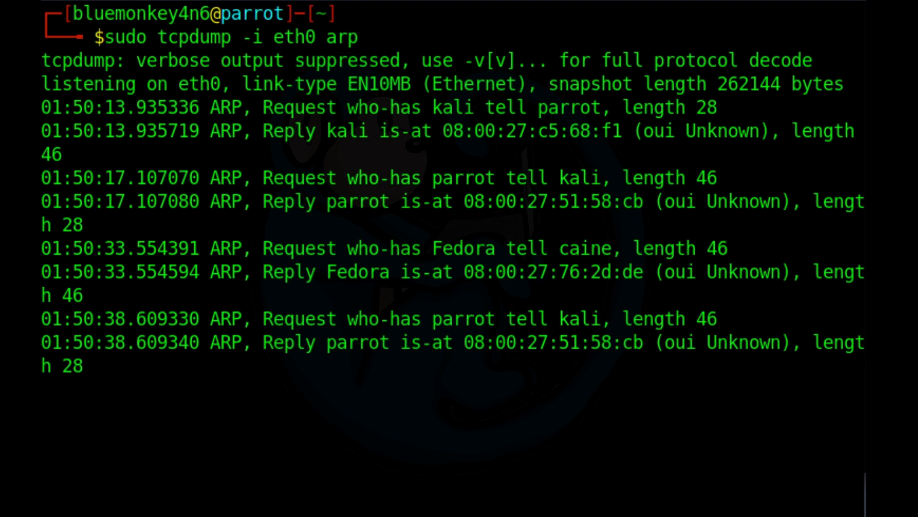
key(ctrl+c)
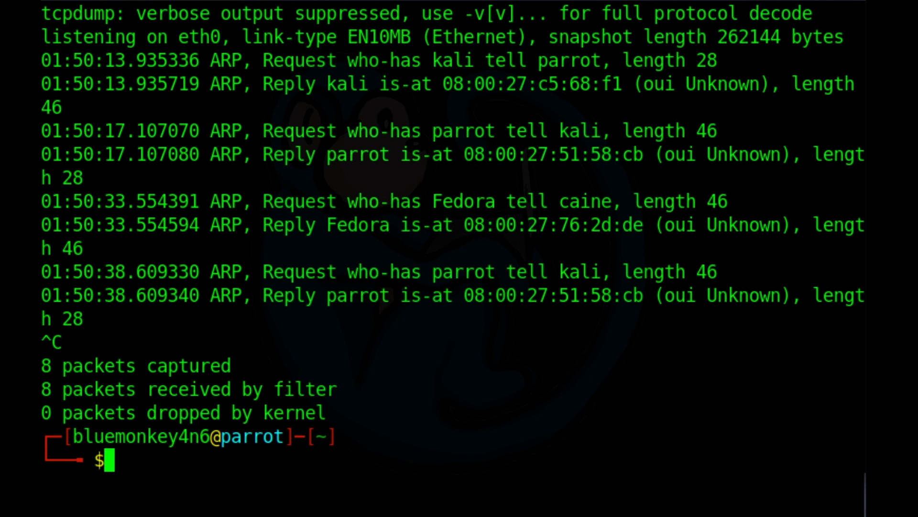
Run 'sudo tcpdump -i eth0 not icmp' and scroll through the ARP and SSH output
text(sudo t)
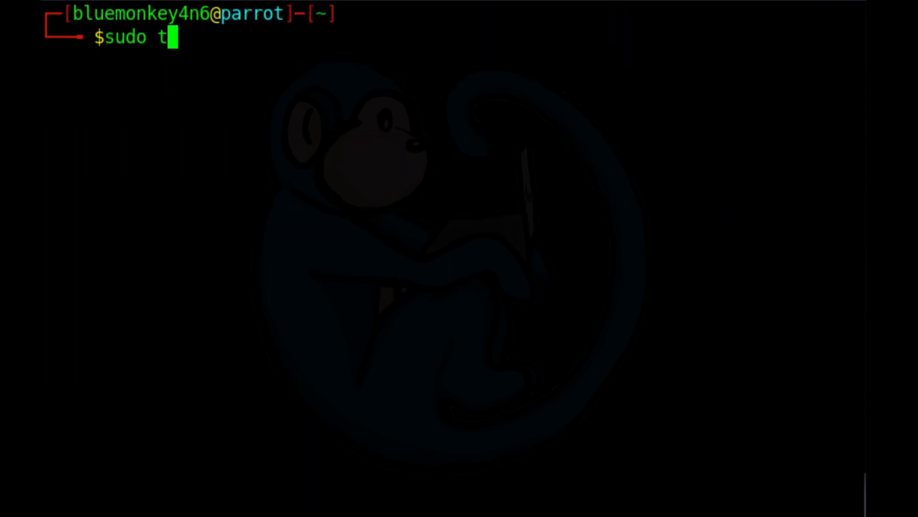
text(cpdump -i)
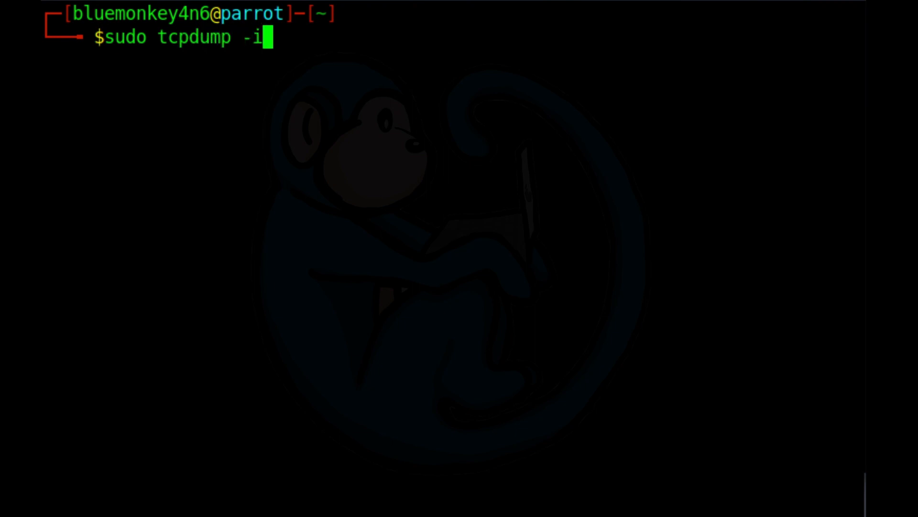
text(eth0 not i)
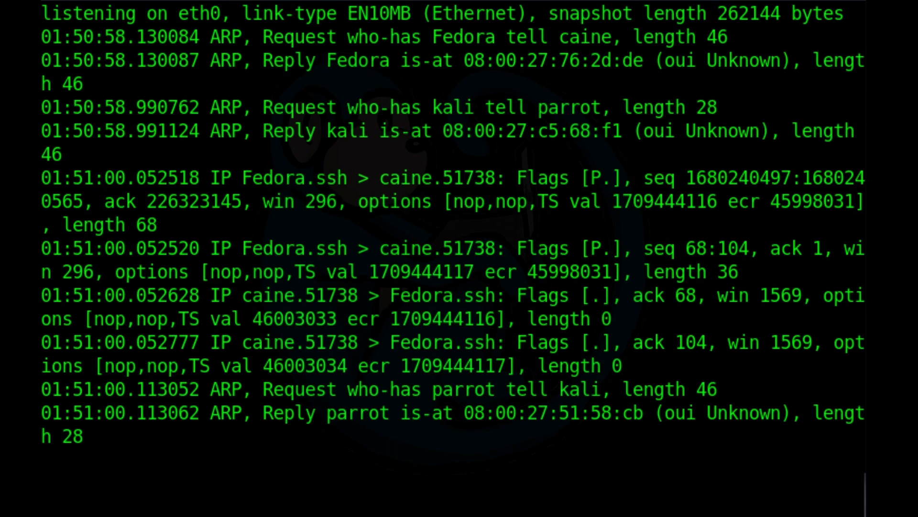
scroll(down, 3)
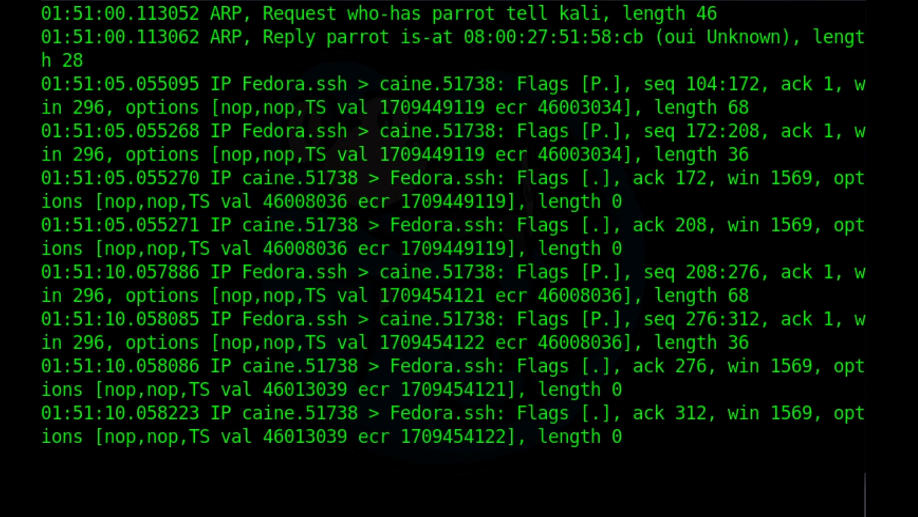
scroll(down, 3)
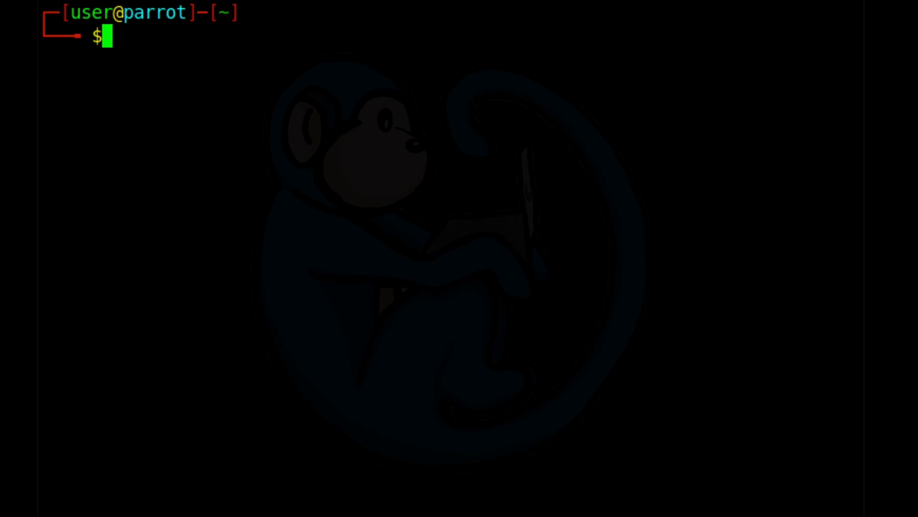
mouse_move(482, 334)
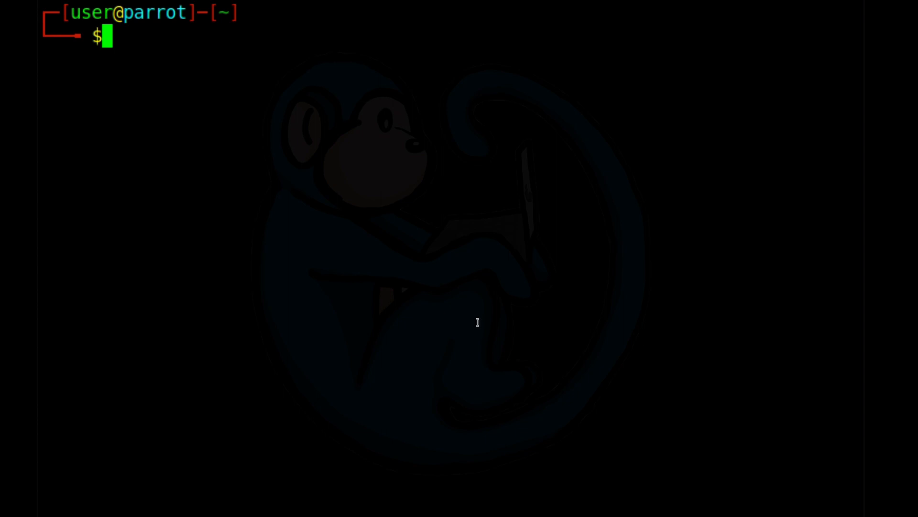
Run 'sudo tcpdump -w /tmp/demo.pcap -c 25' to save 25 packets
text(sudo t)
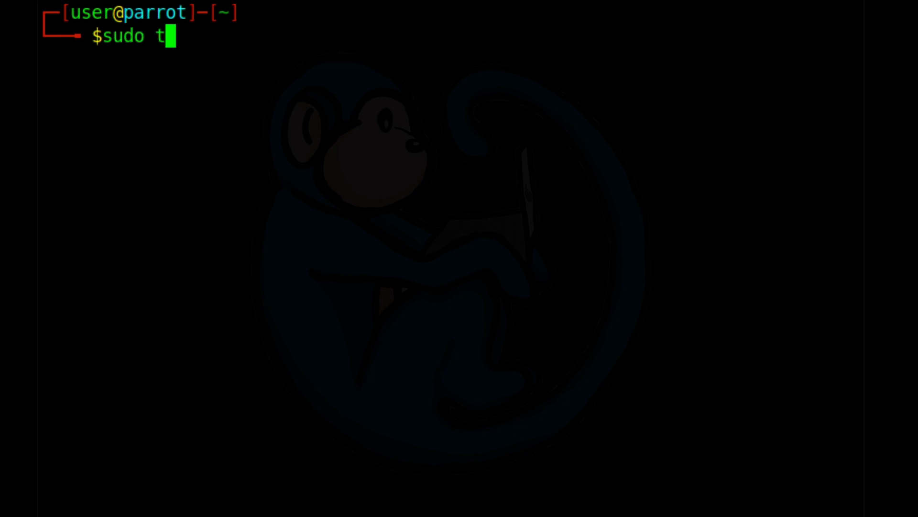
text(cpdump -w /tmp)
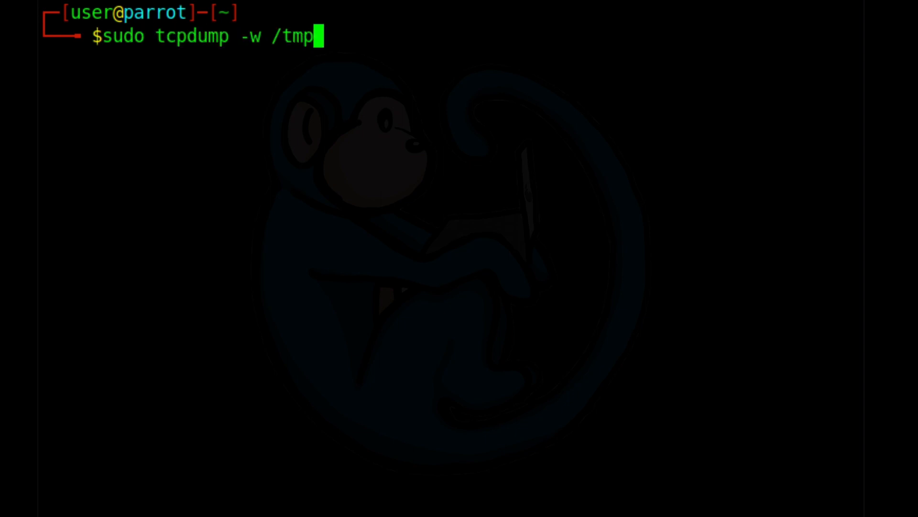
text(/demo.pcap)
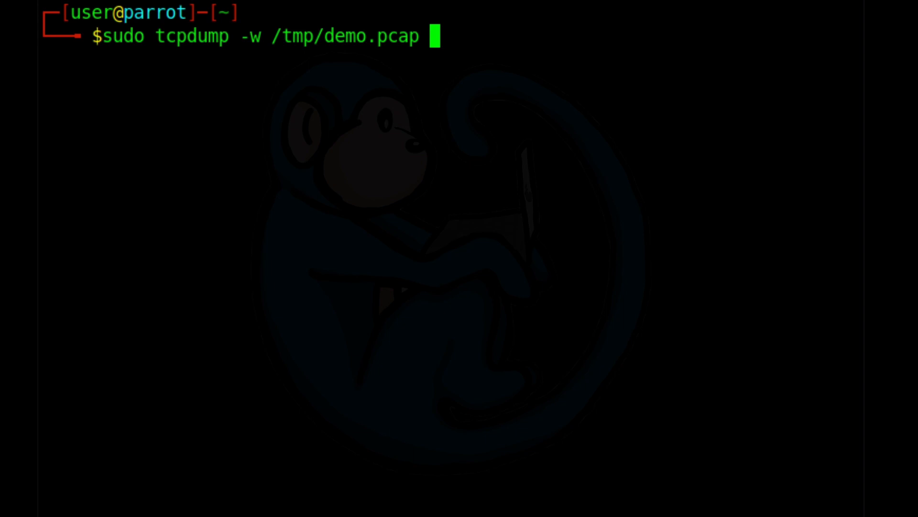
text(-c)
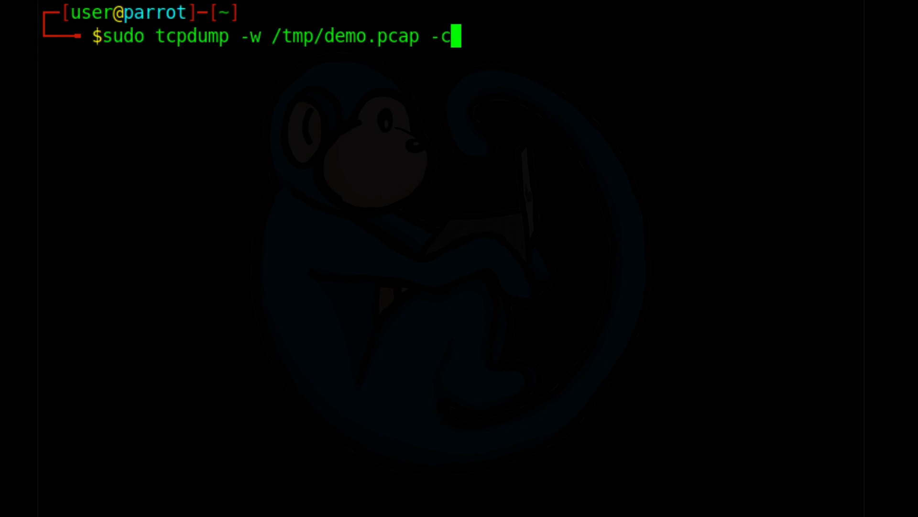
text(25)
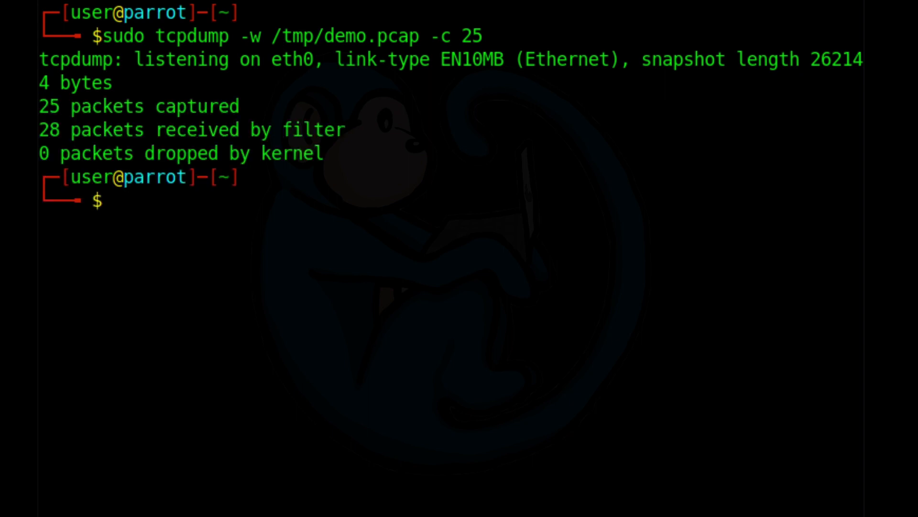
text(less /)
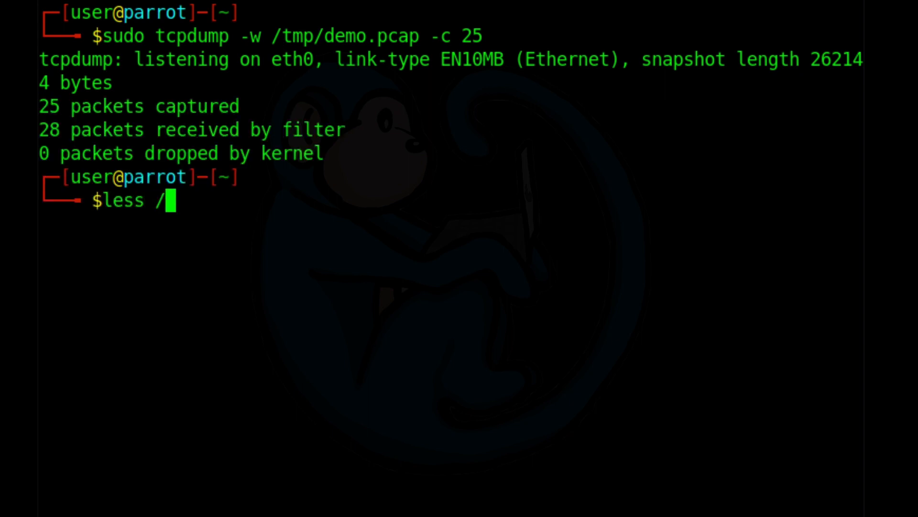
Try 'less /tmp/demo.pcap', quit it, and clear the screen
text(tmp/demo.p)
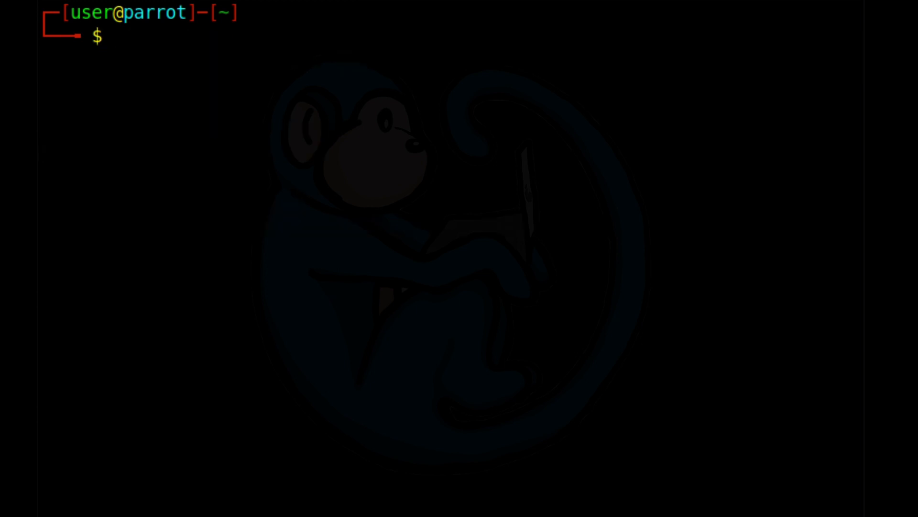
Read the saved capture with 'tcpdump -r /tmp/demo.pcap'
text(tcpdu)
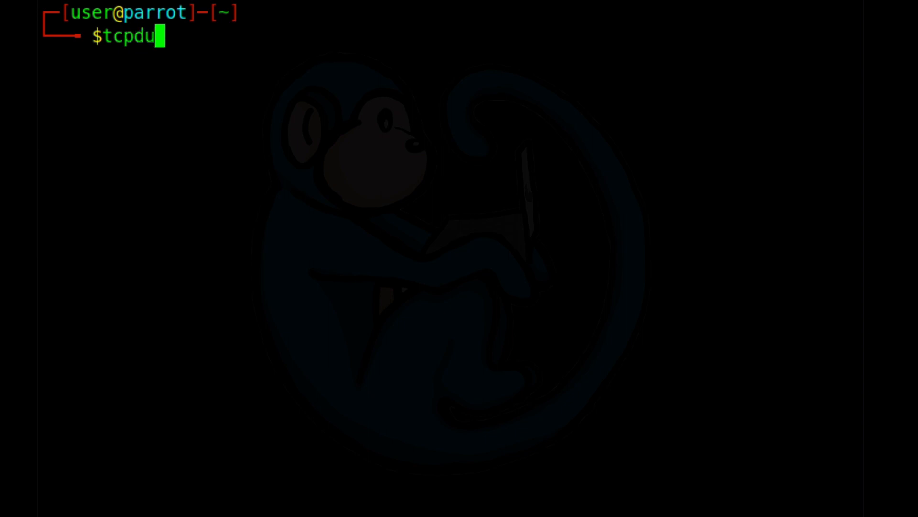
text(mp -r /tmp)
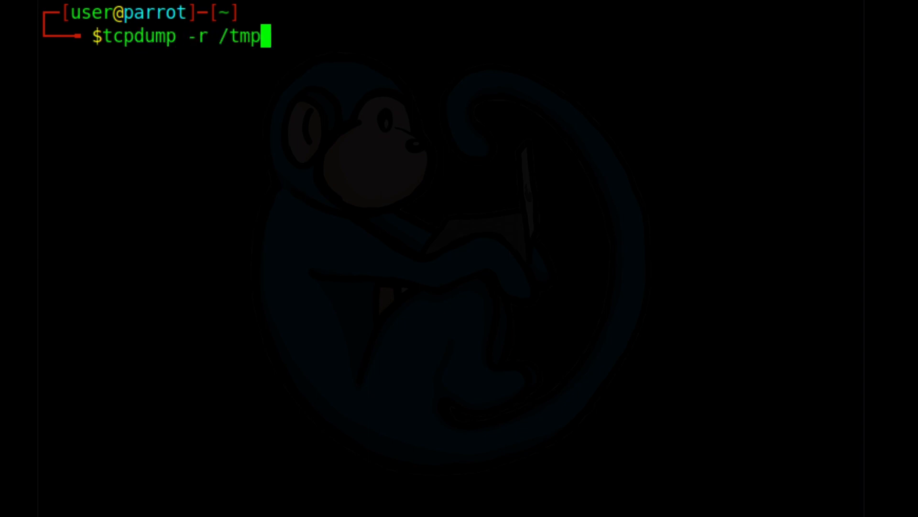
text(/demo.pca)
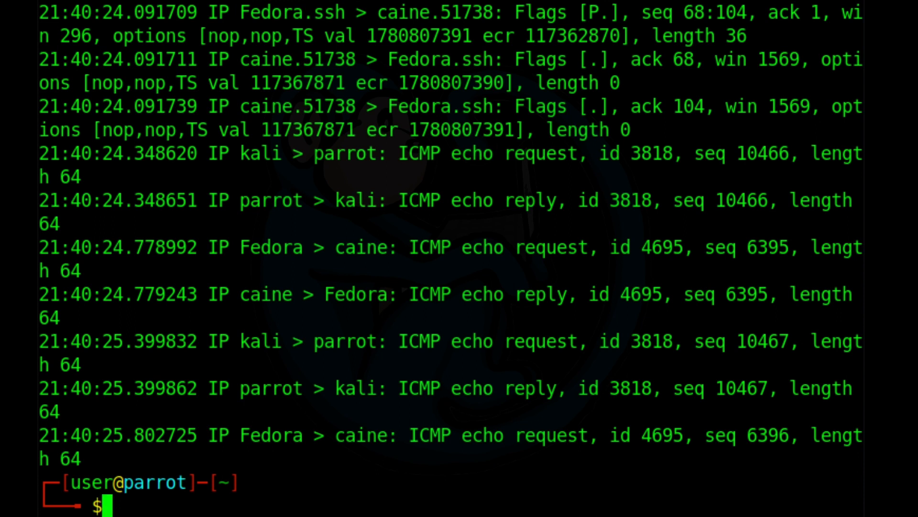
Pipe 'tcpdump -r /tmp/demo.pcap' into less and scroll through the packets
text(tcpdump -r /tmp/demo.pcap |)
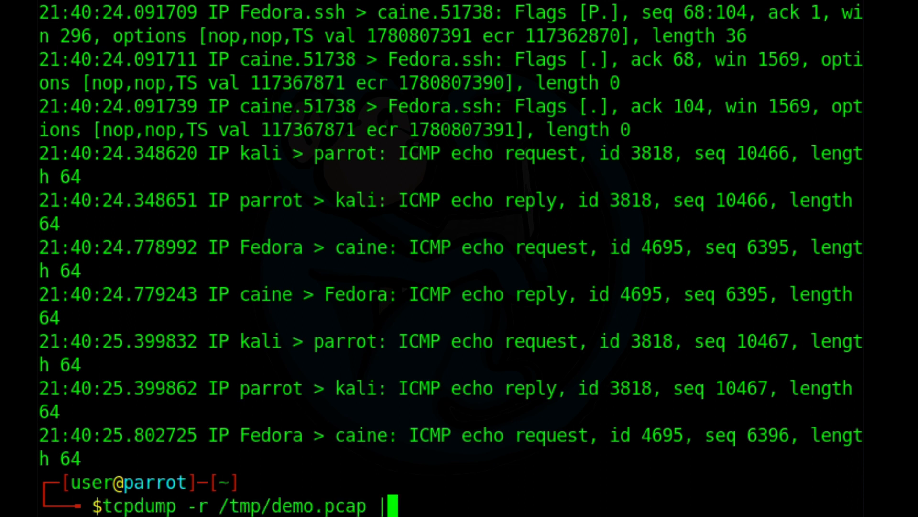
text(less)
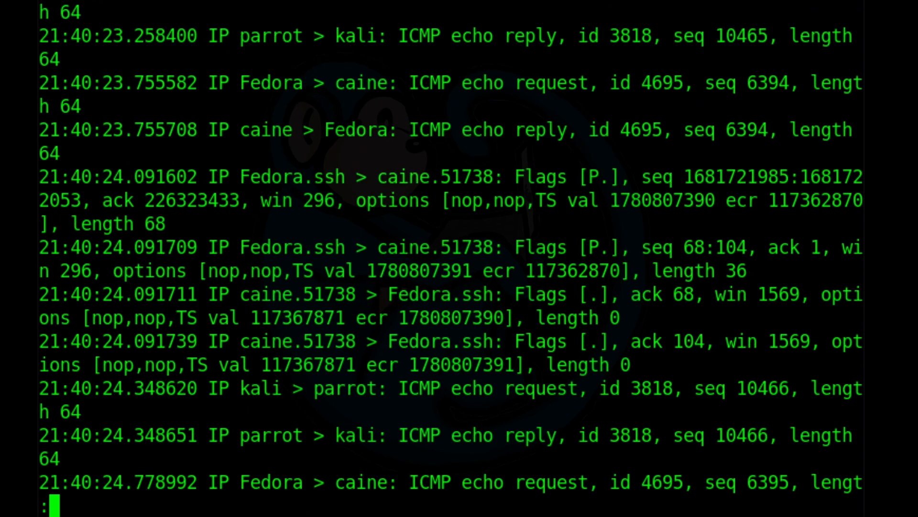
scroll(down, 3)
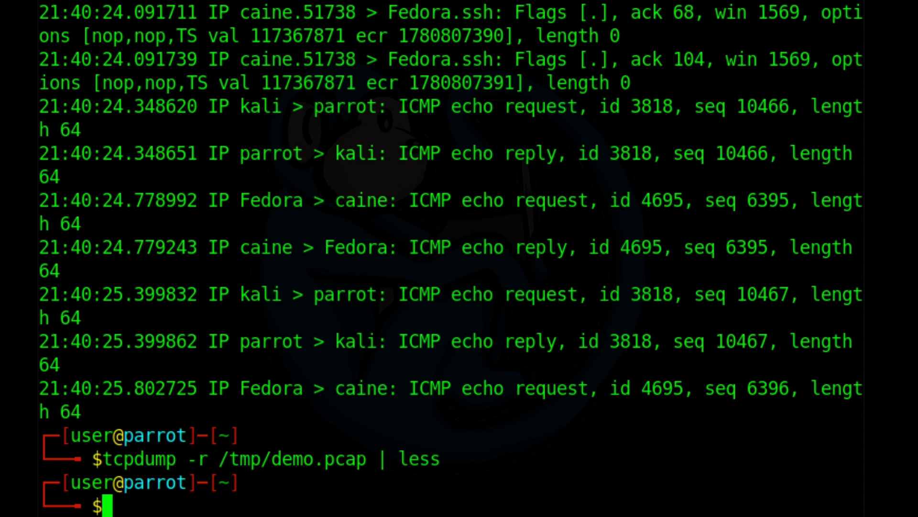
text(tcpd)
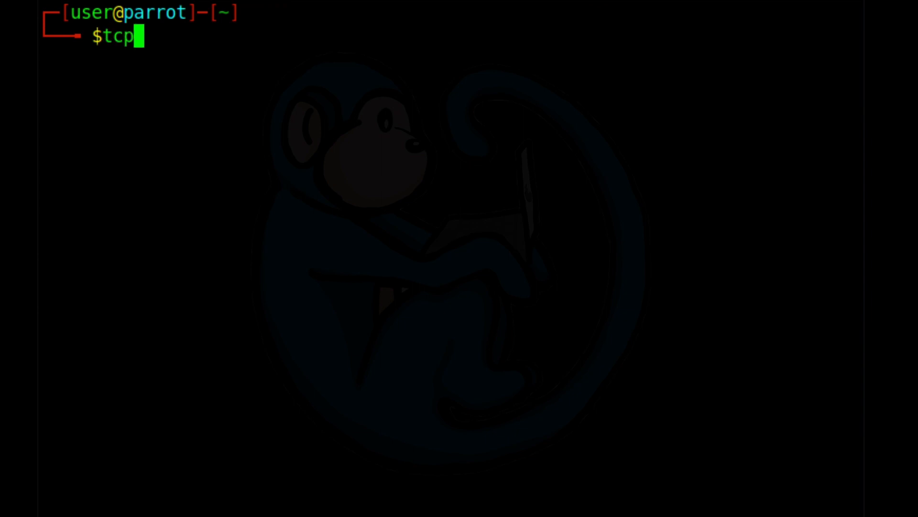
Replay /tmp/demo.pcap with 'tcpdump -r /tmp/demo.pcap -e', then clear the screen
text(dump -r /tmp/)
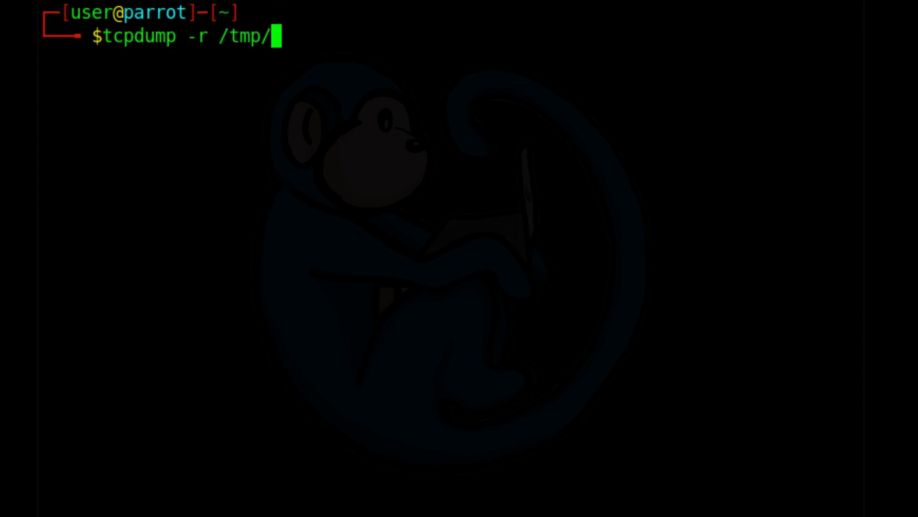
text(demo.pcap -e)
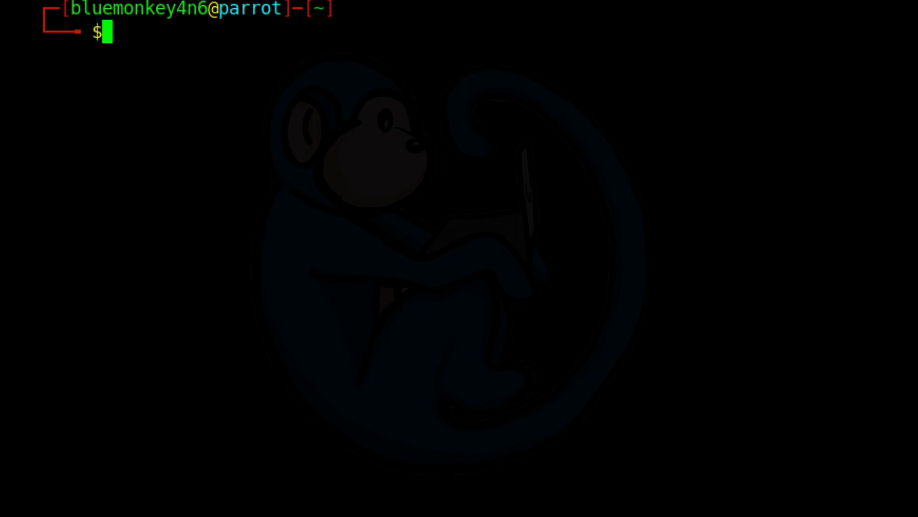
Read only the first packet of /tmp/demo.pcap with -c 1, then again adding -XX
text(tcpdump)
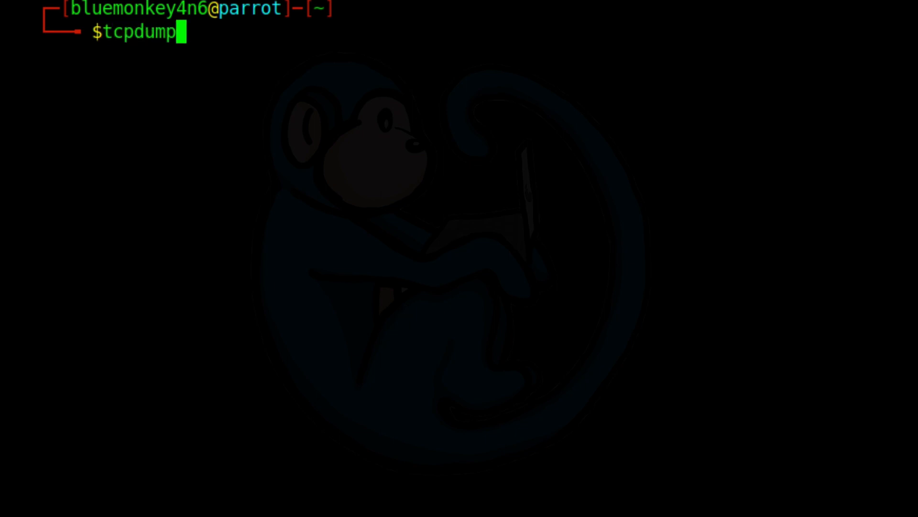
text(-r /tmp)
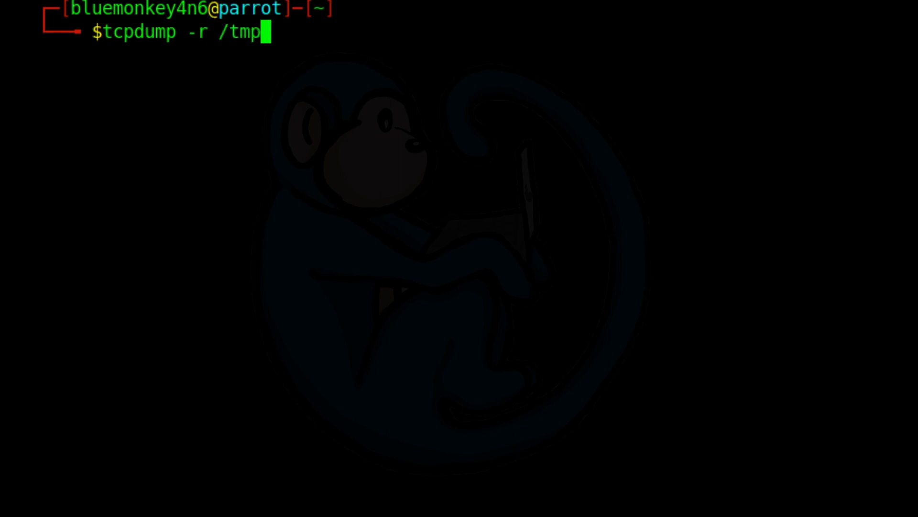
text(/demo.pcap -c 1)
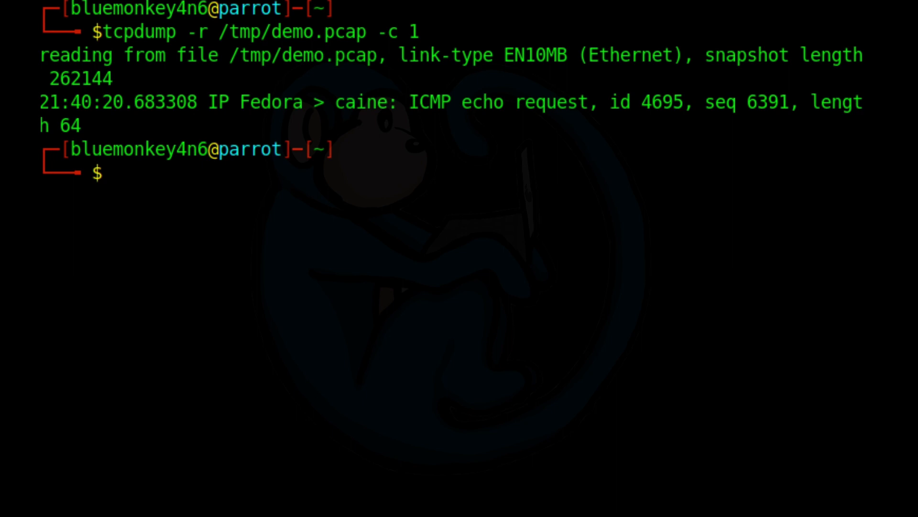
text(tcpdump -r /tmp/demo.pcap -c 1 -XX)
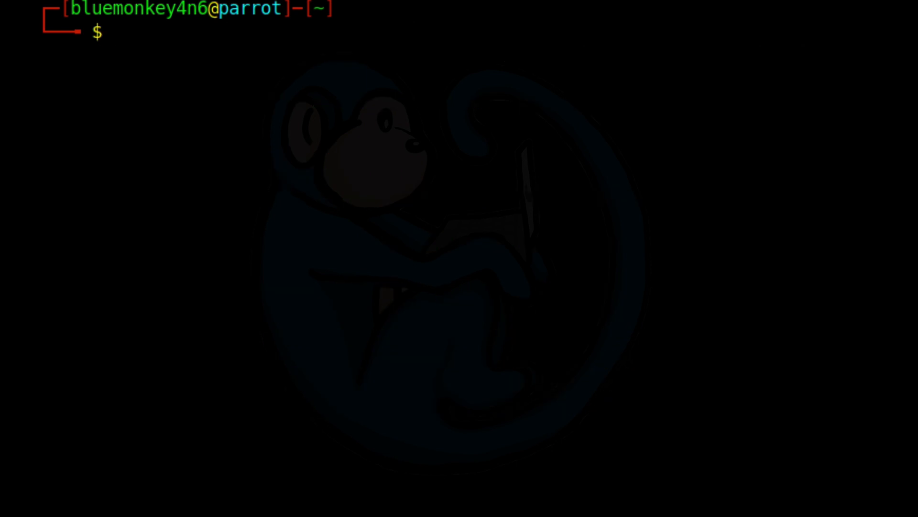
Read the first three packets of /tmp/demo.pcap, then reread them without timestamps (-t)
text(t)
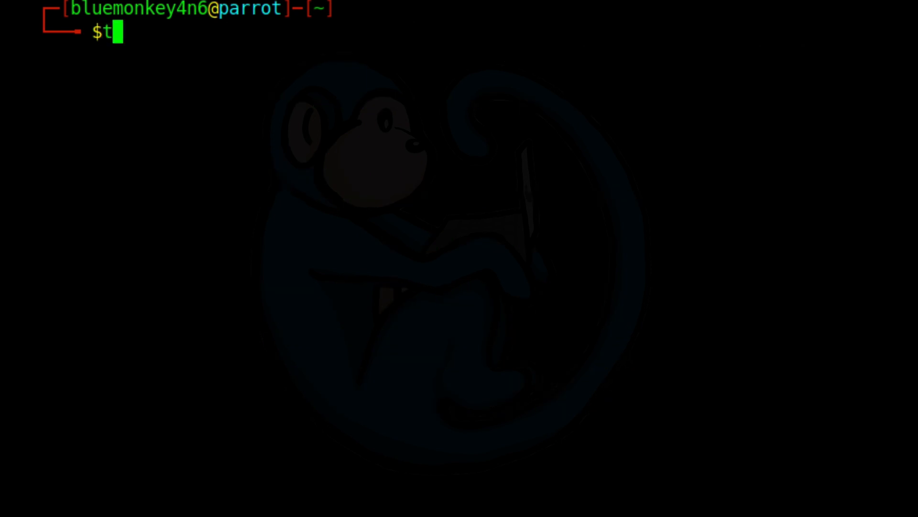
text(cpdump -r)
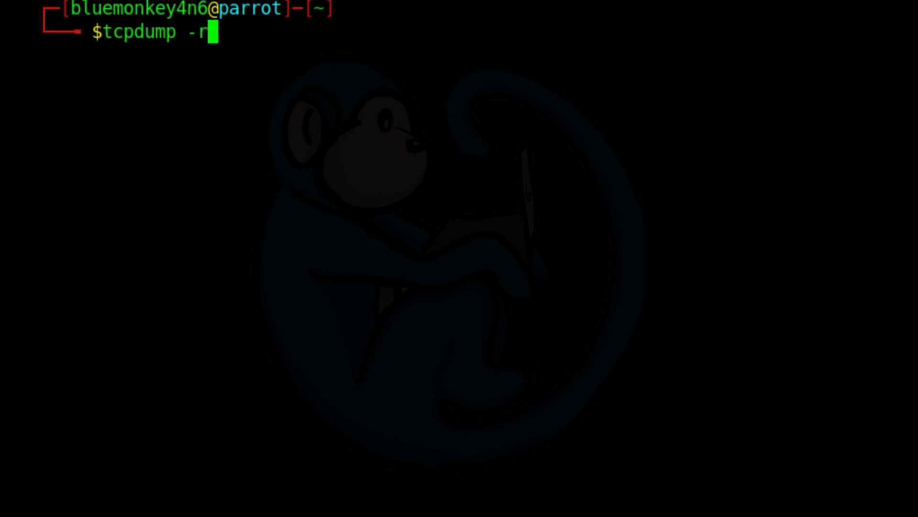
text(/tmp/demo)
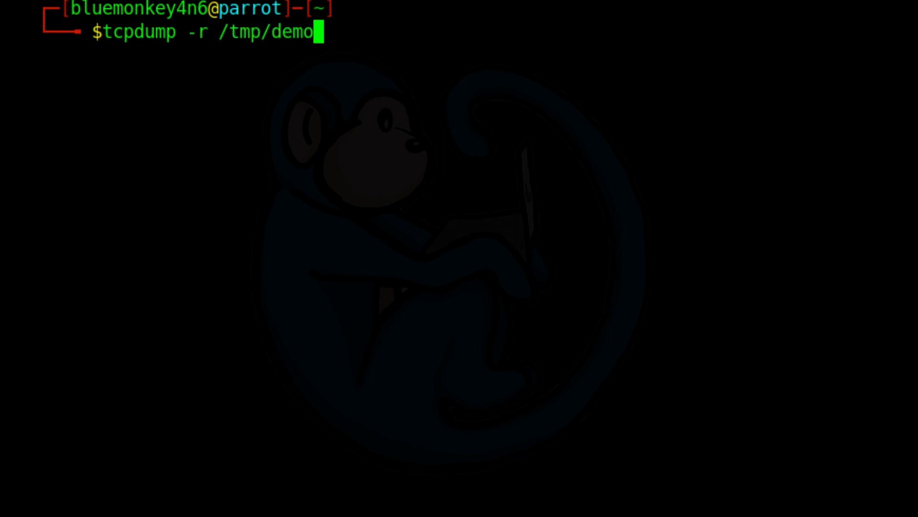
text(.pcap -c 3)
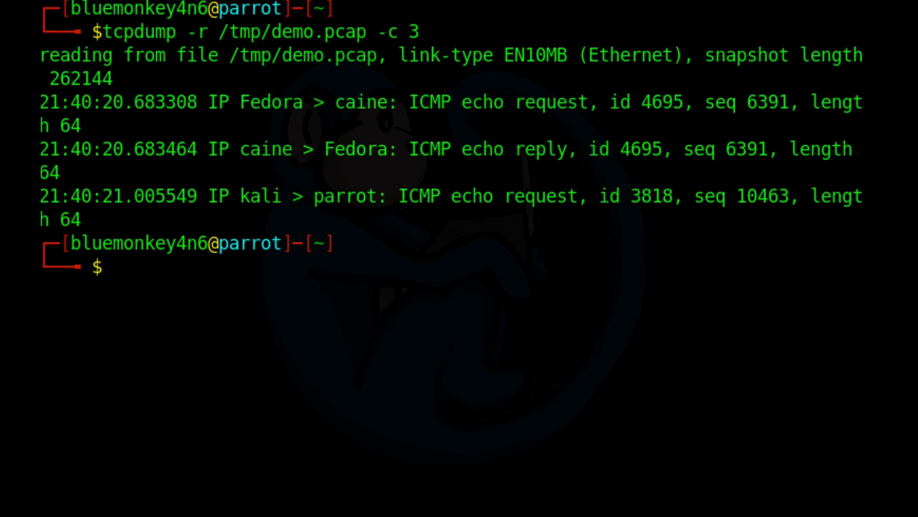
text(tcpdump -r /tmp/demo.pcap -c 3 -t)
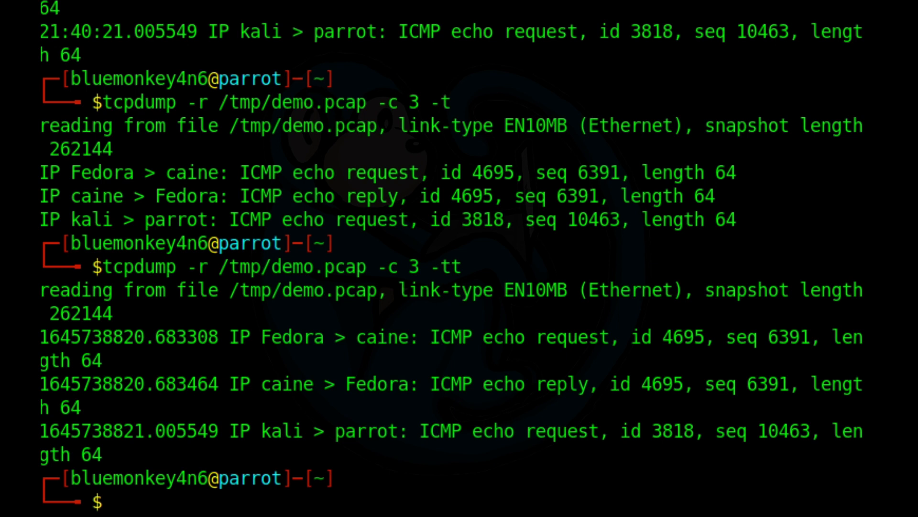
Reread the first three packets with Unix epoch timestamps (-tt), then with inter-packet deltas (-ttt)
text(tcpdump -r /tmp/demo.pcap -c 3 -tt)
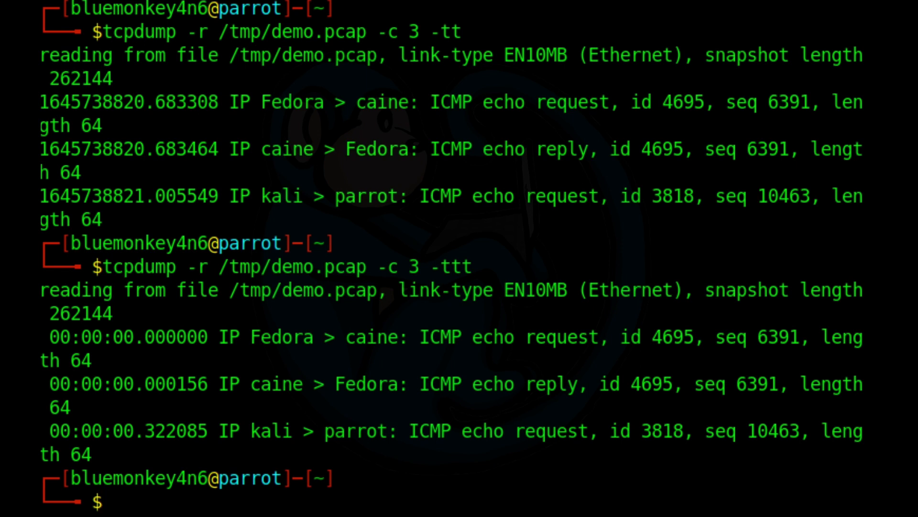
text(tcpdump -r /tmp/demo.pcap -c 3 -ttt)
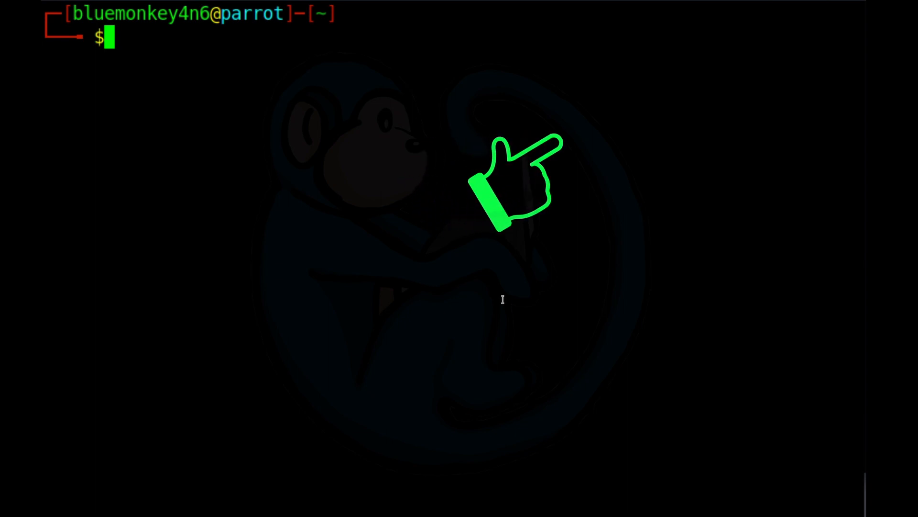
mouse_move(454, 410)
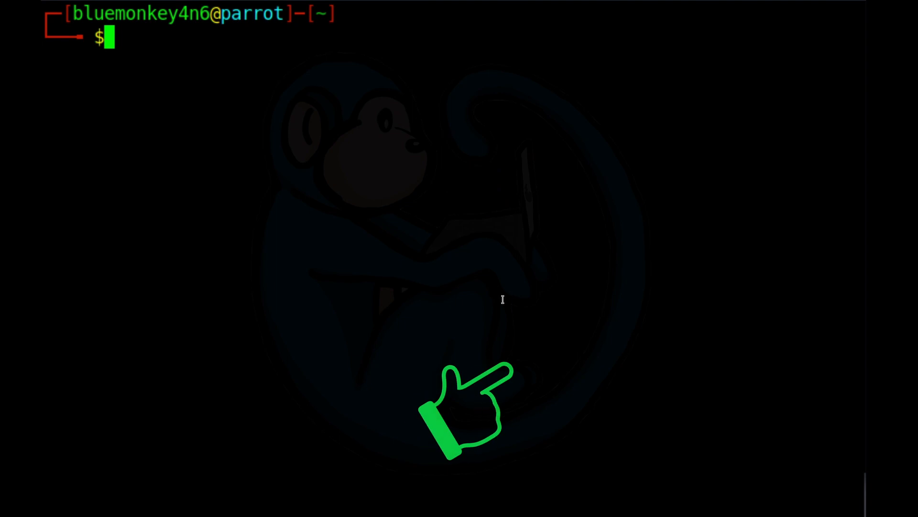
mouse_move(504, 404)
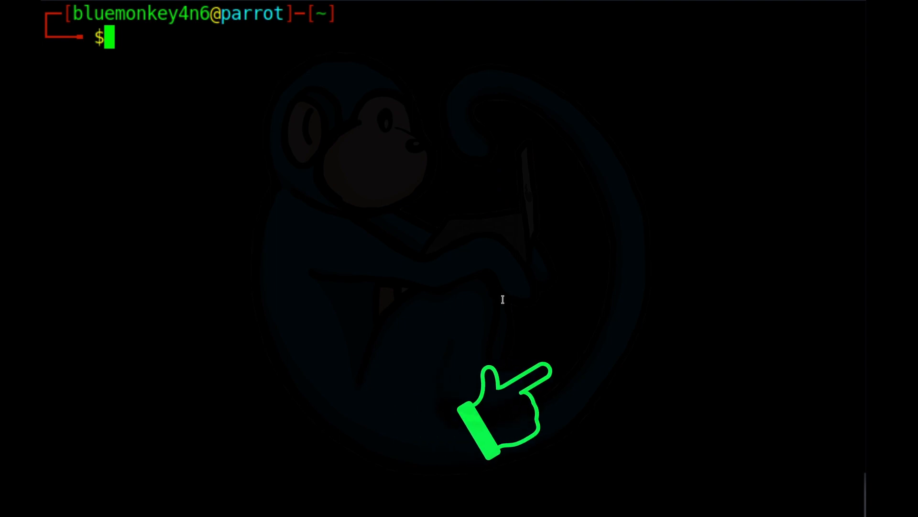
mouse_move(462, 287)
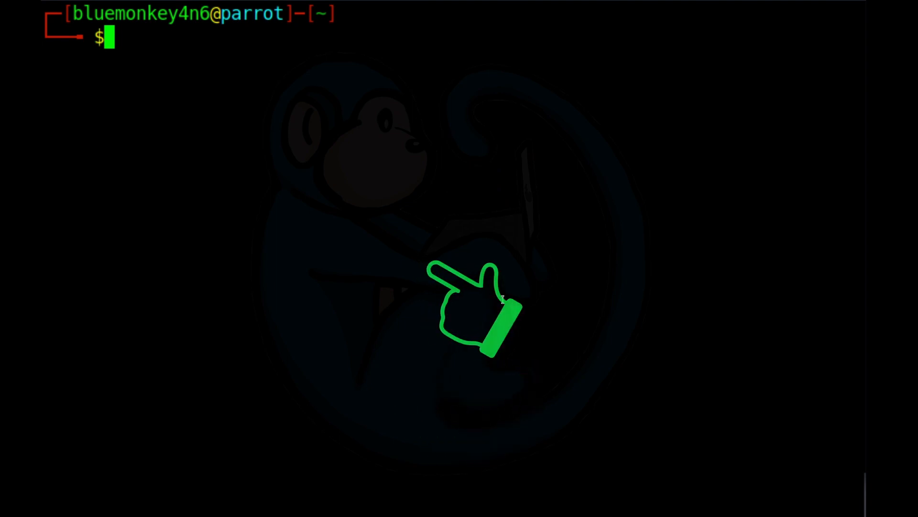